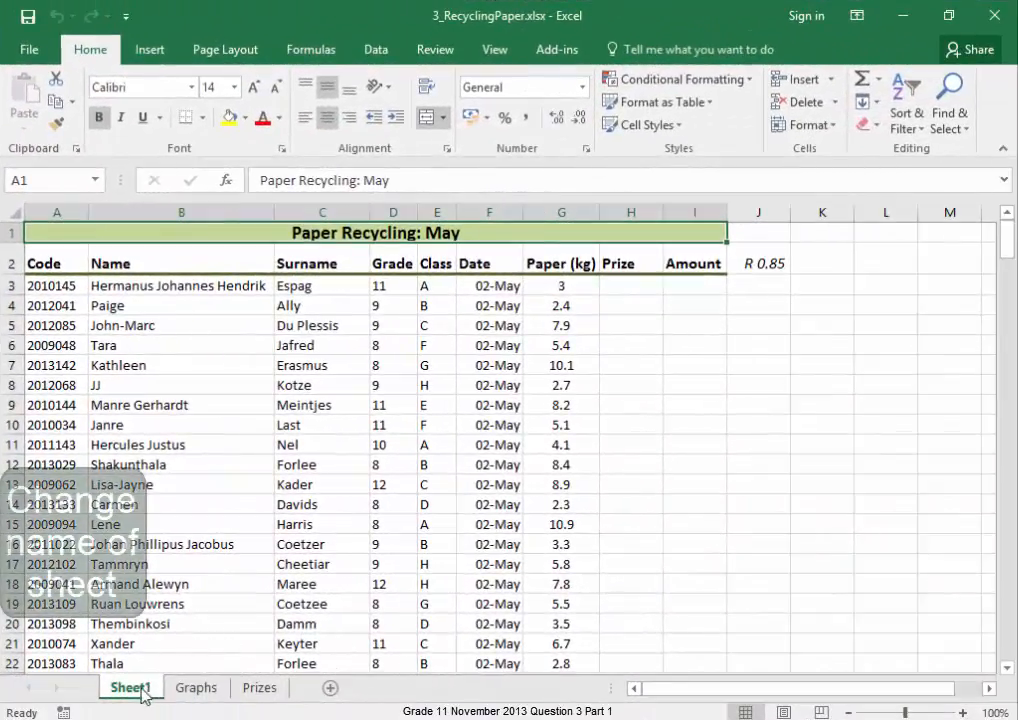
Step: Rename Sheet1 to 'Paper recycling' and give its tab a red colour
right_click(129, 688)
text(Paper recycling)
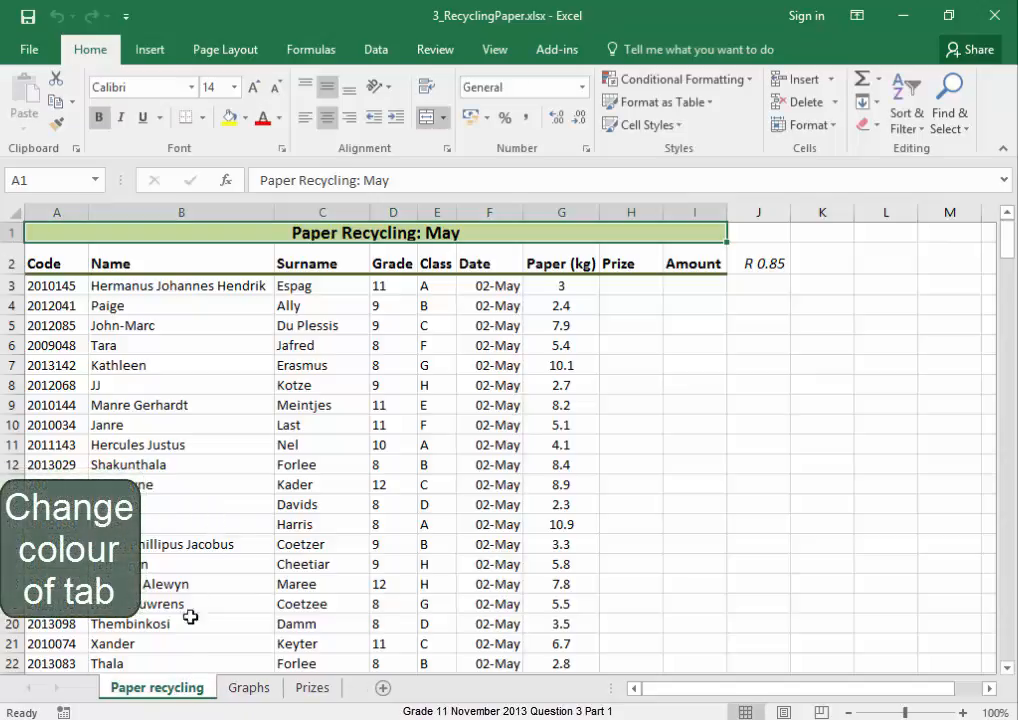
right_click(155, 687)
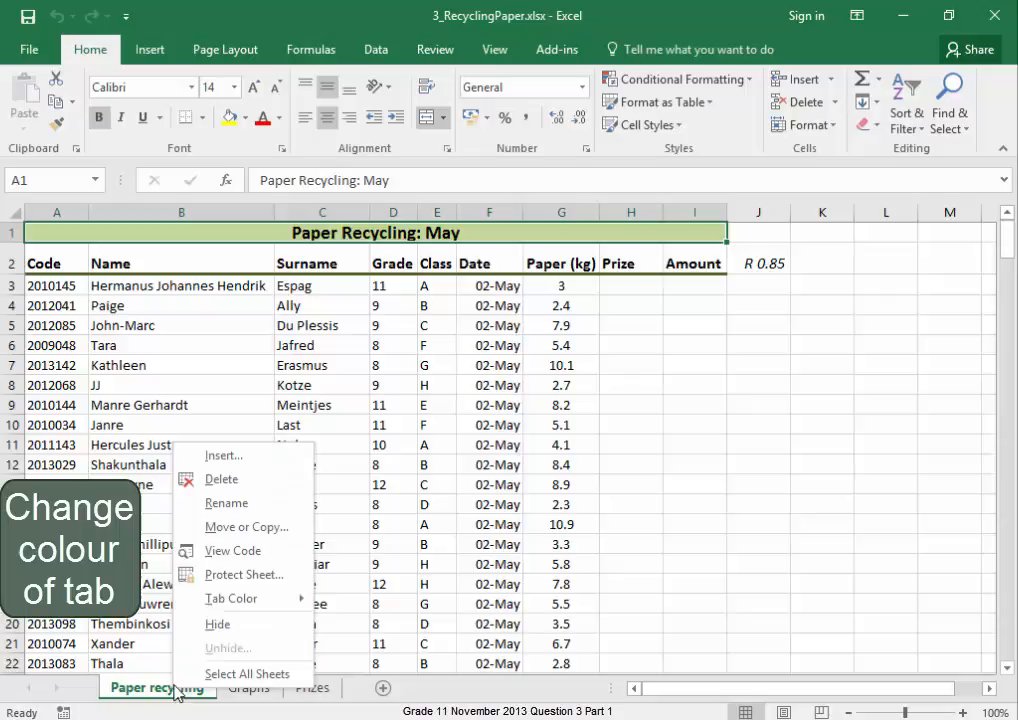
click(231, 599)
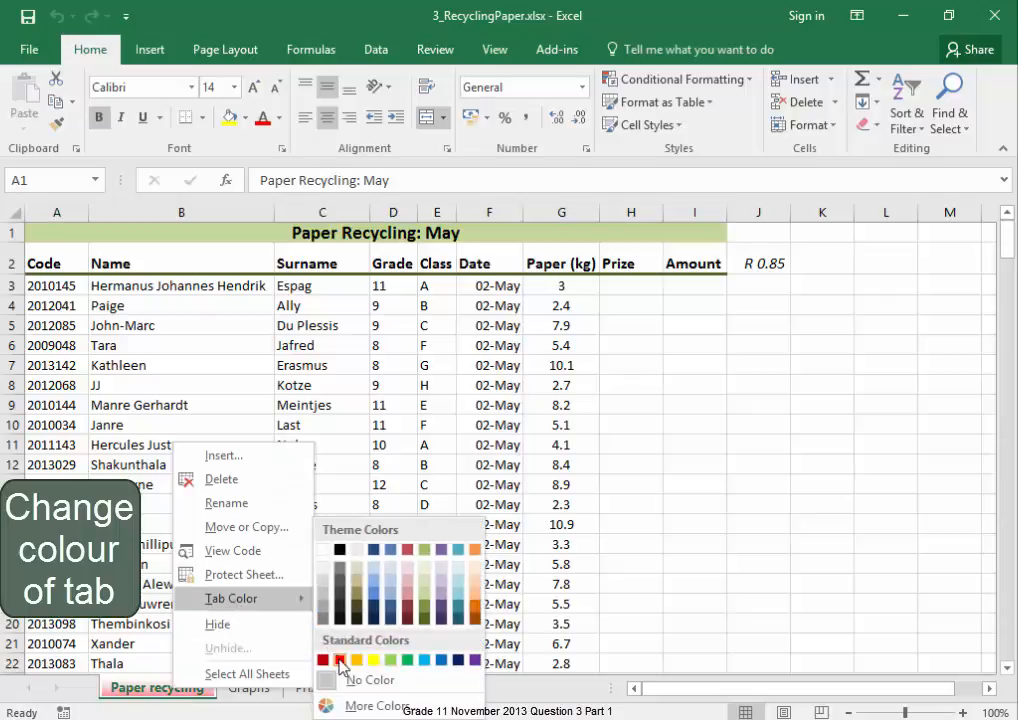
click(324, 659)
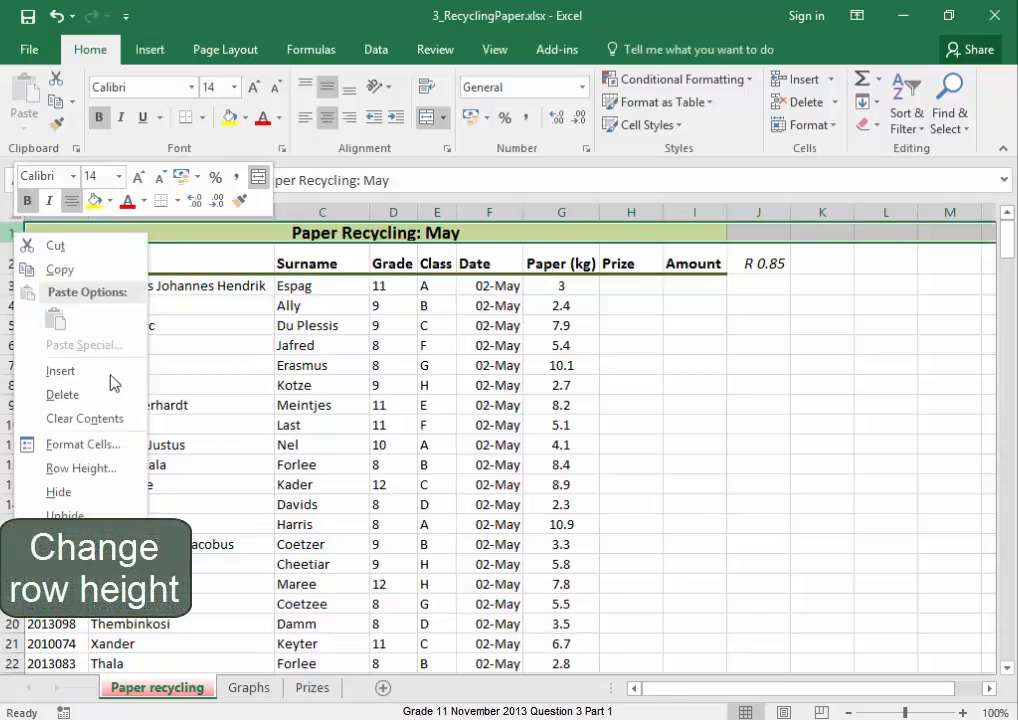
Step: Set row 1 height to 24 and middle-align the row 2 column headings
click(81, 468)
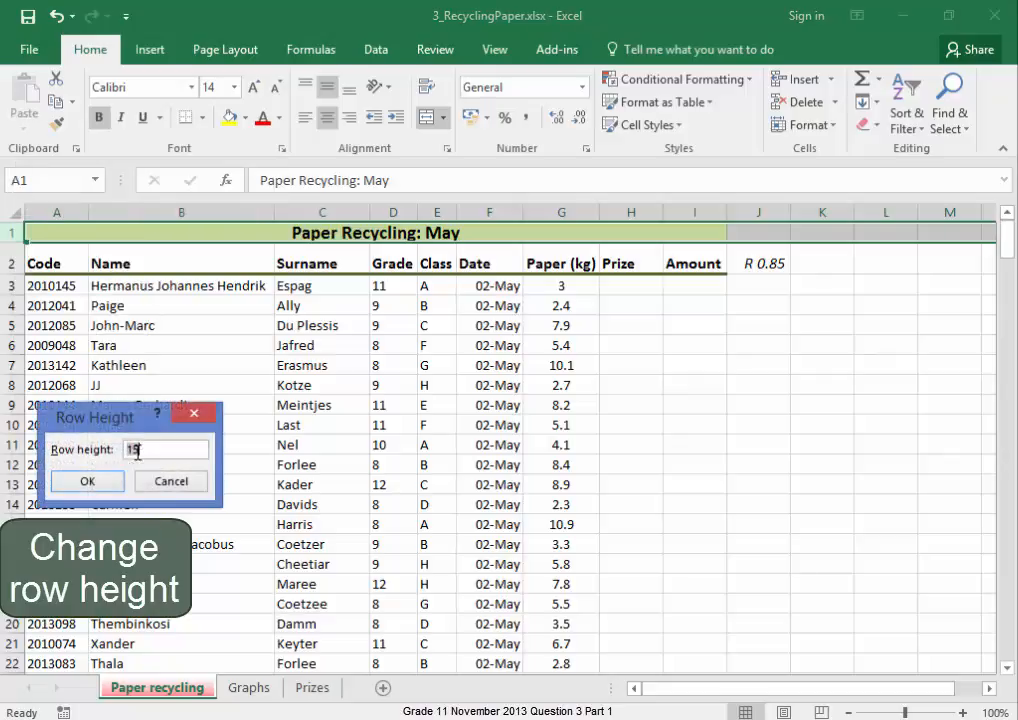
text(24)
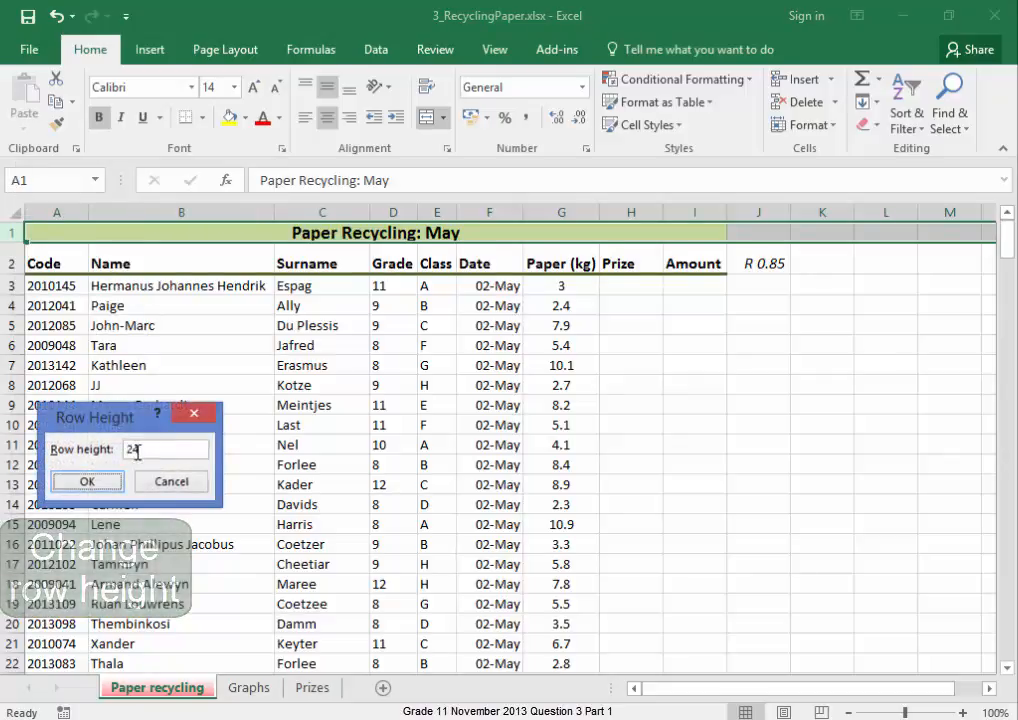
click(86, 481)
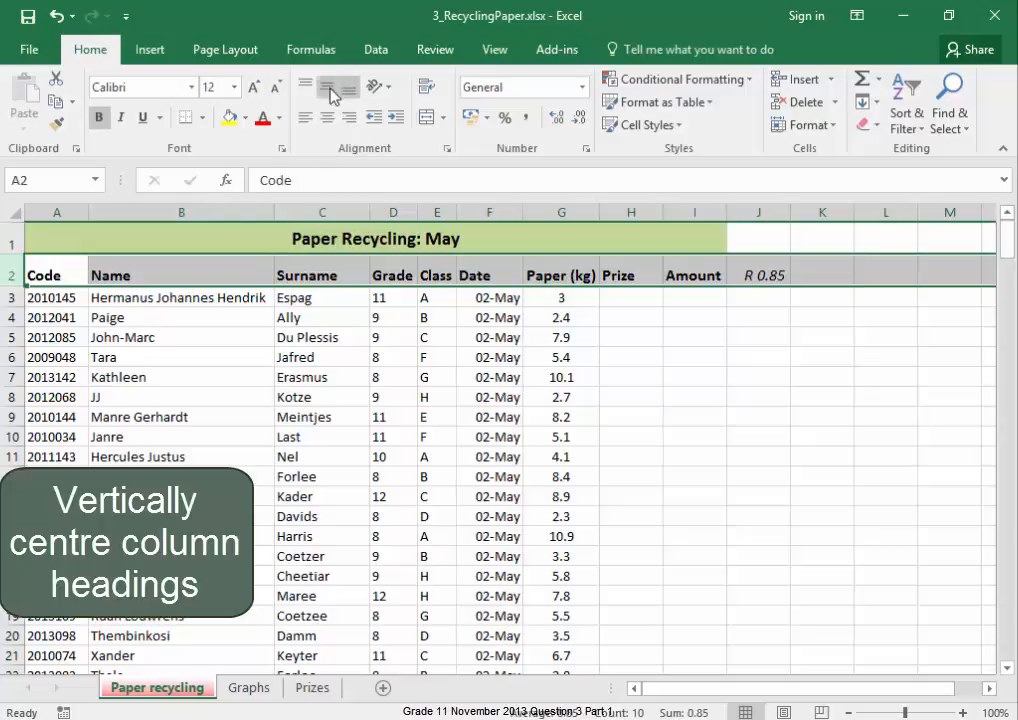
mouse_move(329, 91)
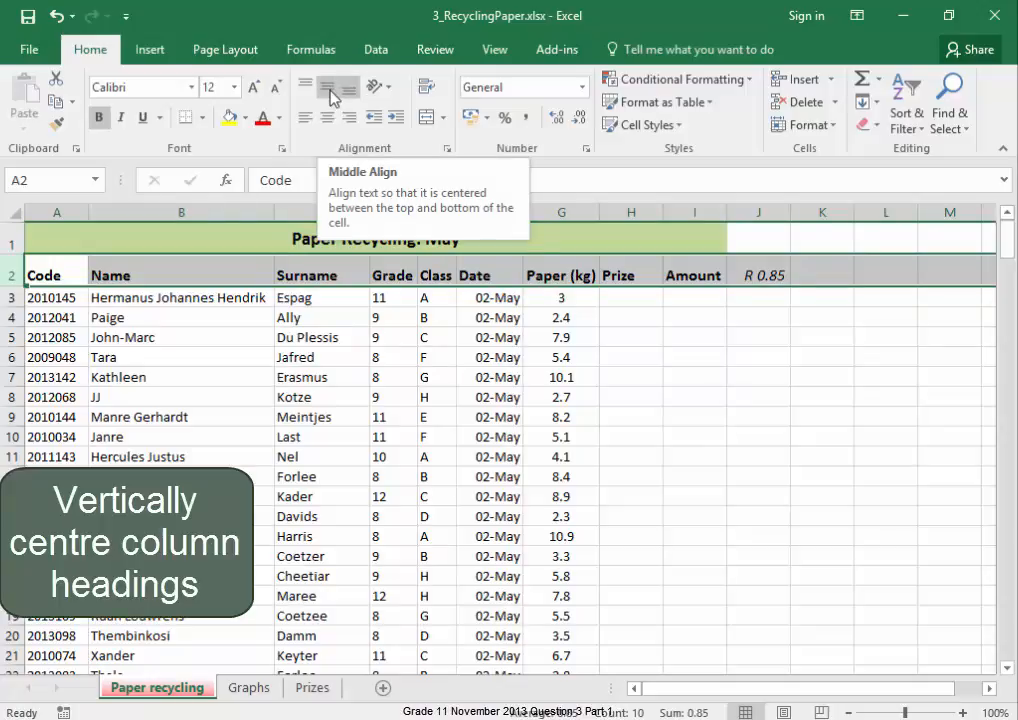
click(332, 89)
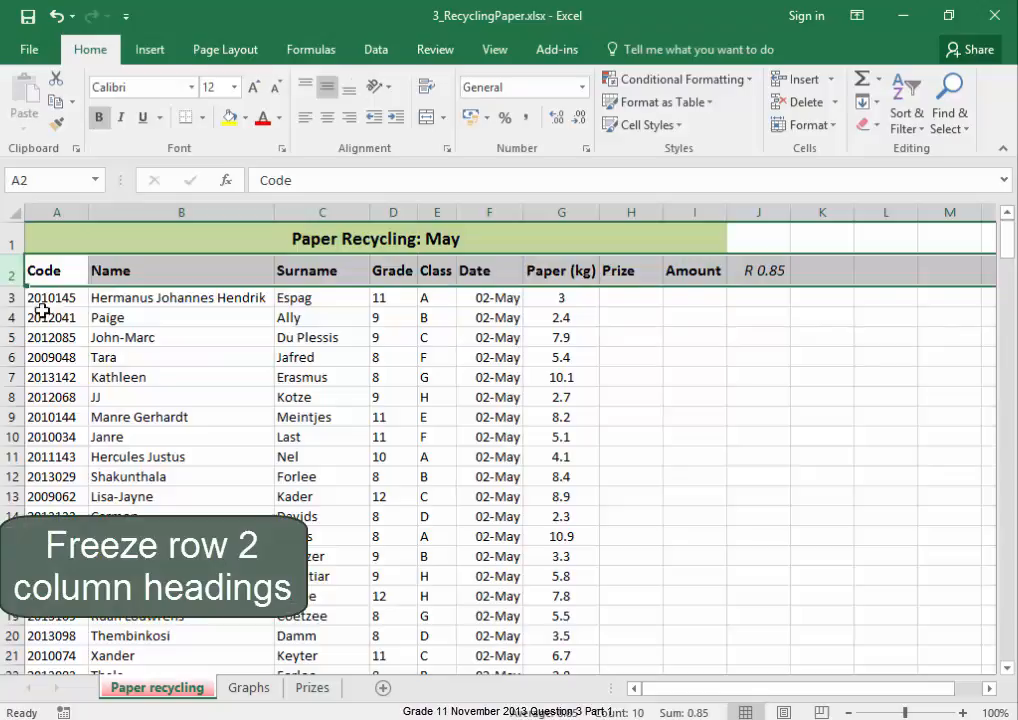
mouse_move(220, 417)
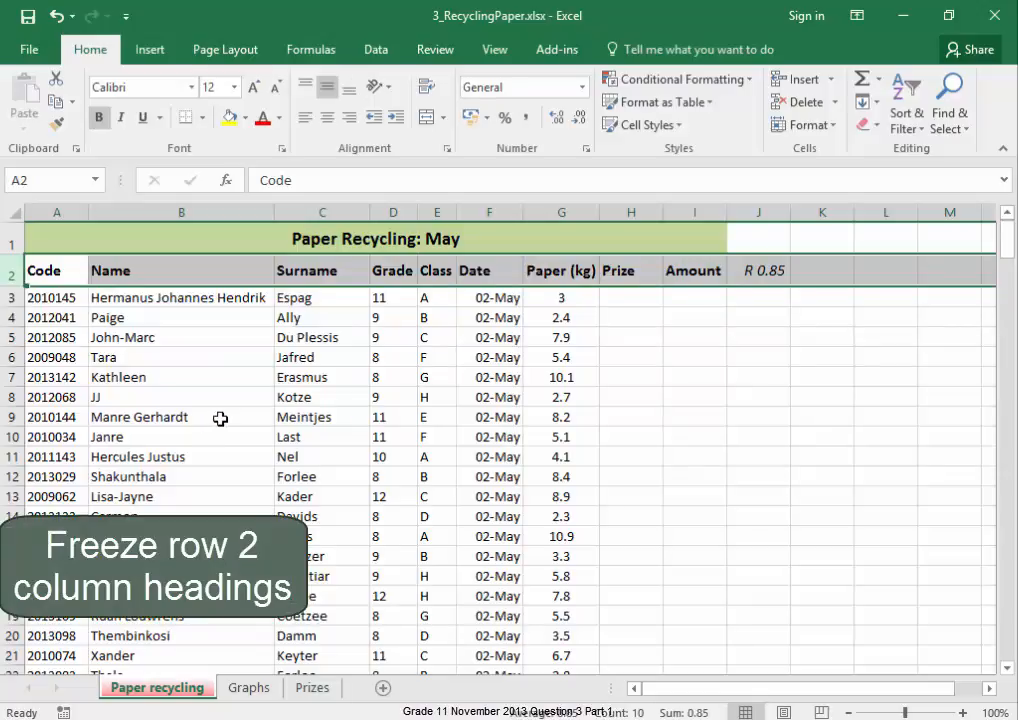
Step: Freeze panes at row 3 so rows 1–2 stay fixed, then scroll to verify
scroll(down, 3)
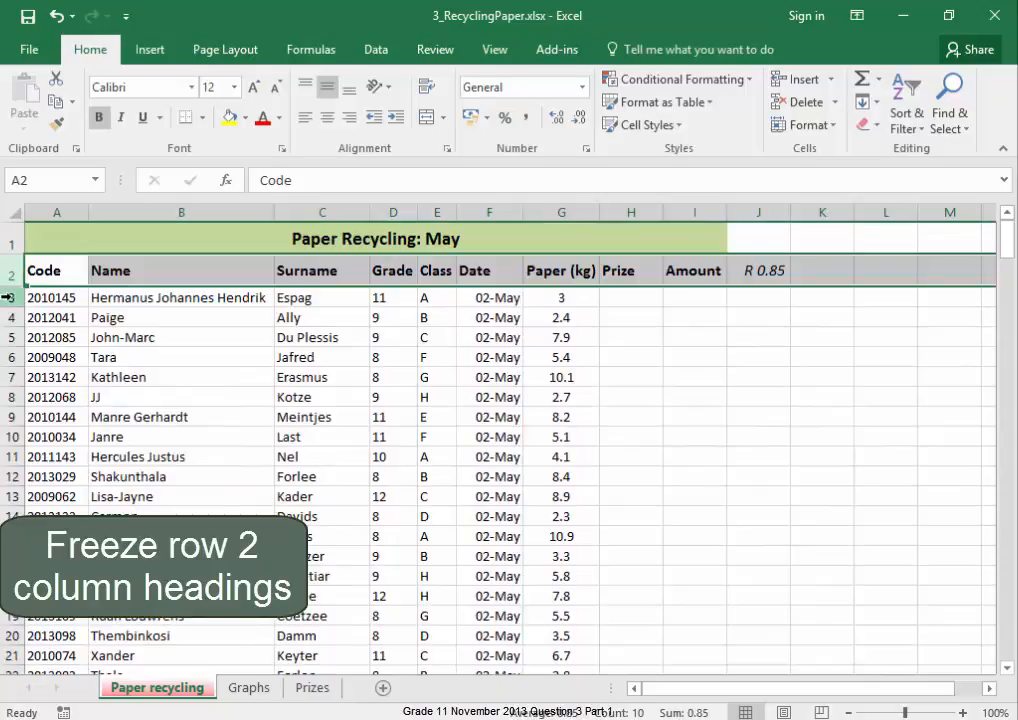
click(13, 297)
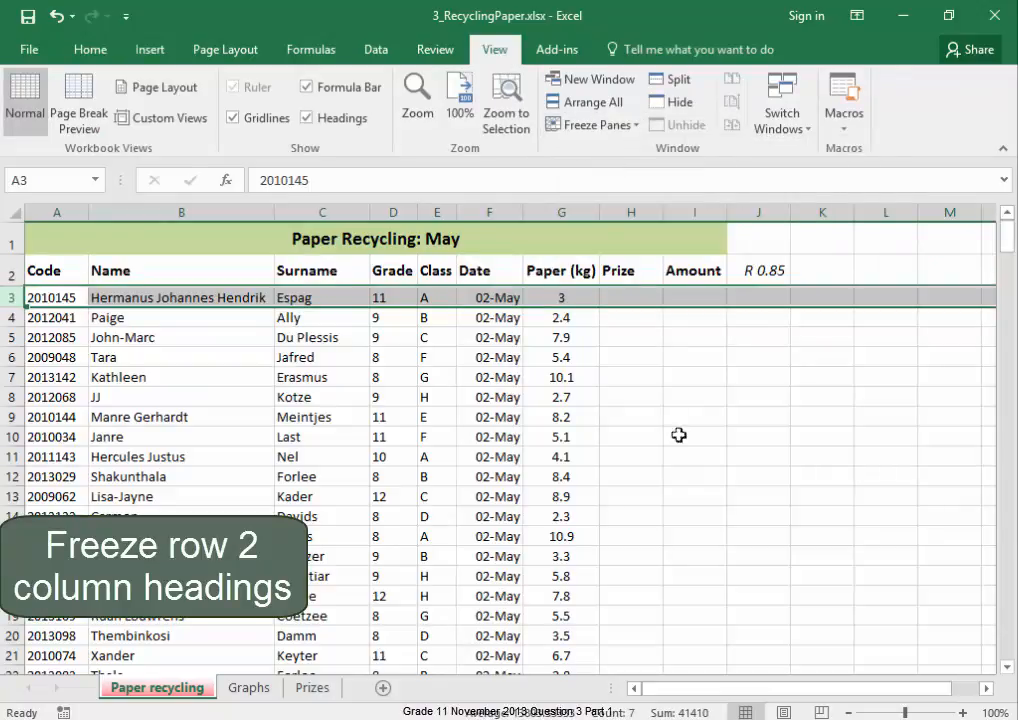
click(693, 476)
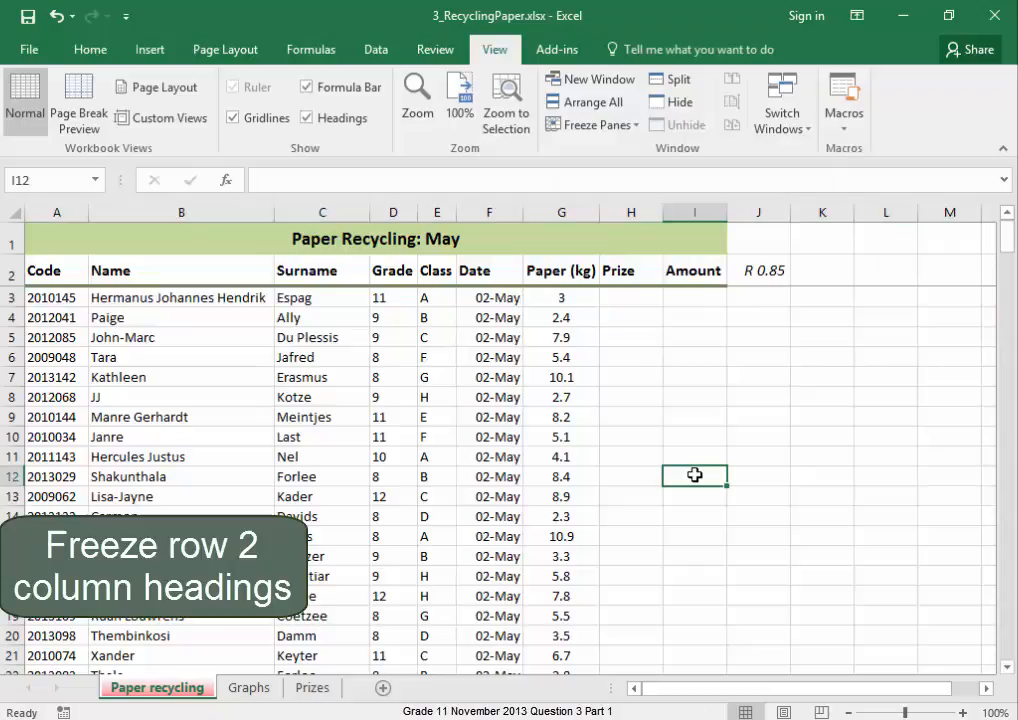
scroll(down, 3)
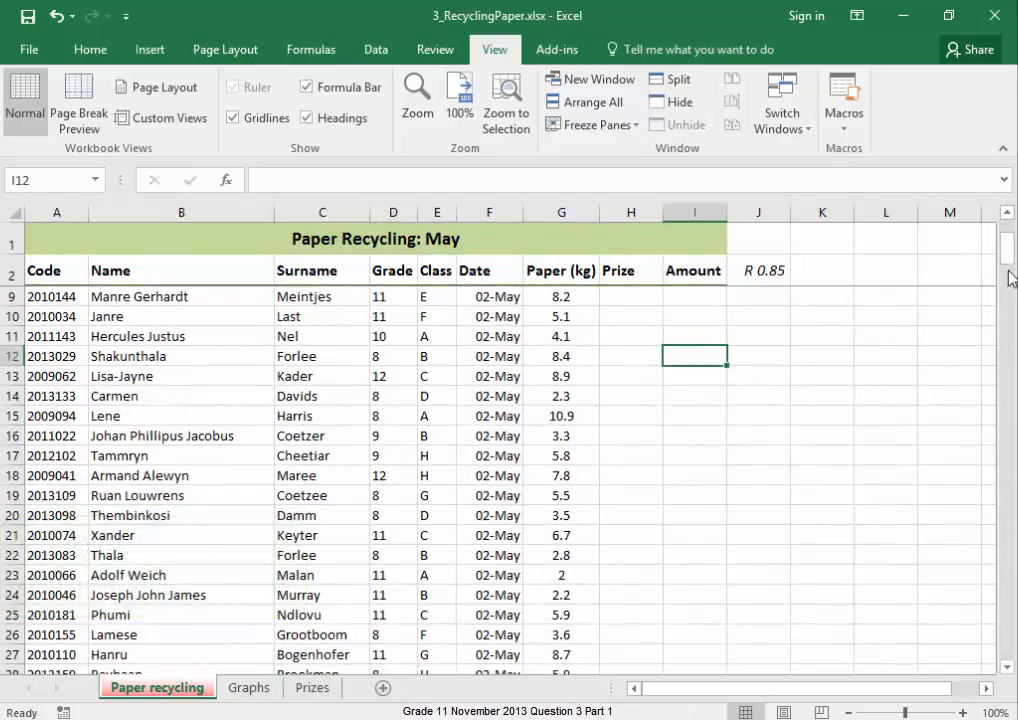
drag(1008, 280, 1008, 425)
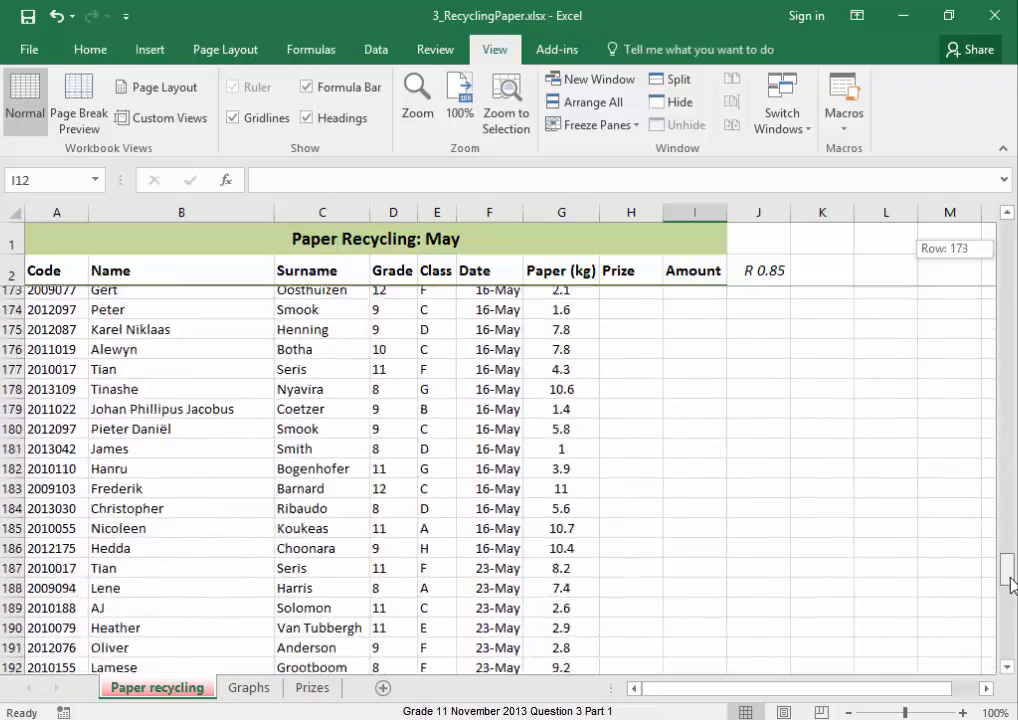
scroll(down, 3)
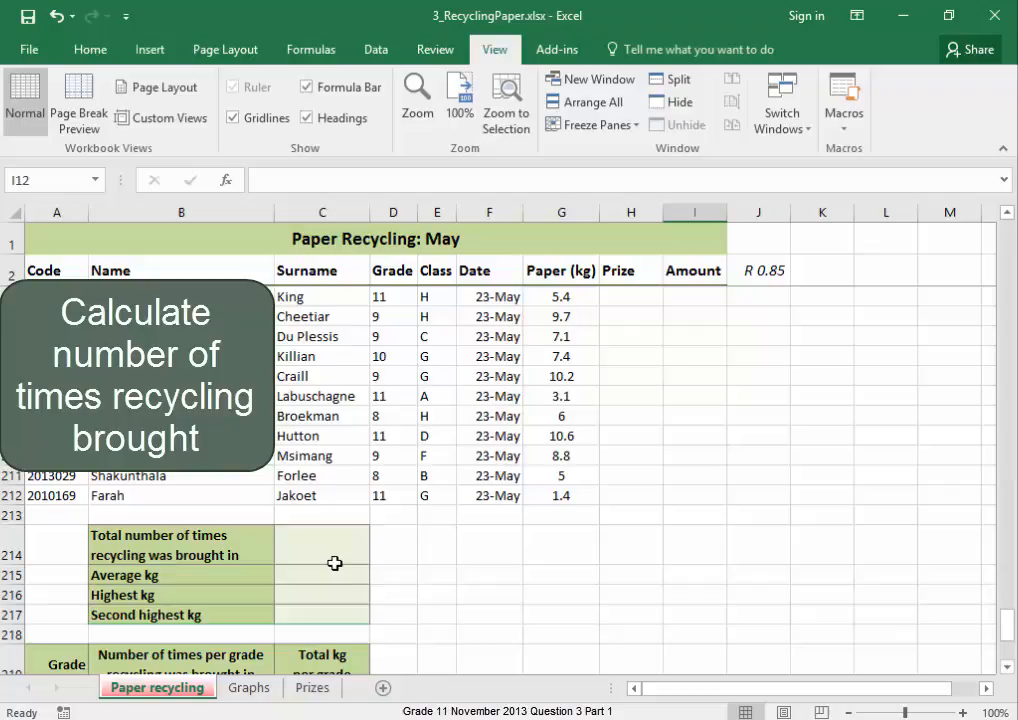
Step: Insert COUNTA over C3:C212 in C214, giving 210
click(328, 554)
text(=)
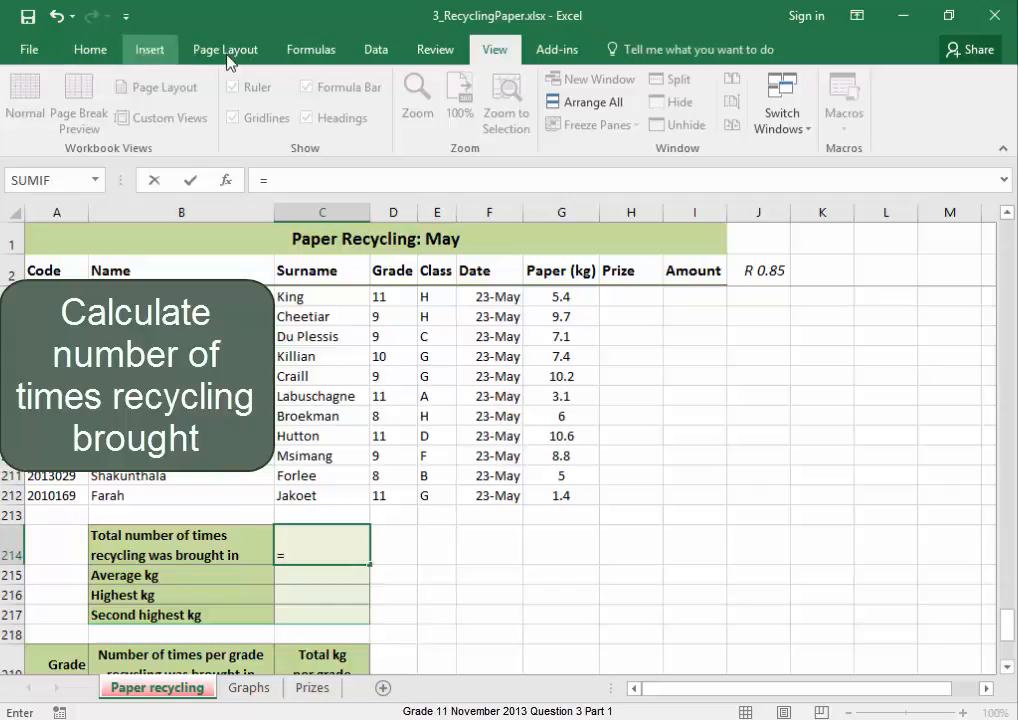
click(311, 49)
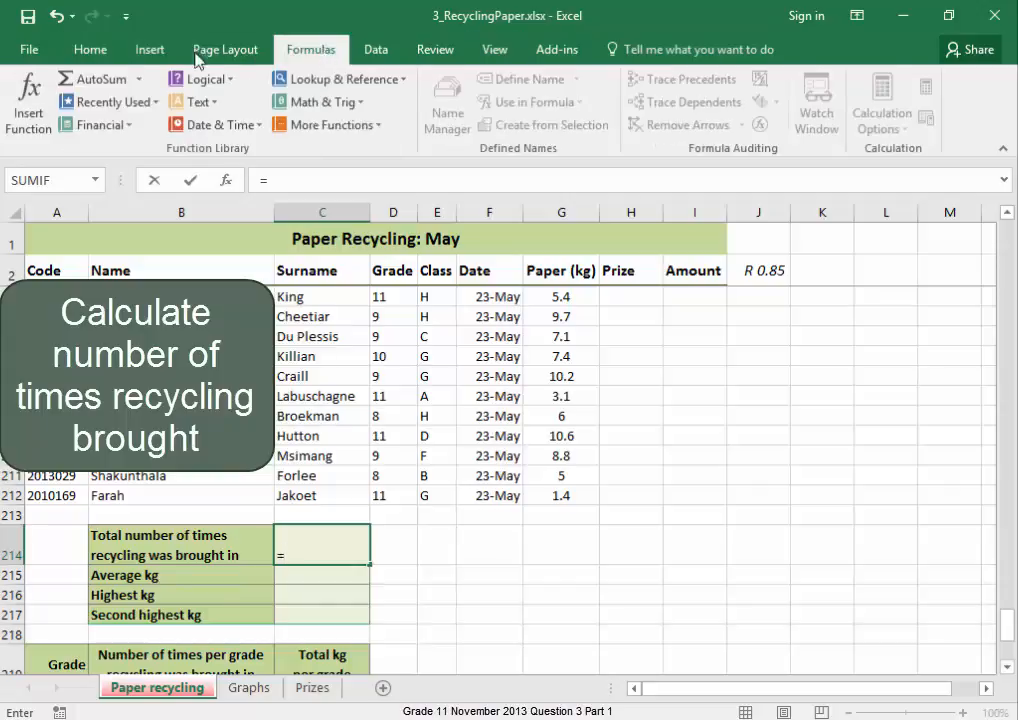
click(28, 100)
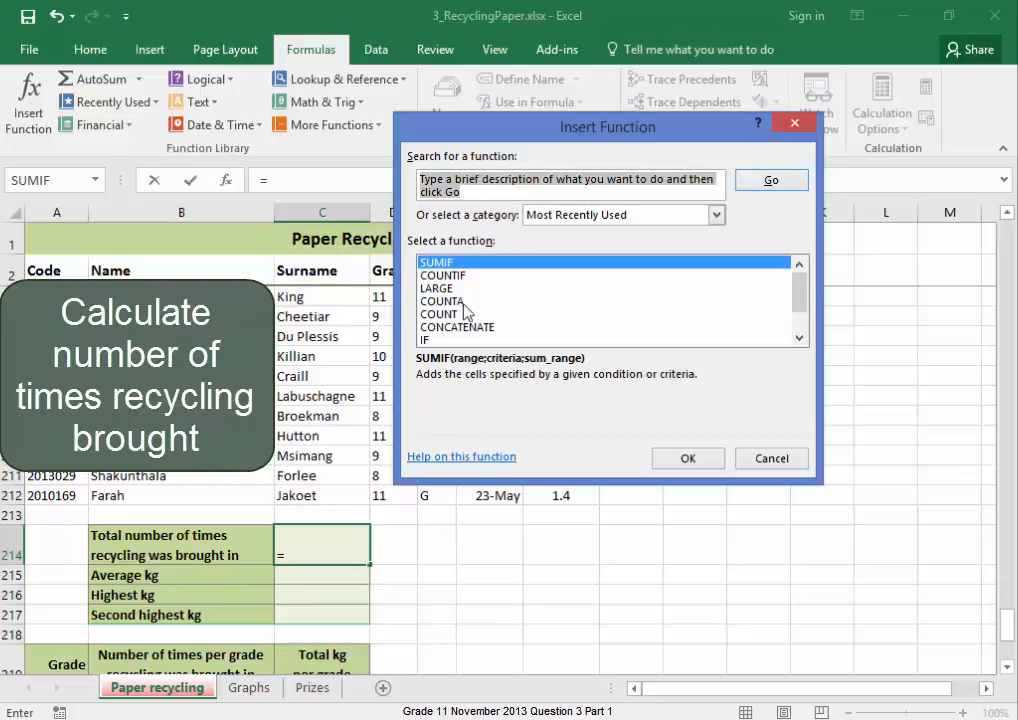
click(442, 301)
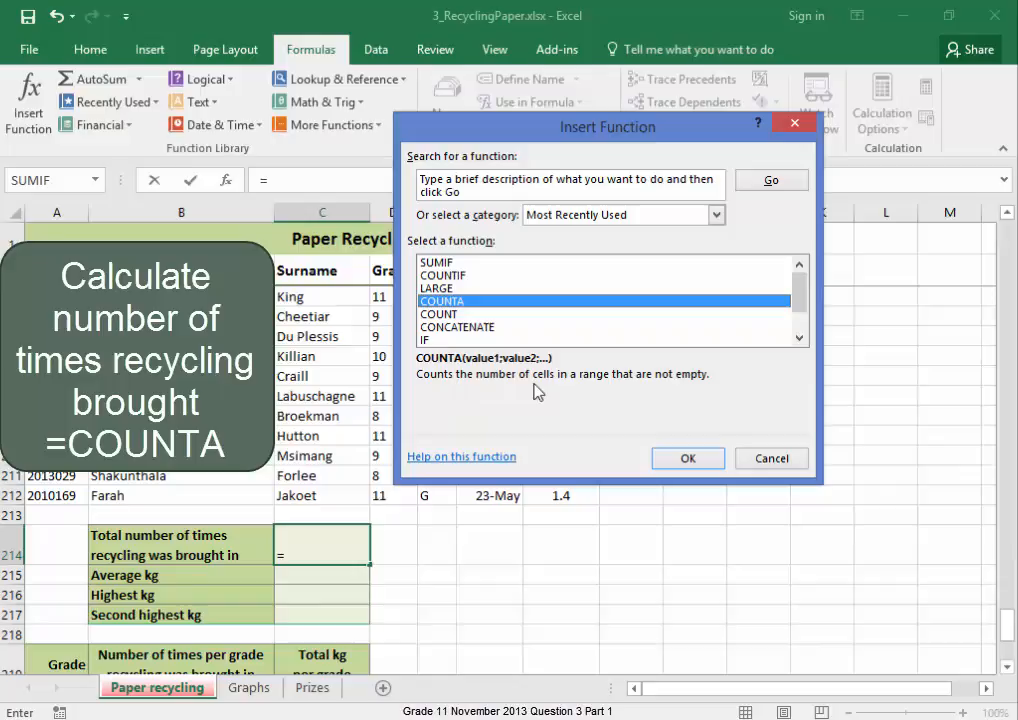
mouse_move(703, 394)
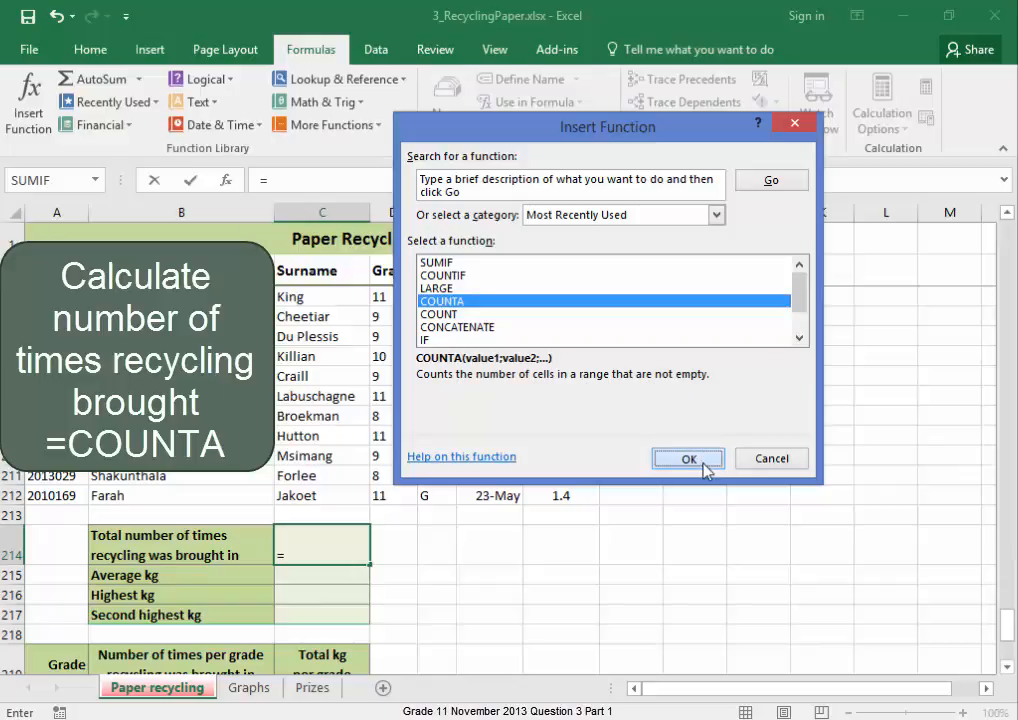
click(687, 458)
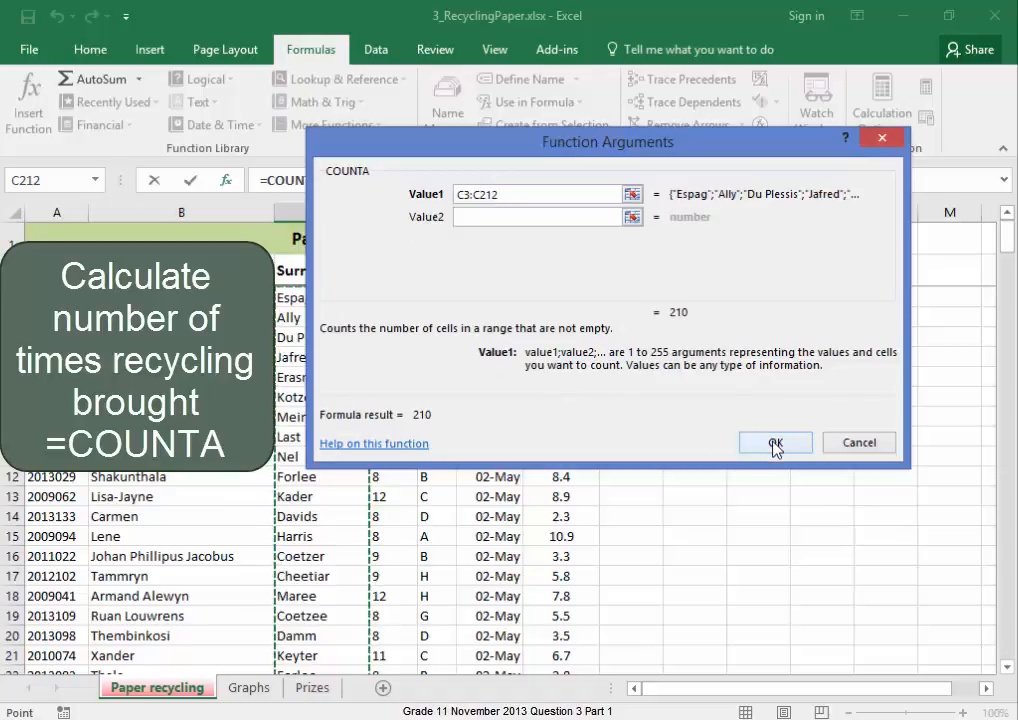
click(775, 442)
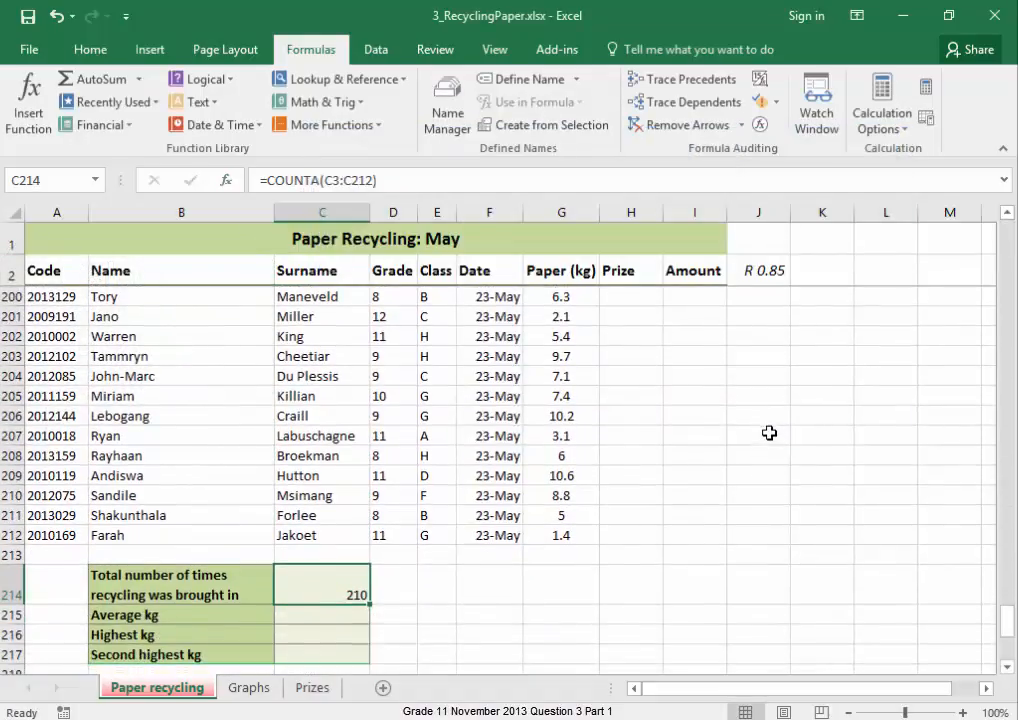
Step: Start an AVERAGE of the Paper (kg) weights G3:G212 in C215
click(344, 614)
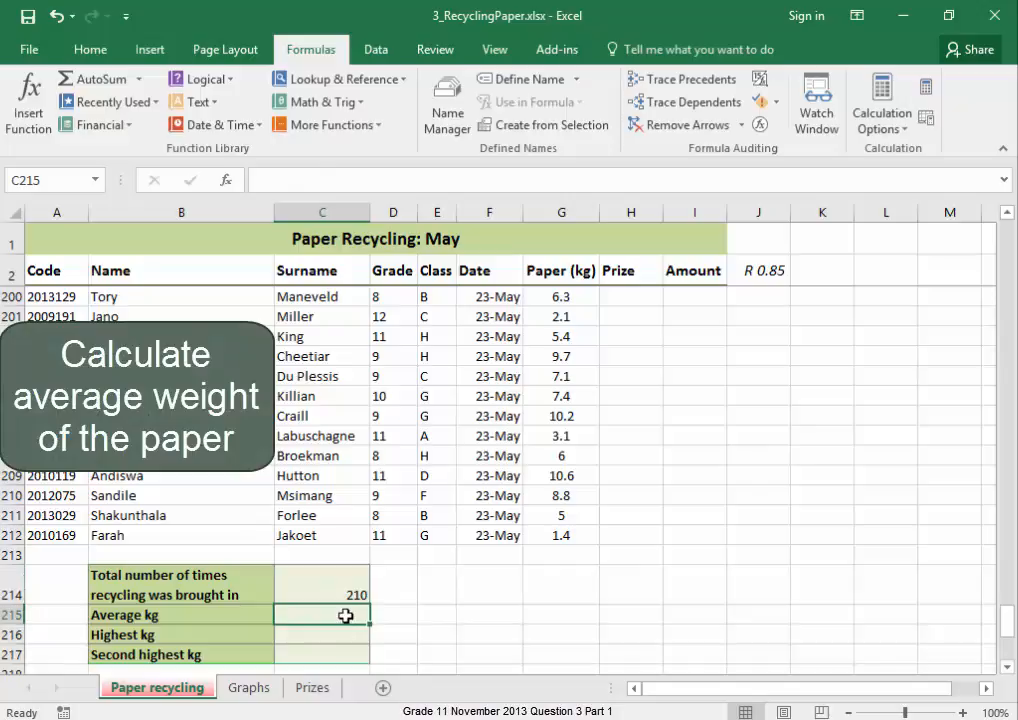
text(=average()
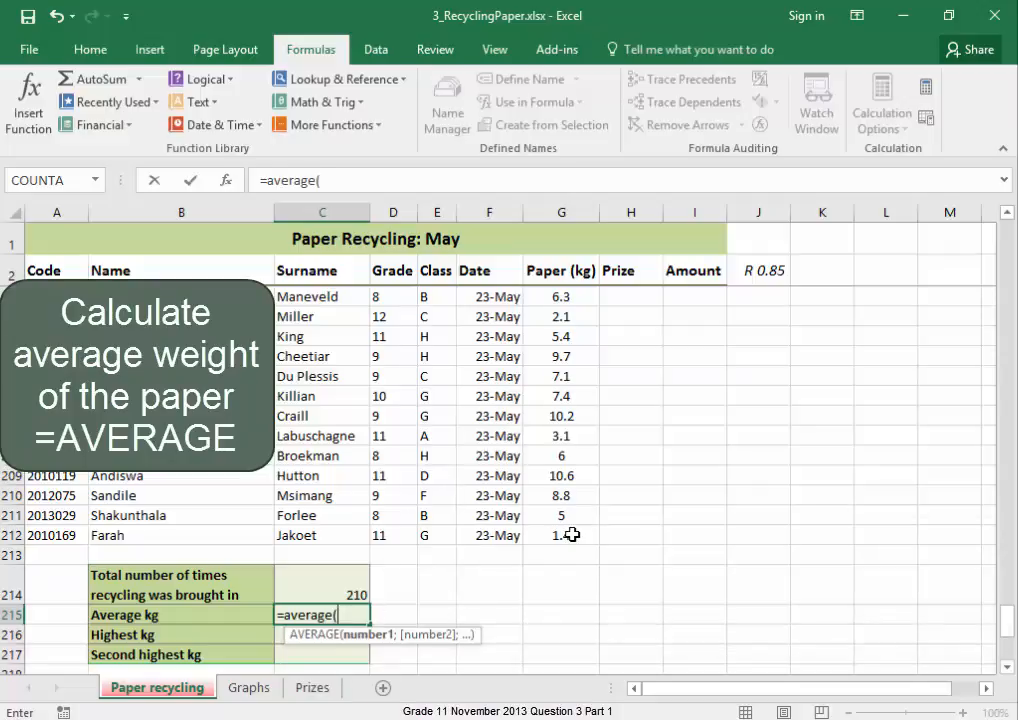
click(561, 535)
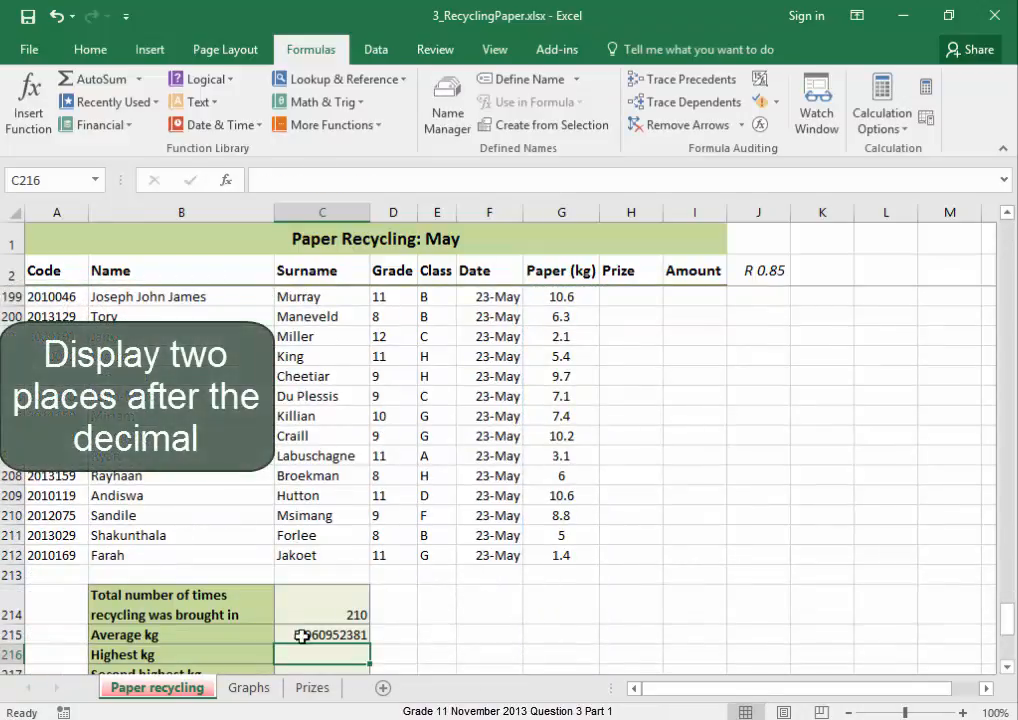
mouse_move(307, 651)
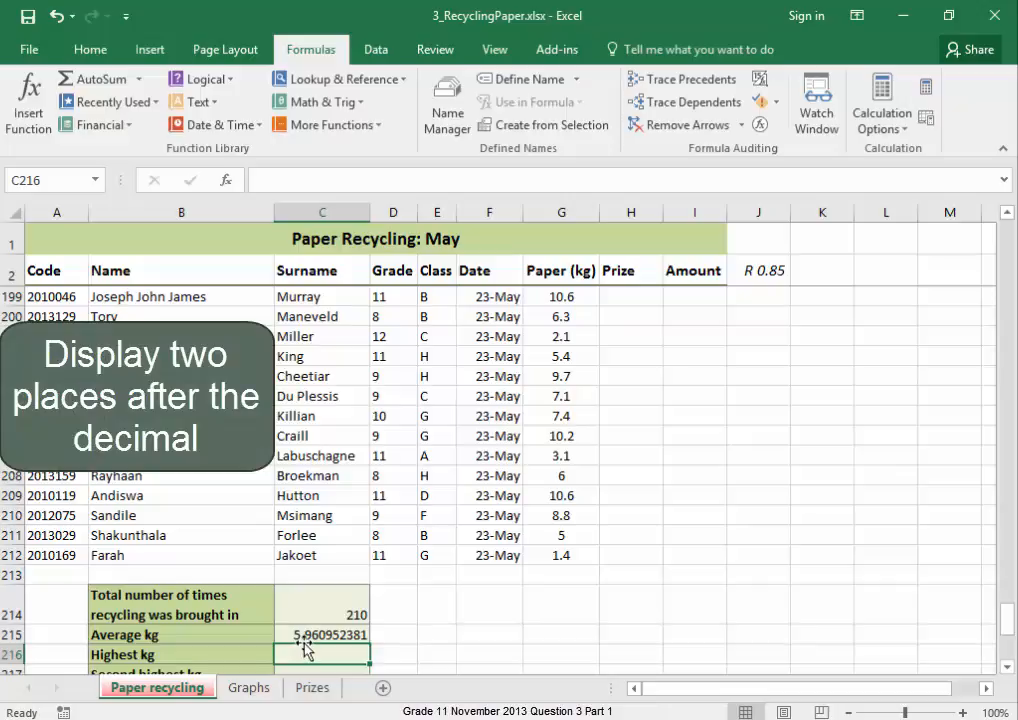
Step: Wrap the average in ROUND with 2 decimals, giving 5.96
click(320, 634)
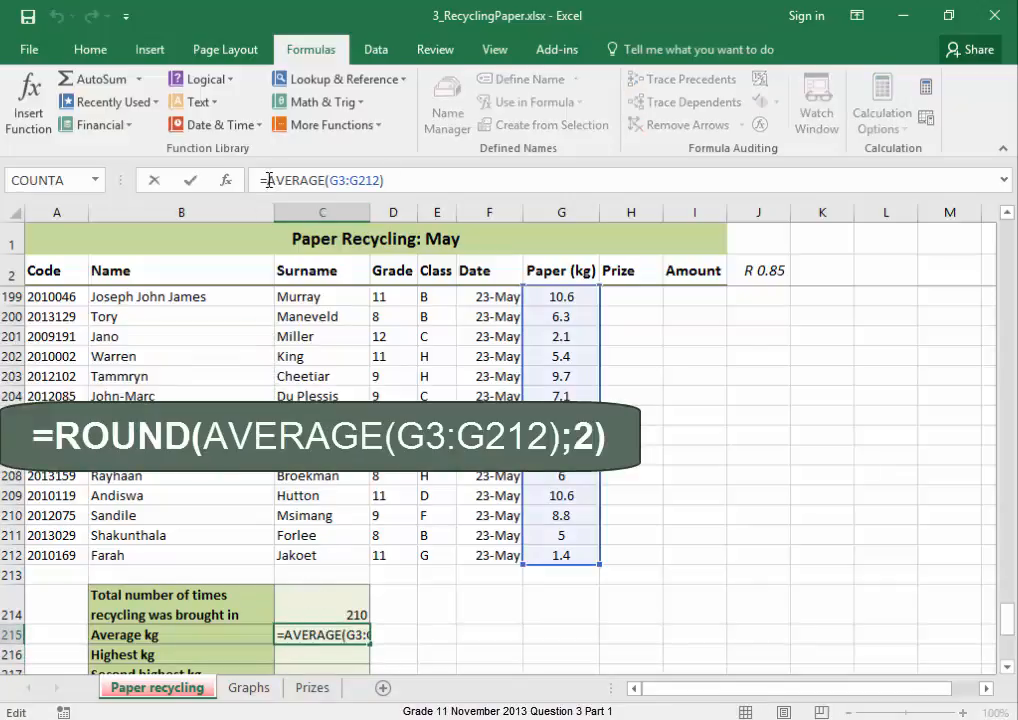
text(round()
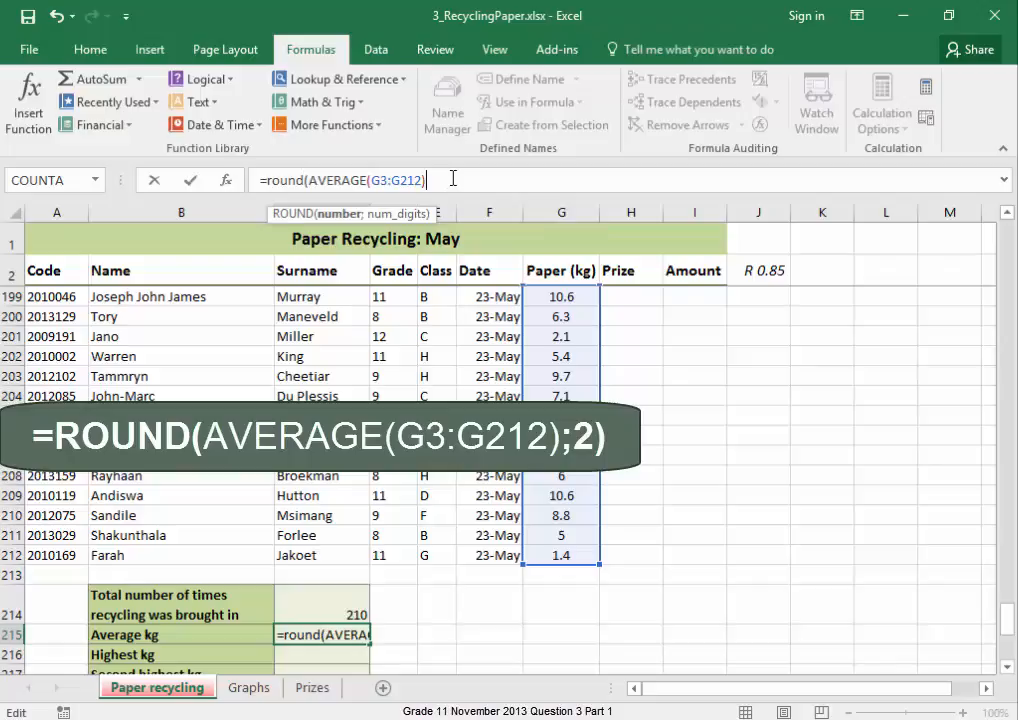
text(,)
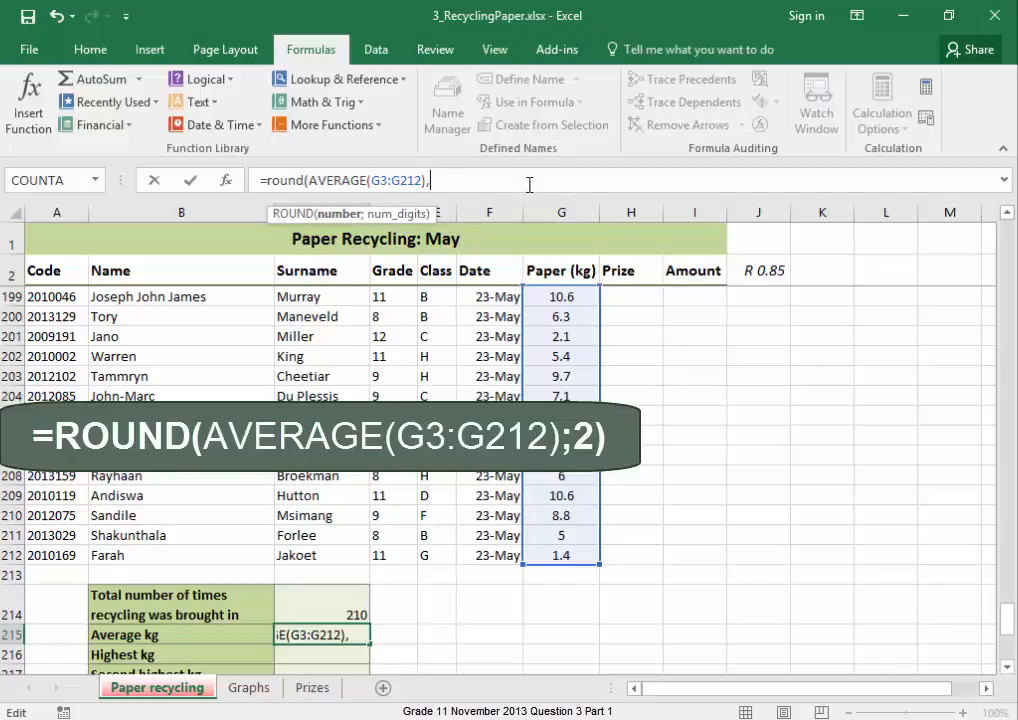
key(Backspace)
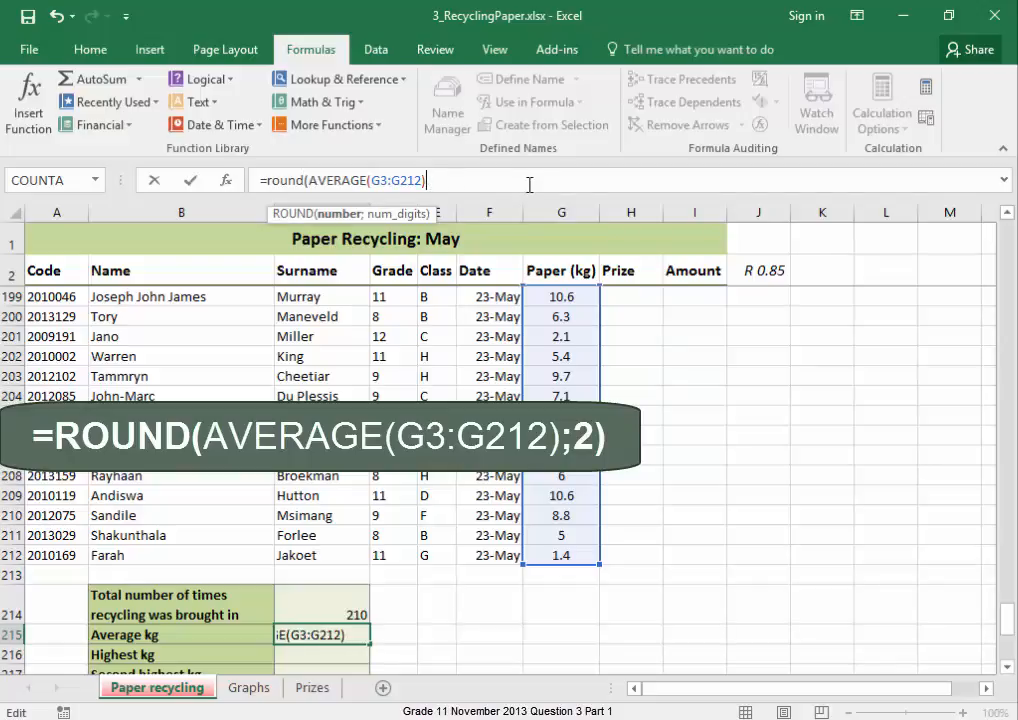
text(;)
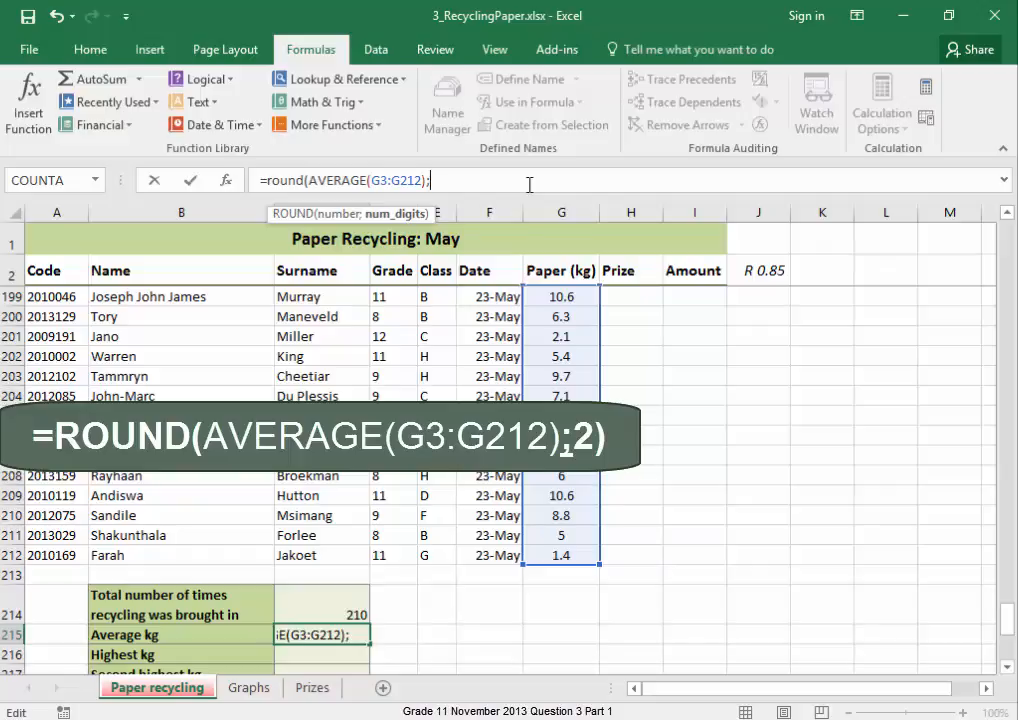
text(2))
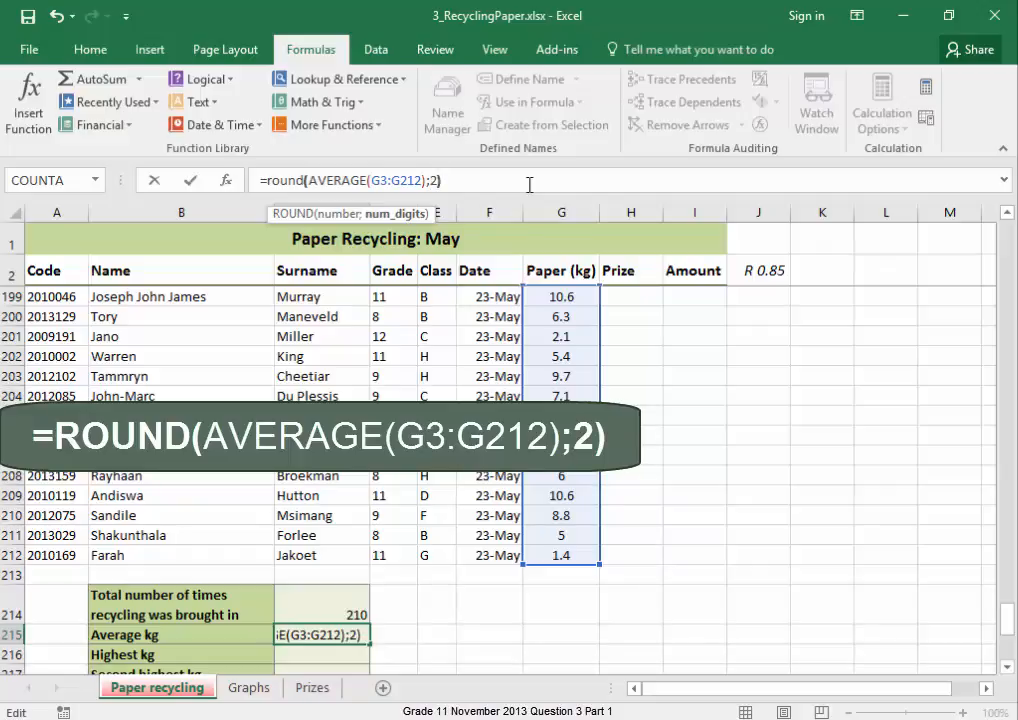
key(Enter)
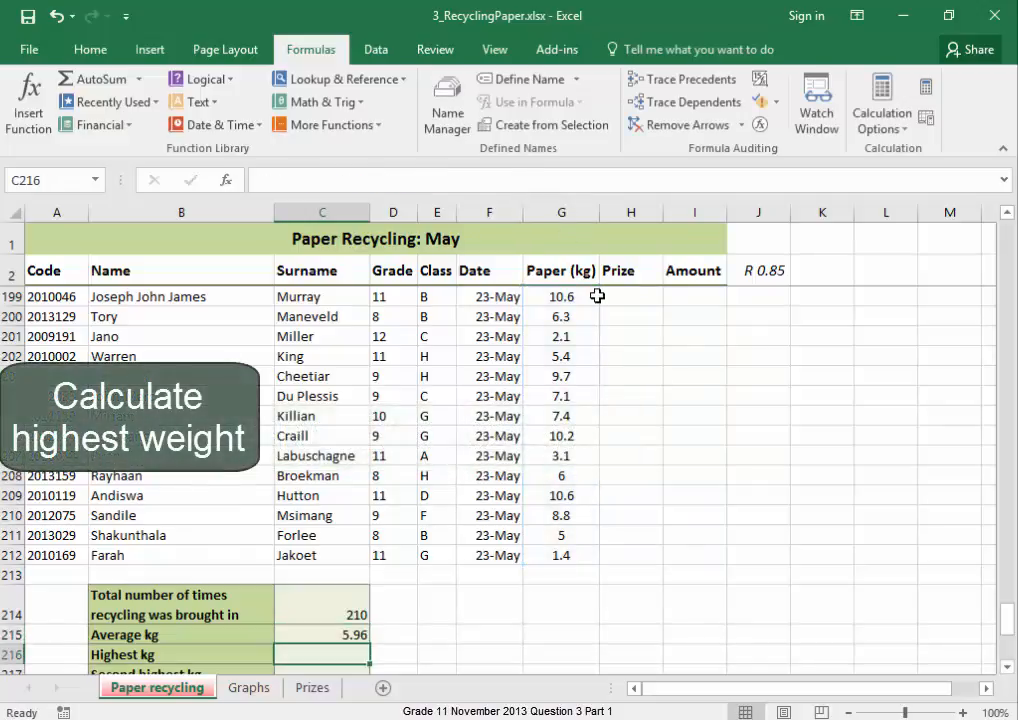
Step: Enter =MAX(G3:G212) in C216 for Highest kg, giving 11
text(=m)
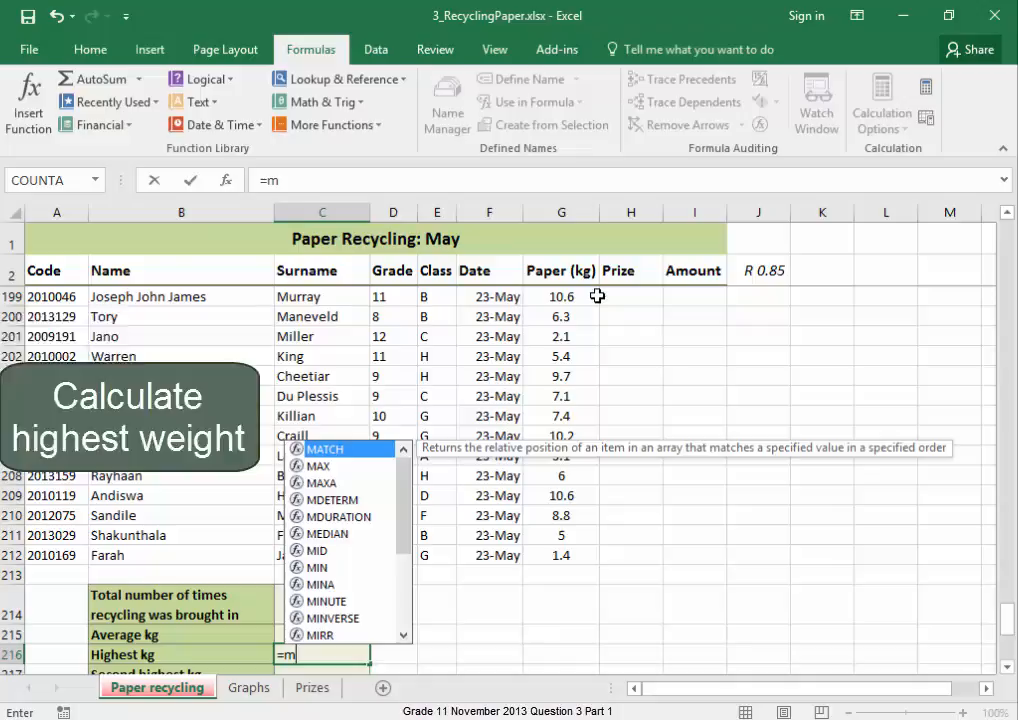
text(max)
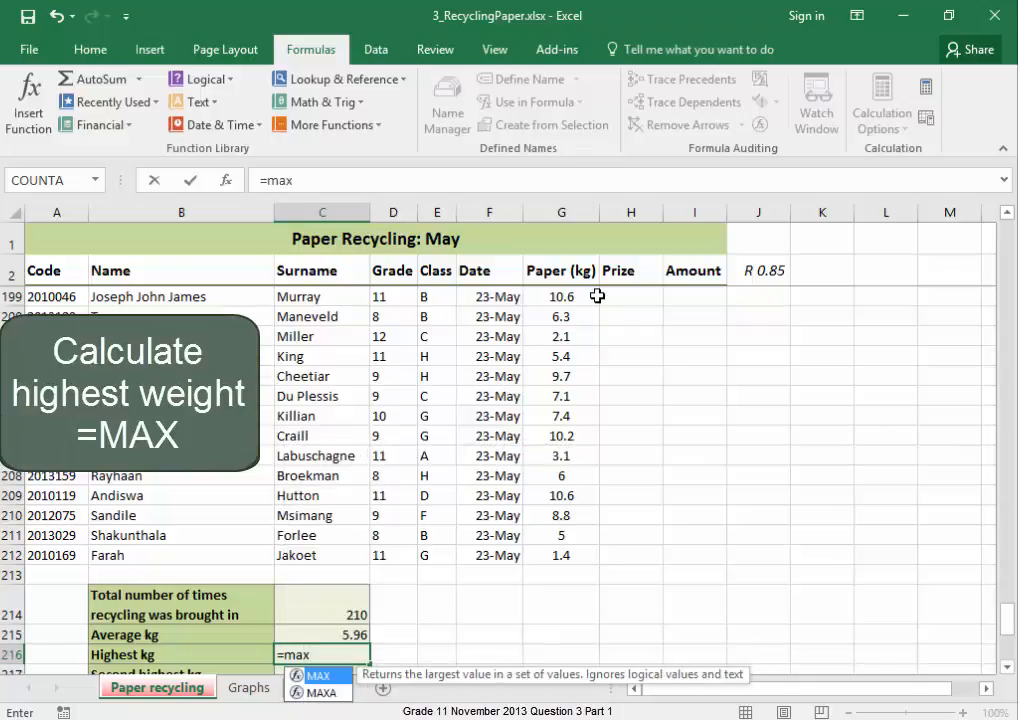
text(()
click(322, 670)
text(=)
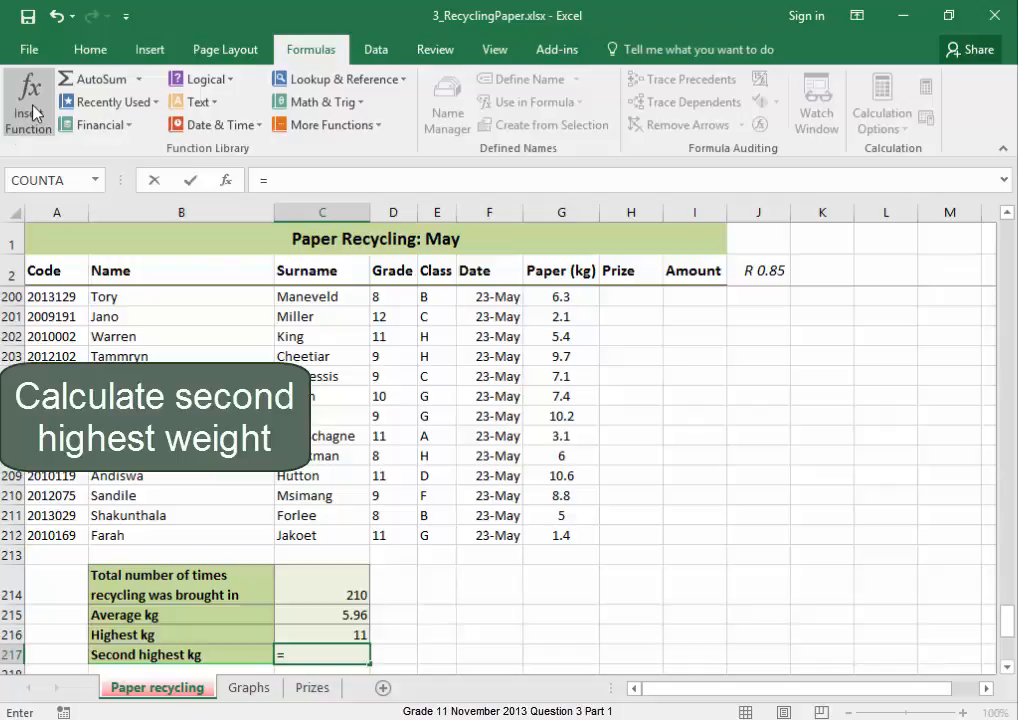
Step: Insert LARGE with array G3:G212 and K 2 in C217, giving 10.9
click(28, 95)
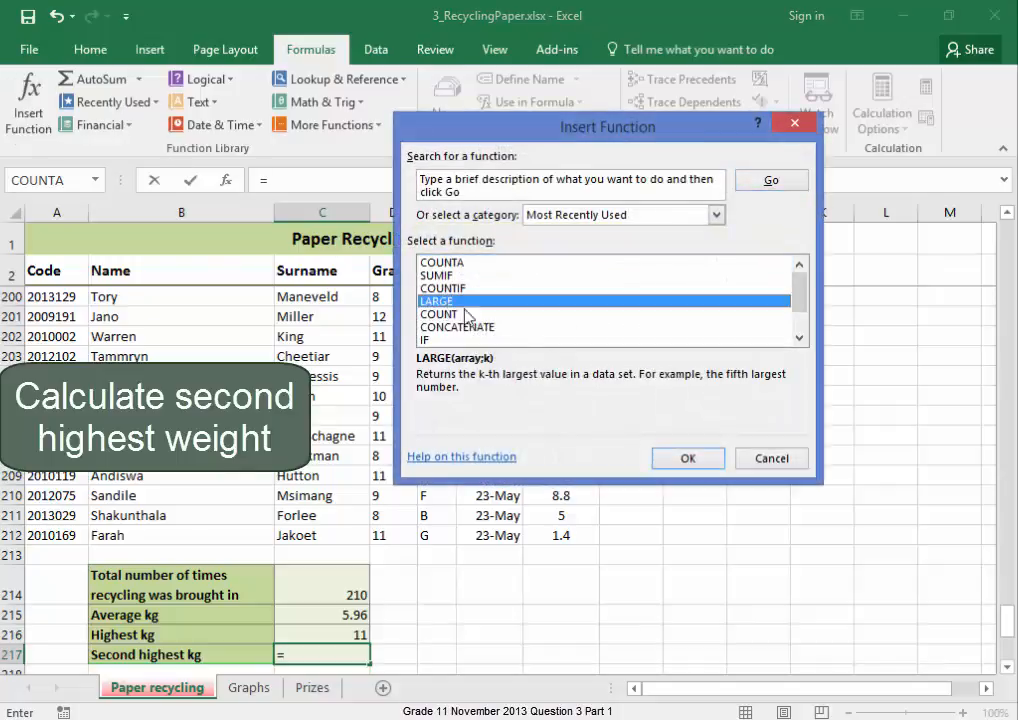
click(687, 458)
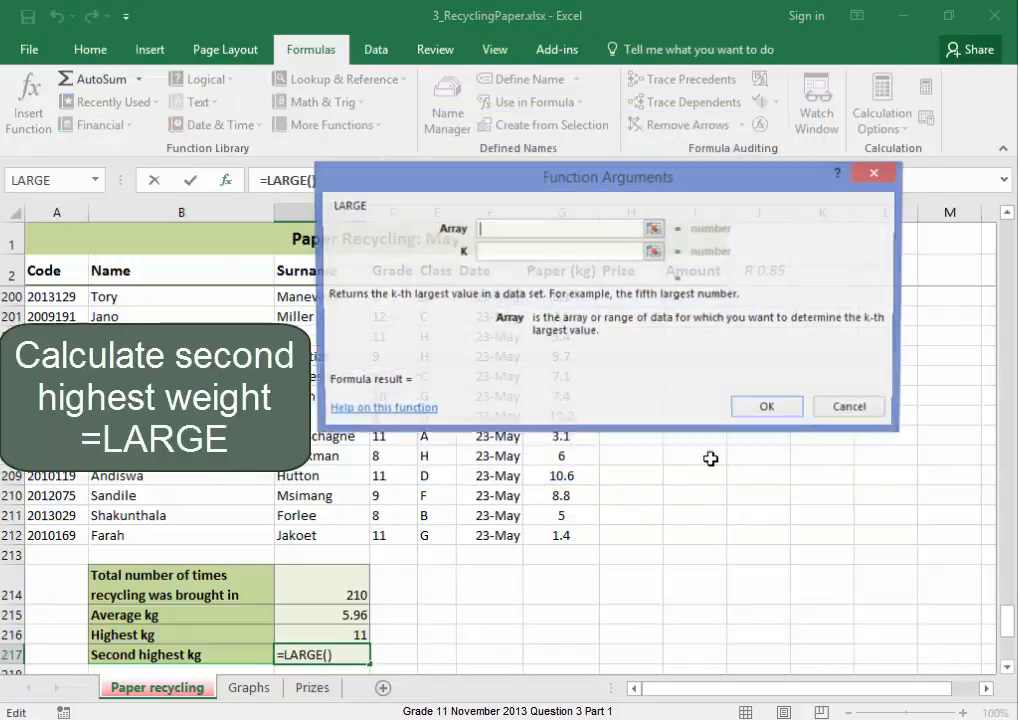
click(559, 535)
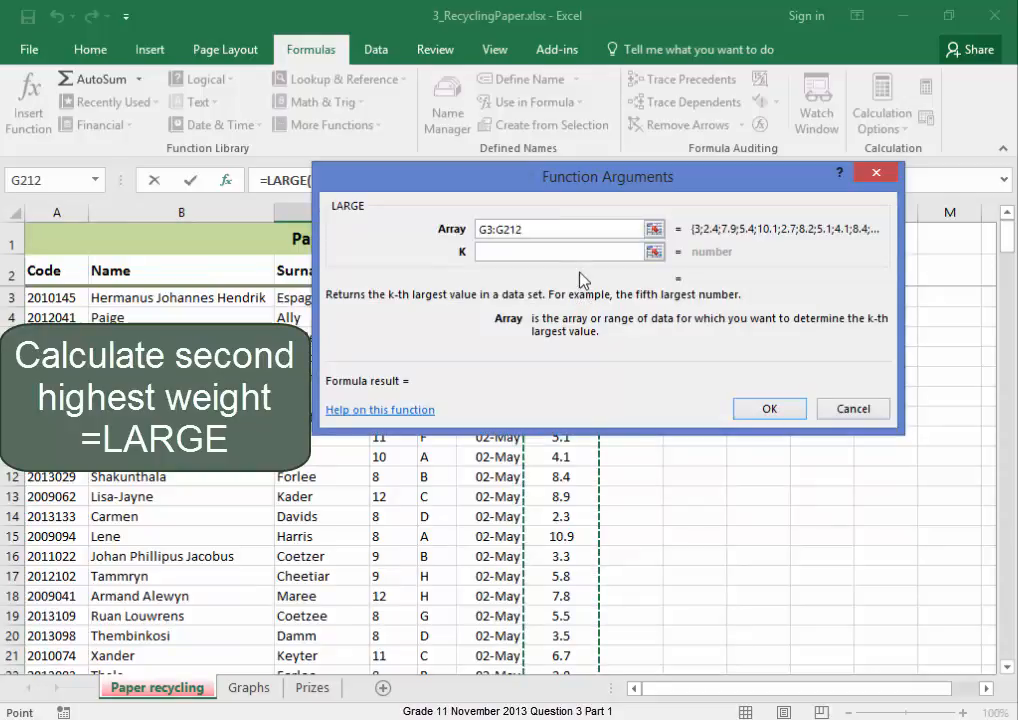
text(2)
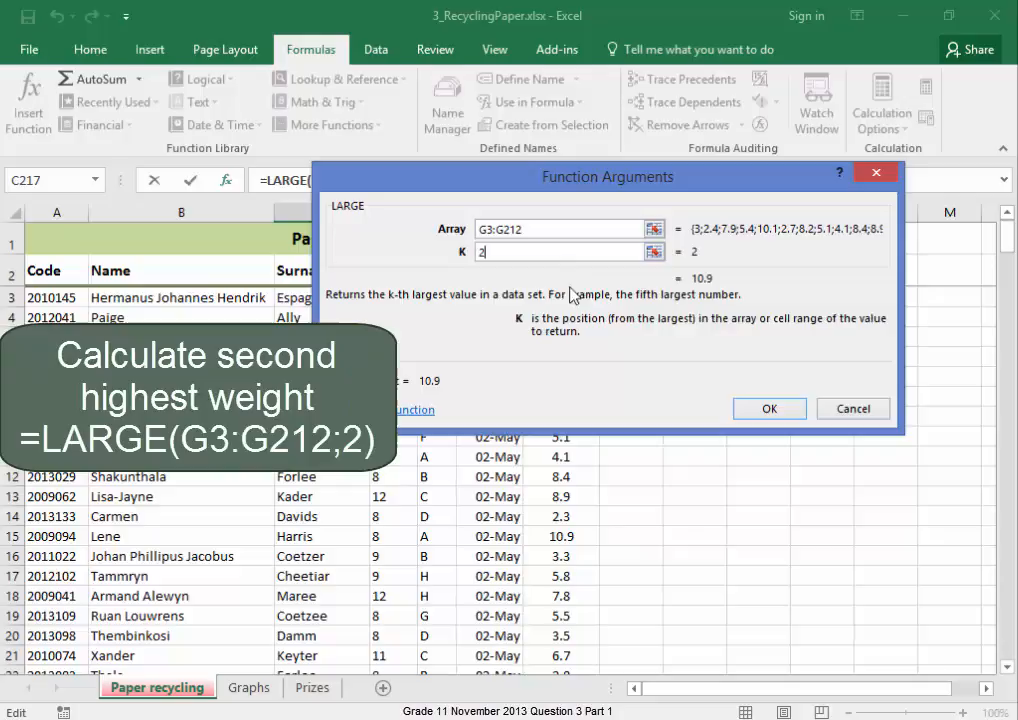
click(769, 408)
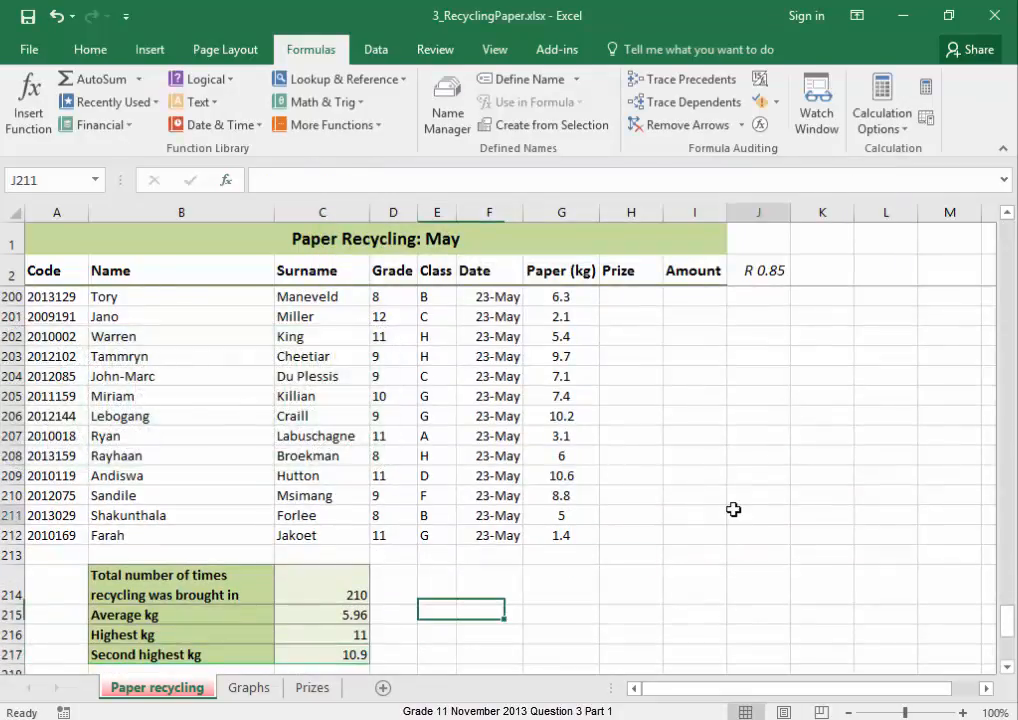
Step: Select the Paper (kg) weights G3:G212
click(758, 516)
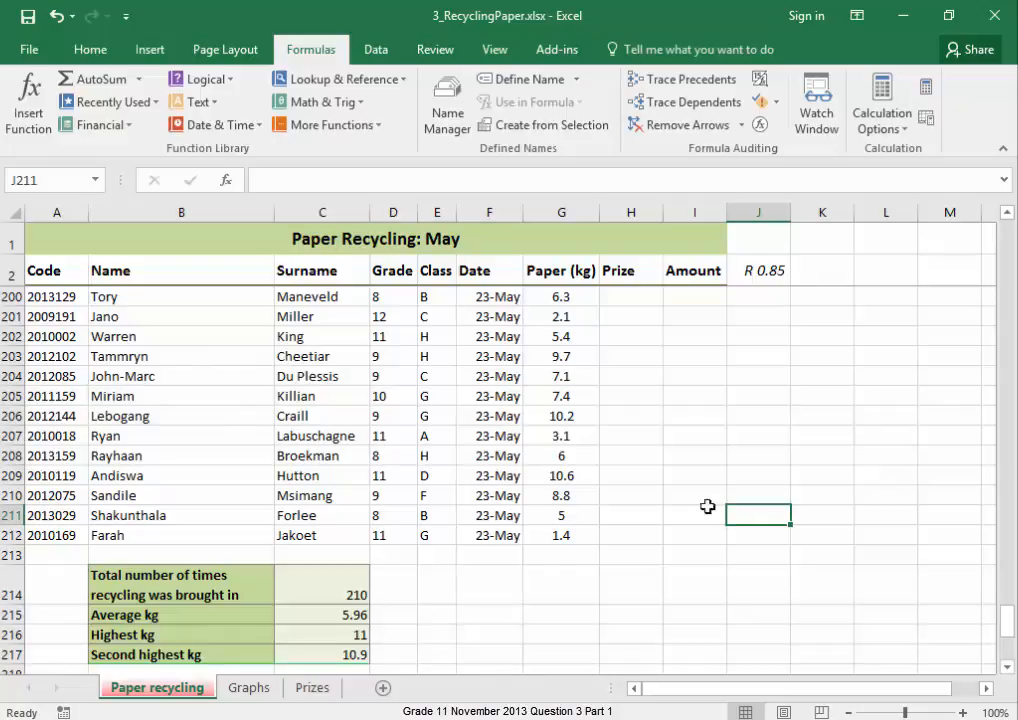
click(561, 535)
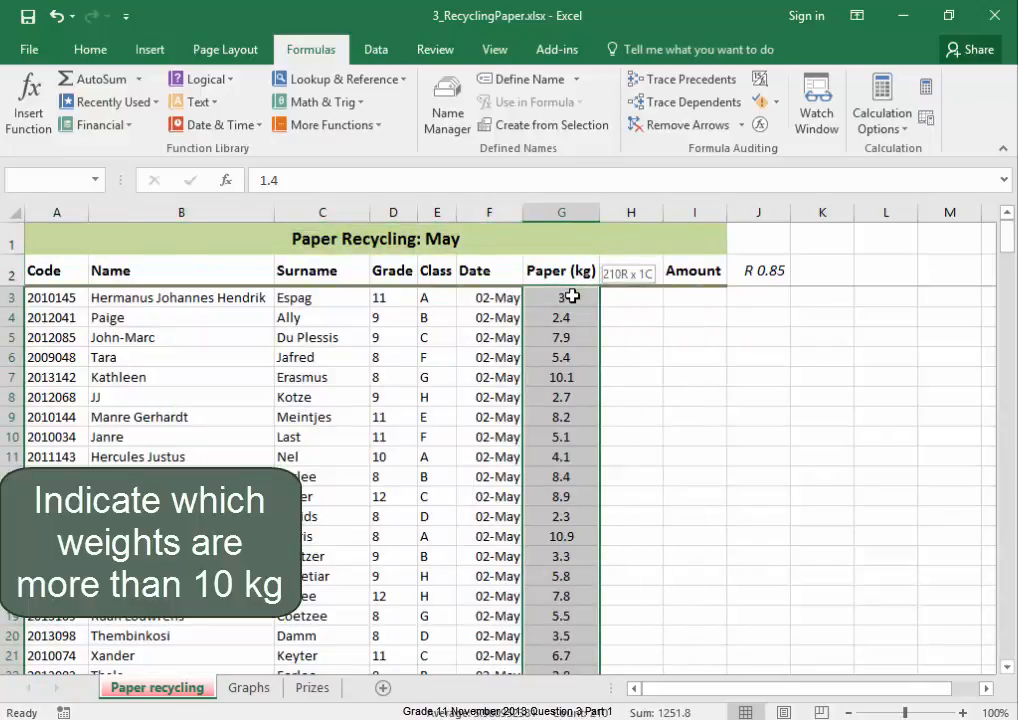
Step: Add a Greater Than 10 conditional format with custom light blue fill to the weights
click(90, 48)
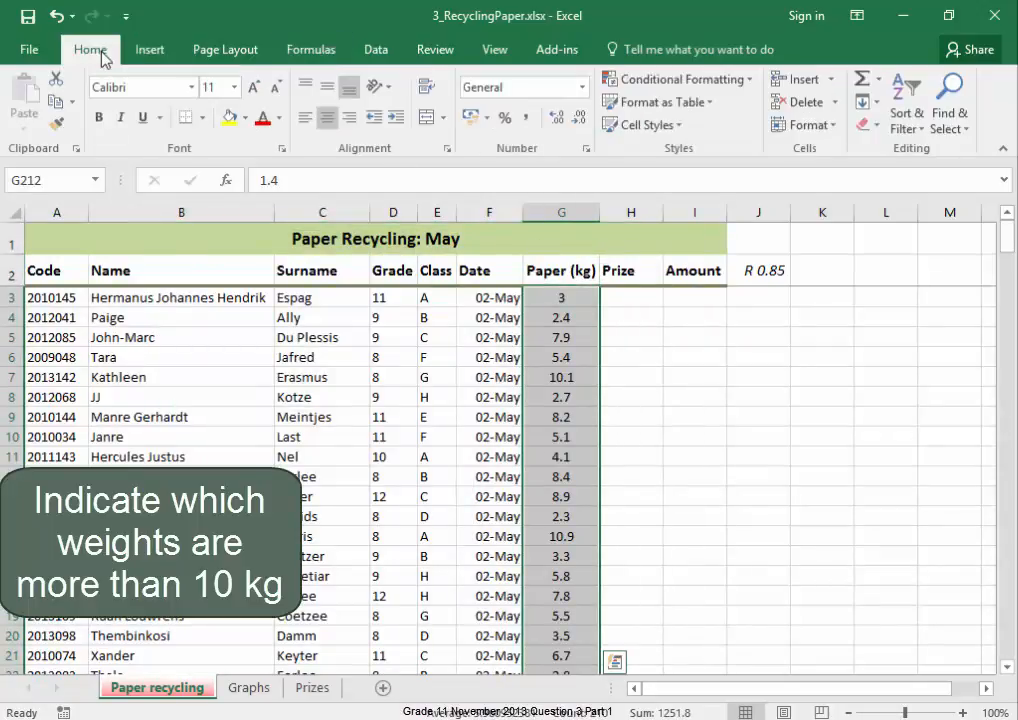
click(681, 79)
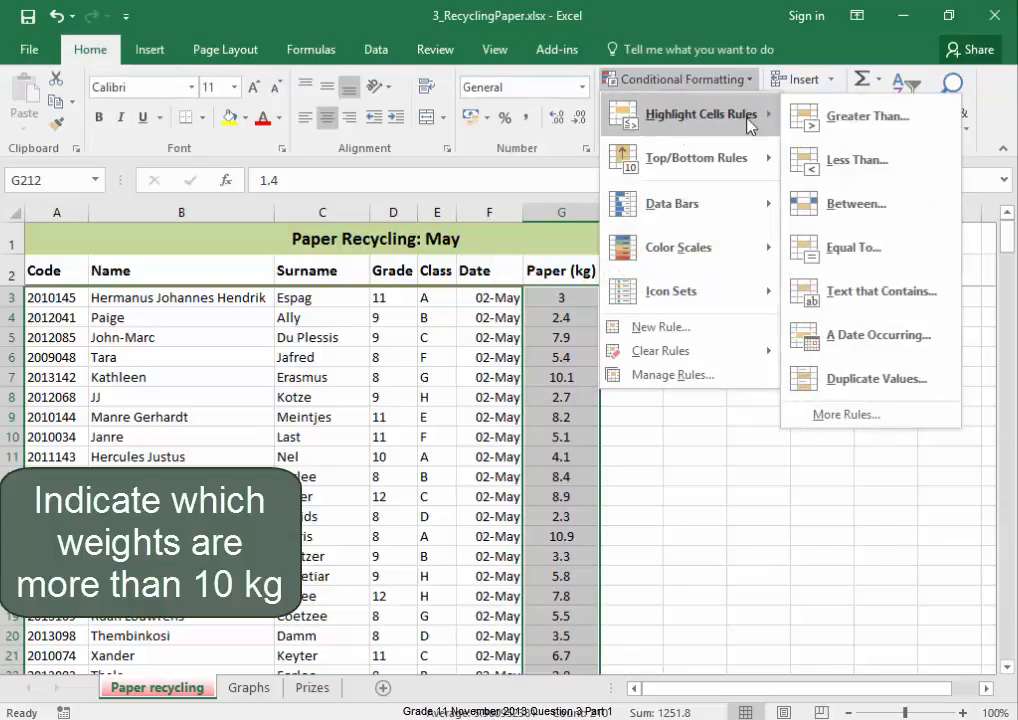
mouse_move(867, 116)
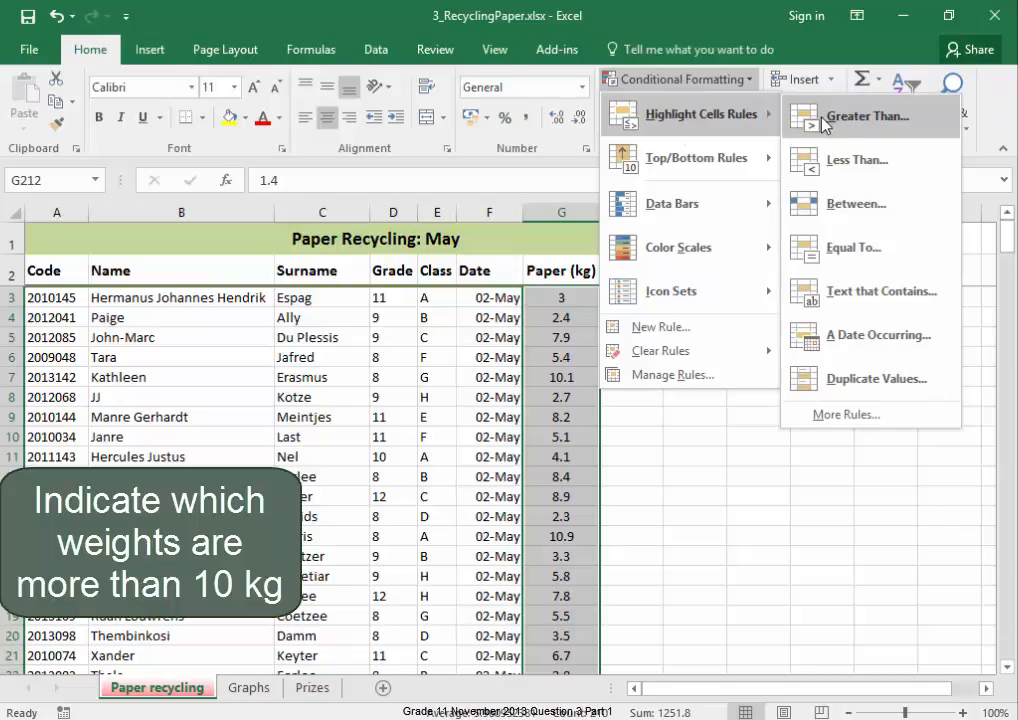
click(867, 115)
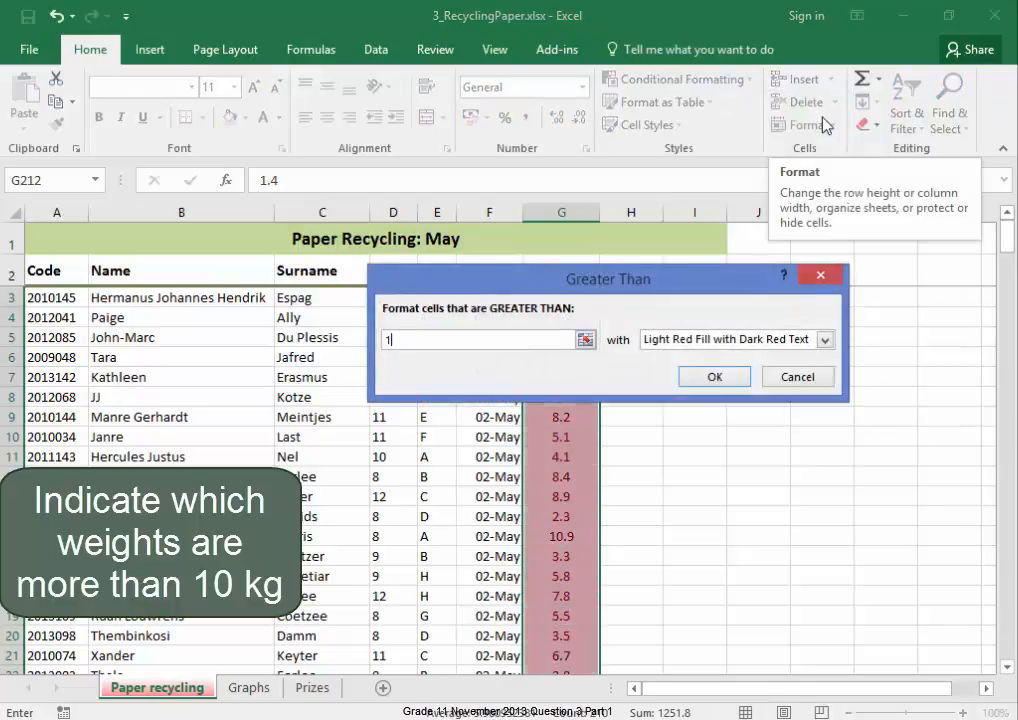
text(0)
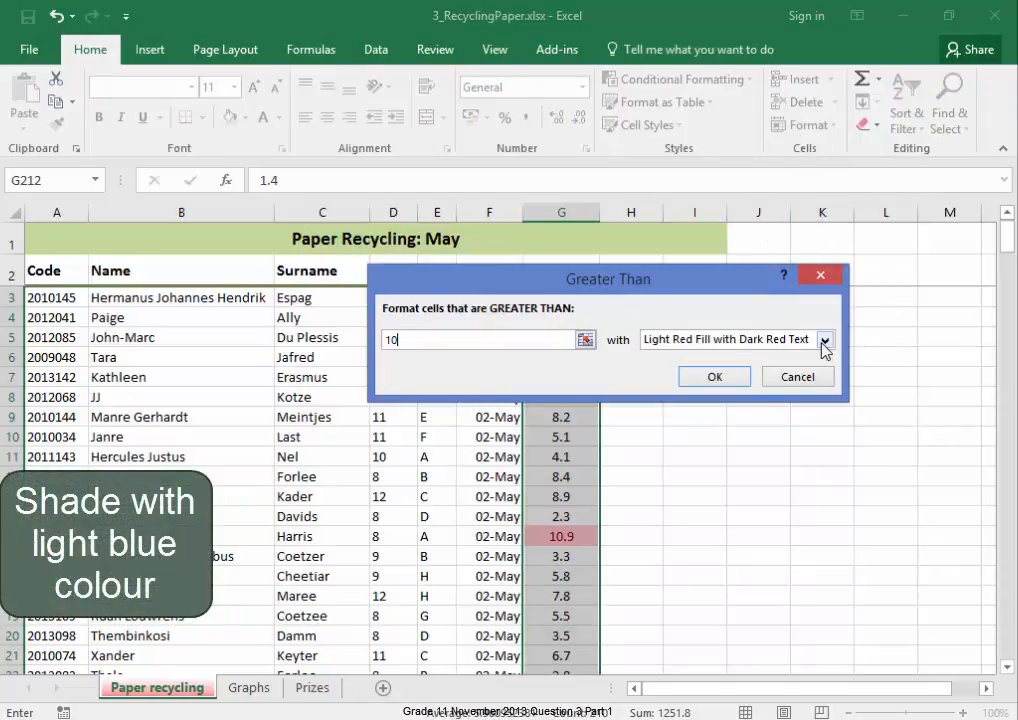
click(824, 339)
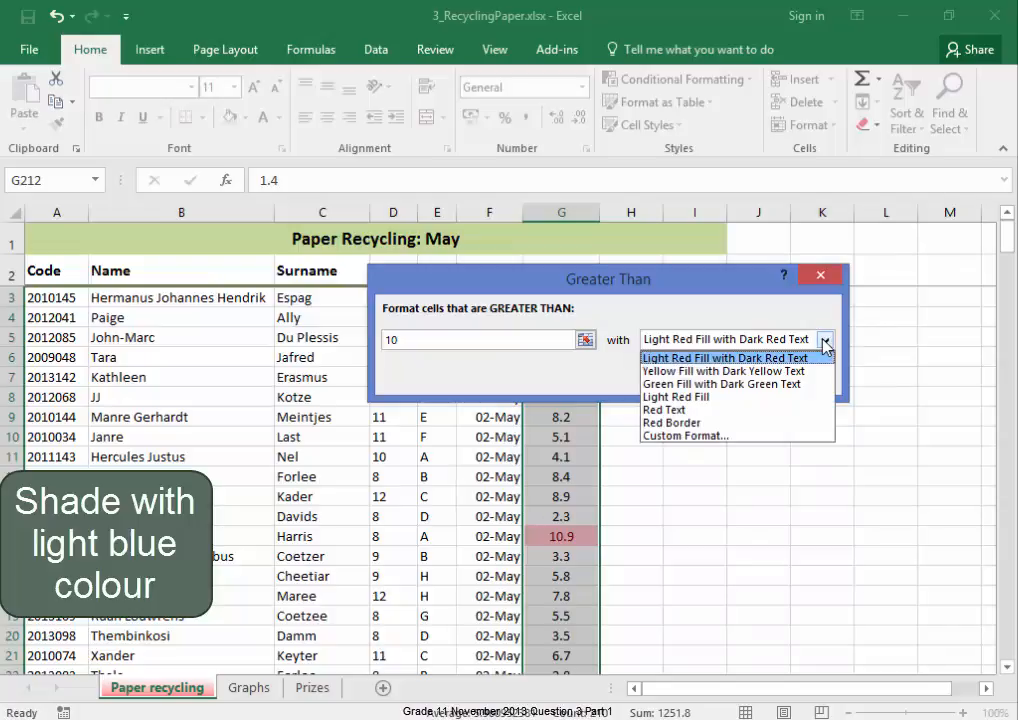
click(685, 436)
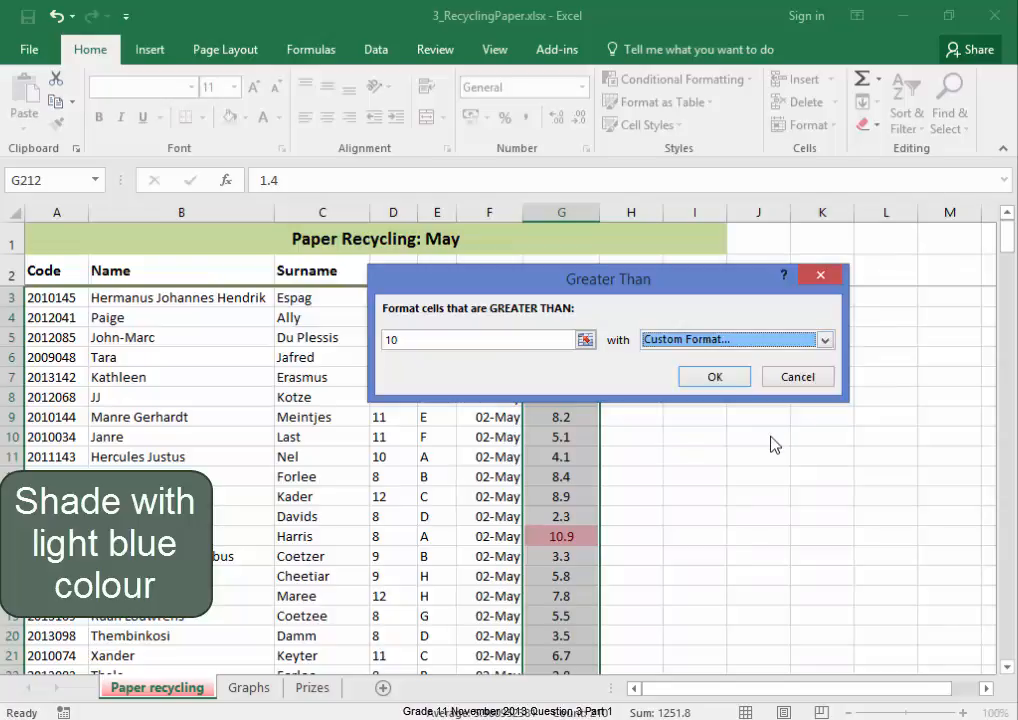
mouse_move(768, 380)
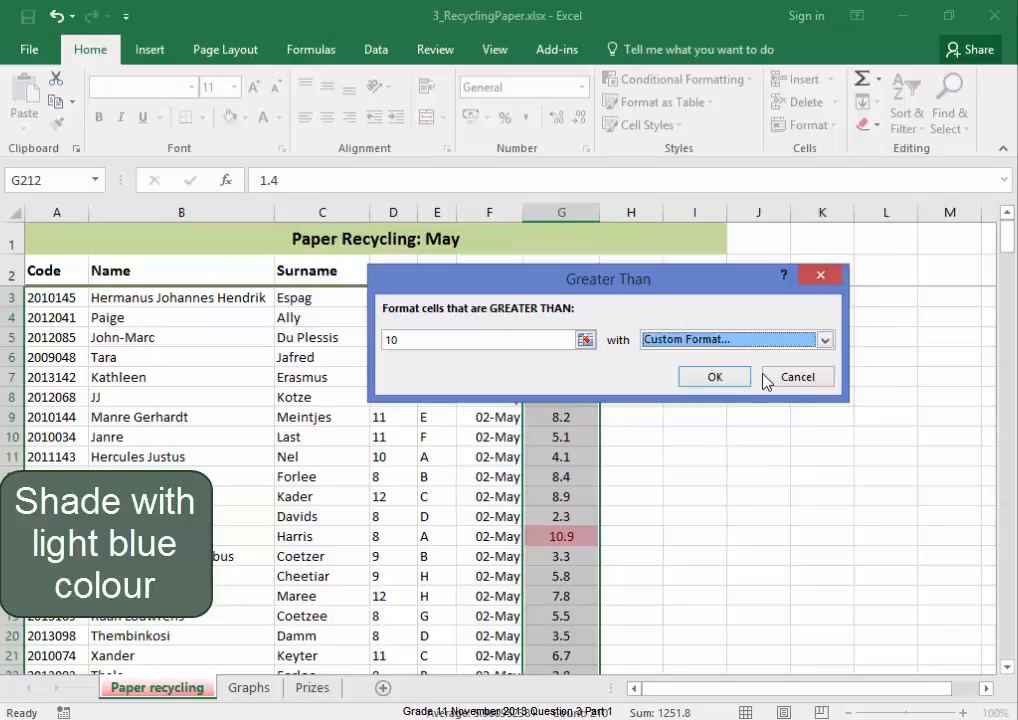
click(737, 339)
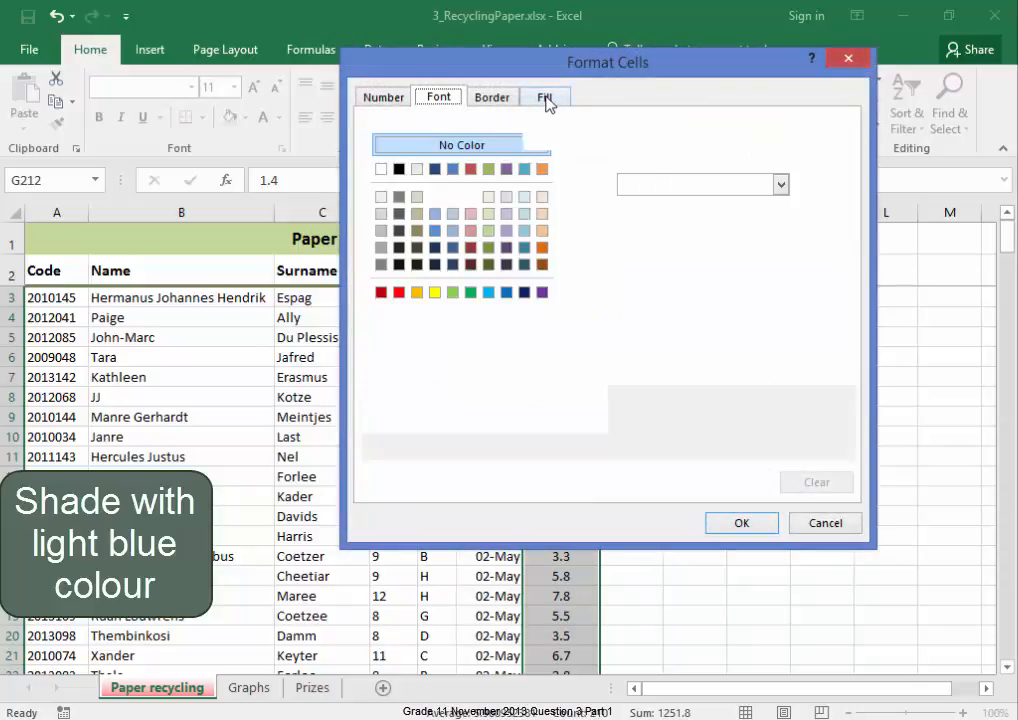
click(545, 96)
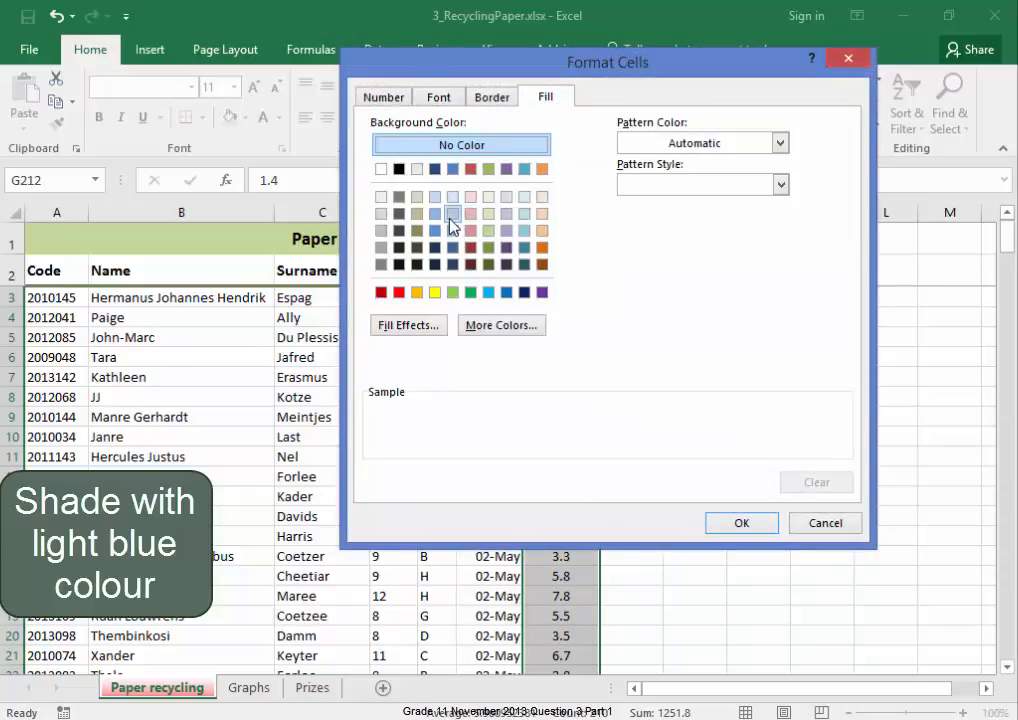
click(452, 213)
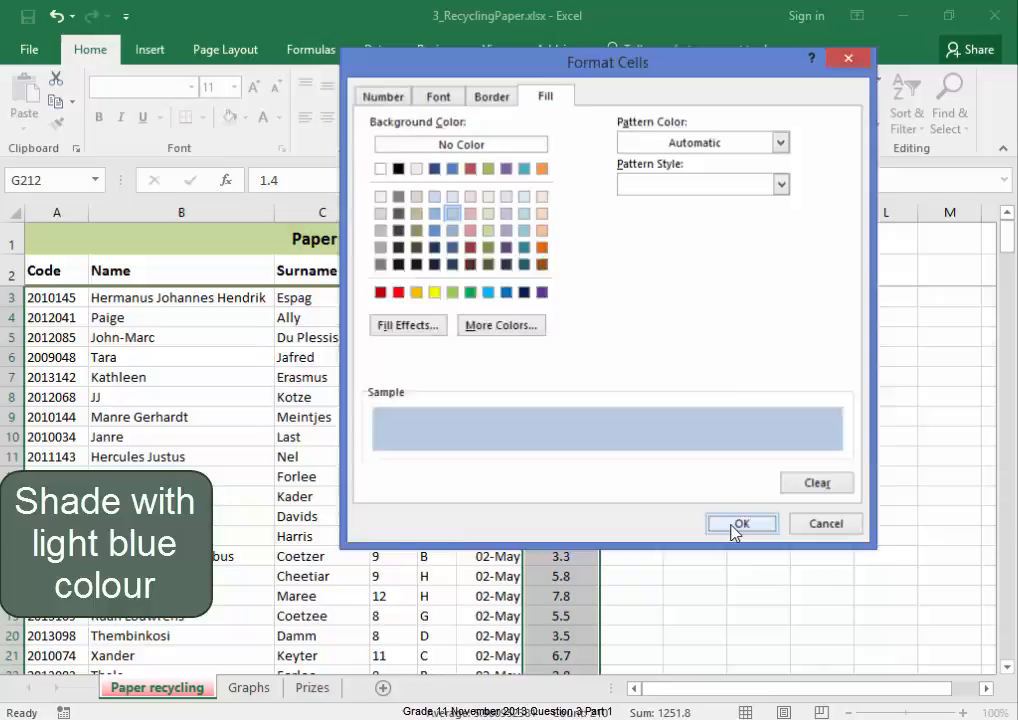
click(741, 523)
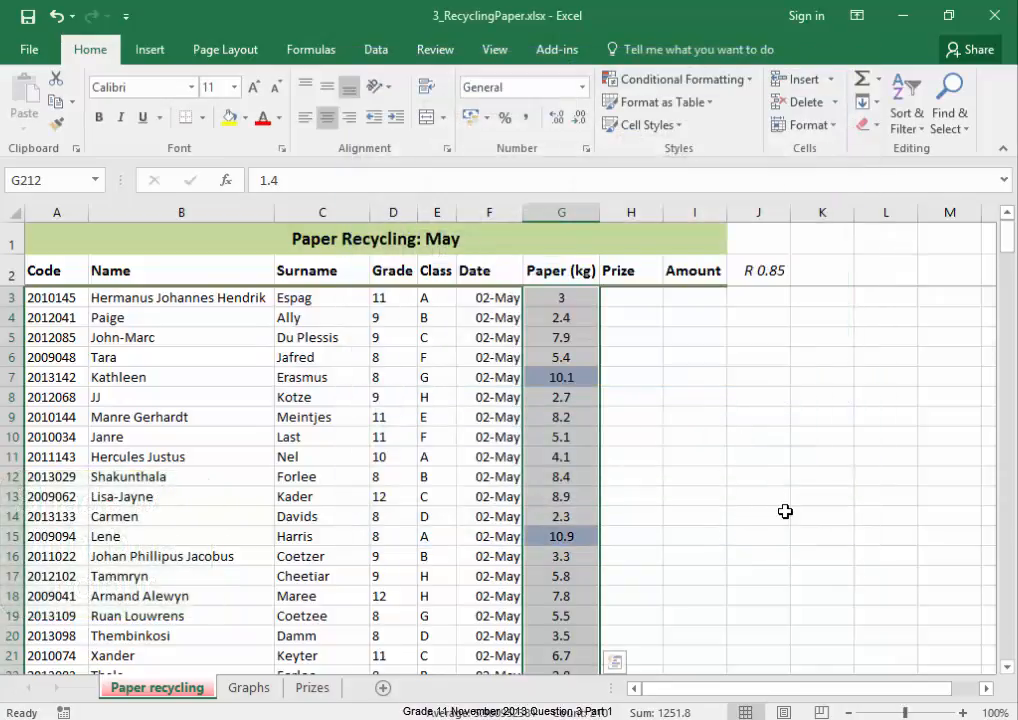
click(758, 516)
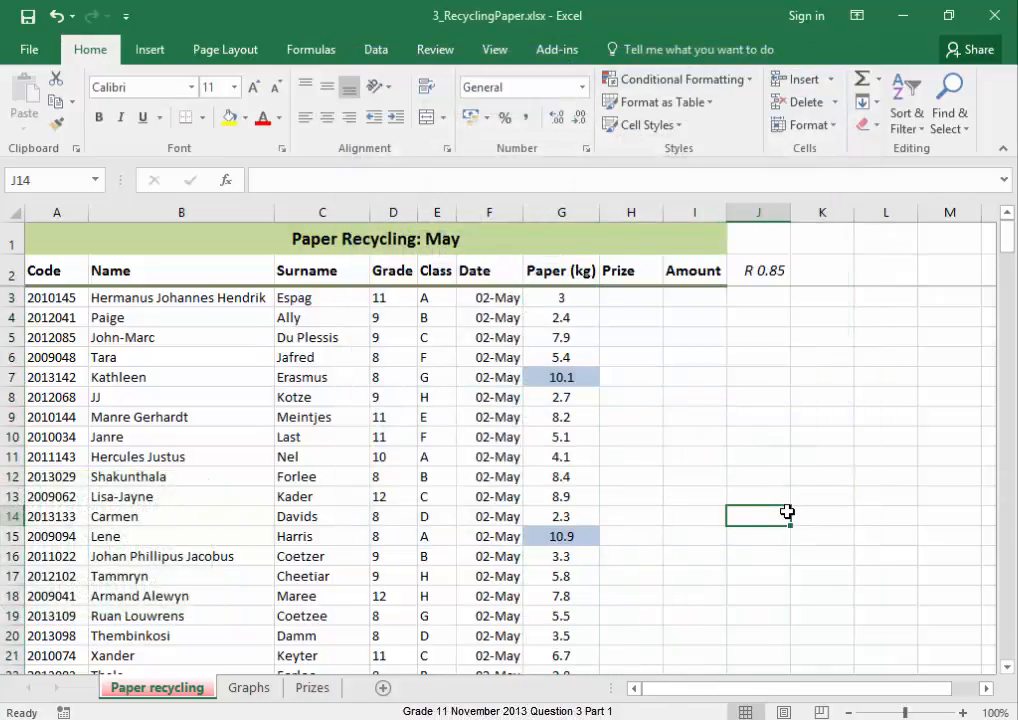
Step: Scroll down to the per-grade table and start a function in the grade 8 count cell B220
scroll(down, 3)
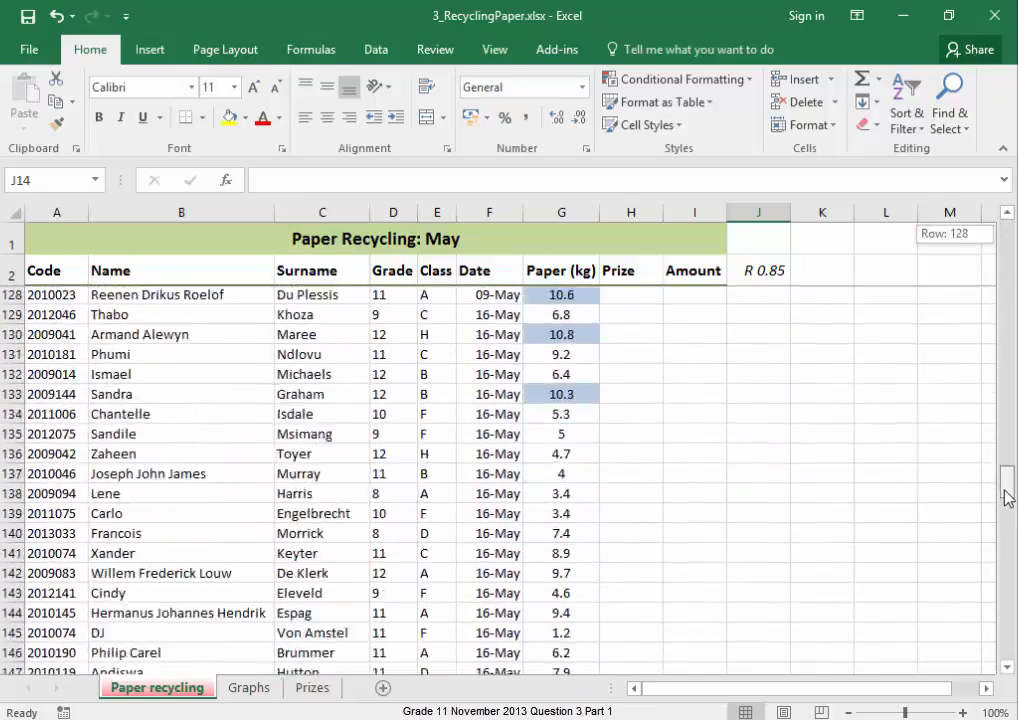
scroll(down, 3)
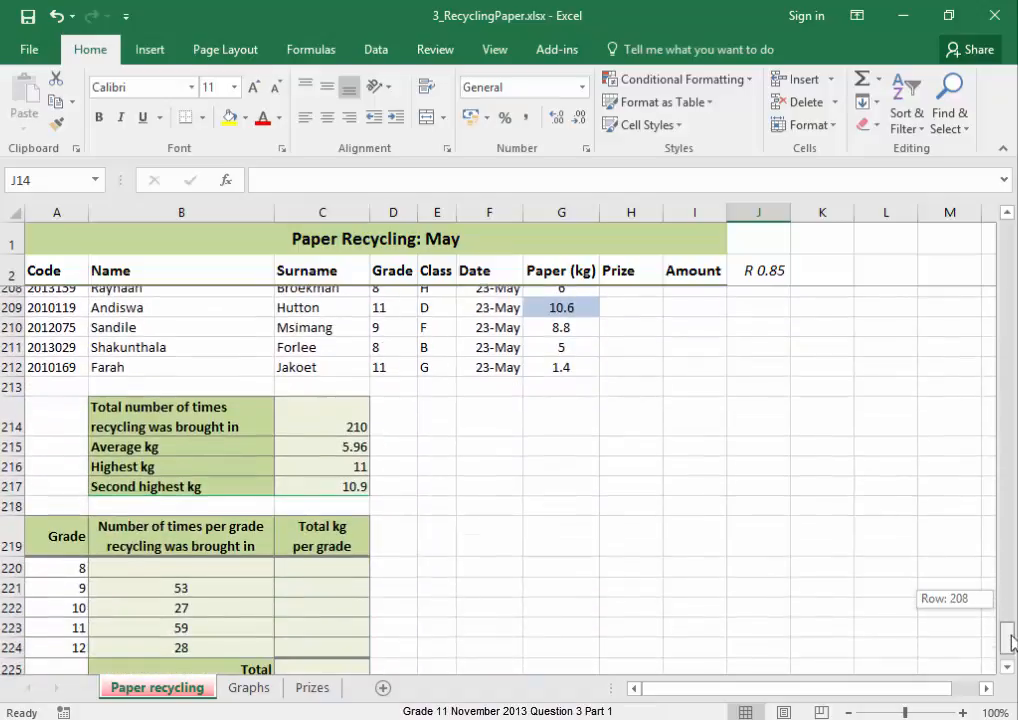
click(311, 49)
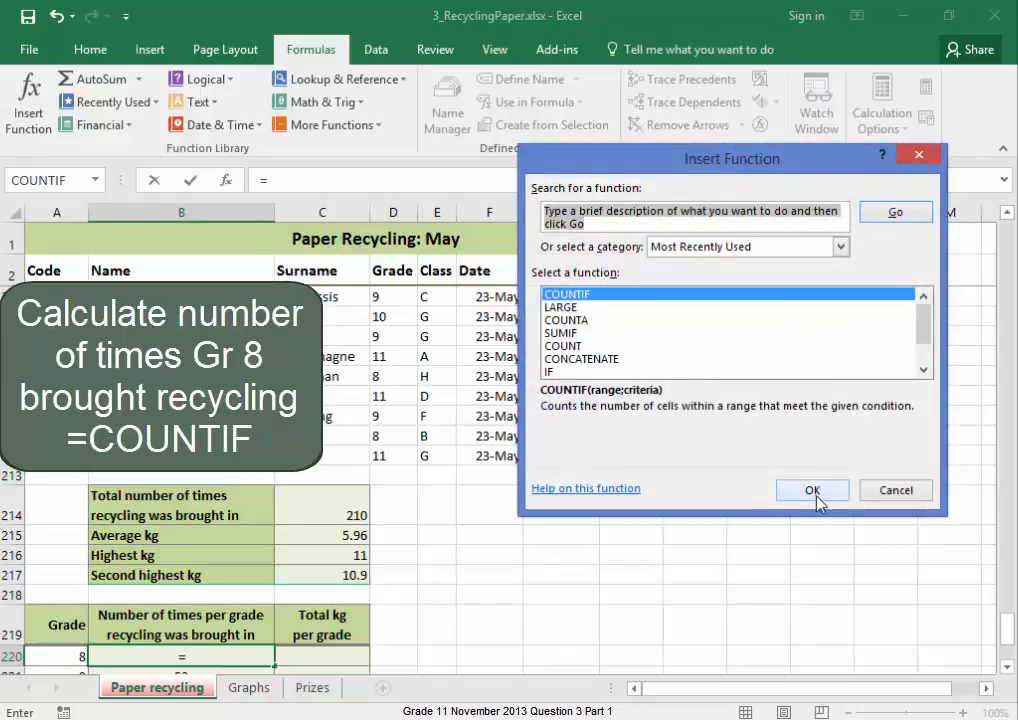
Step: Apply COUNTIF with range D3:D212 and criteria 8, giving 43
click(812, 489)
text(8)
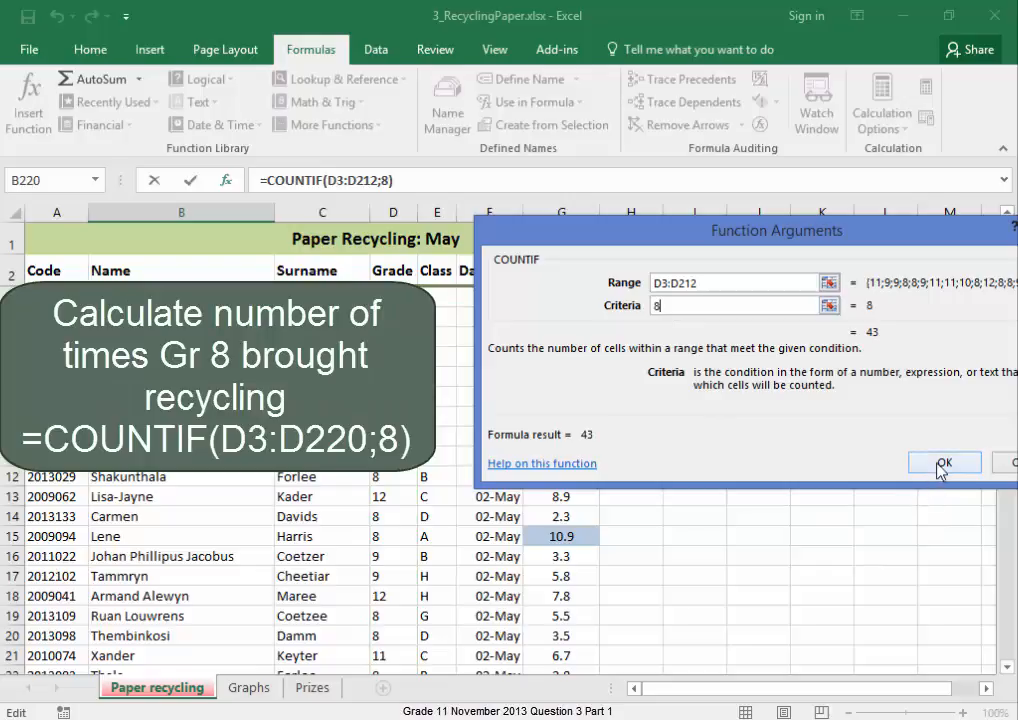
click(944, 461)
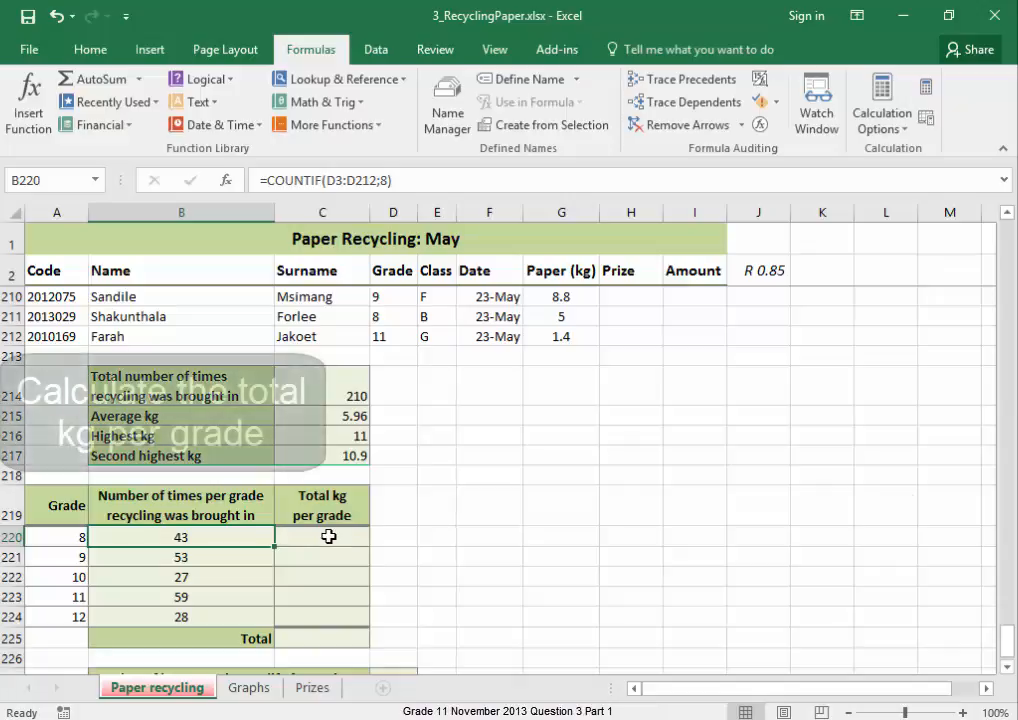
Step: Enter a SUMIF in C220 over D3:D212 with criteria A220 and sum range G3:G212 (254.8)
click(322, 537)
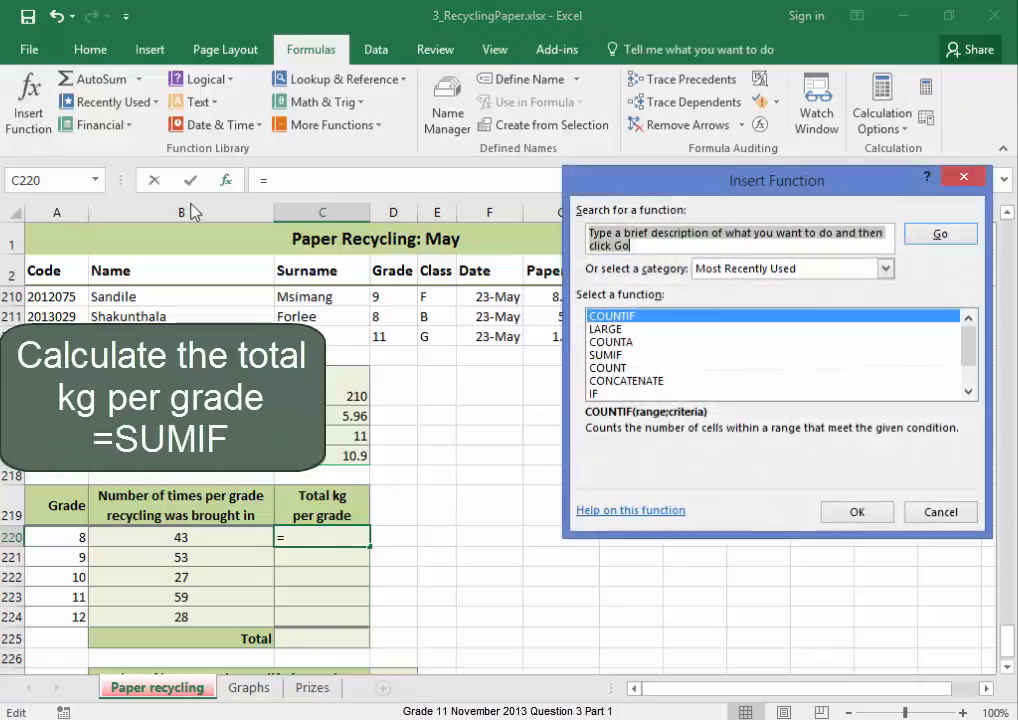
click(606, 355)
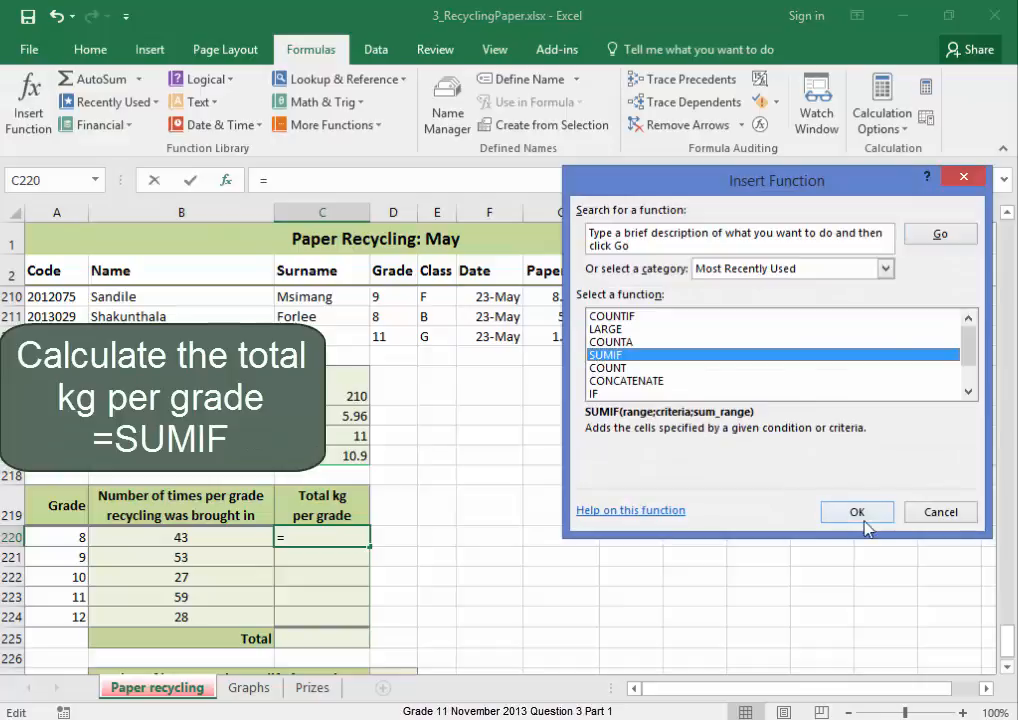
click(856, 512)
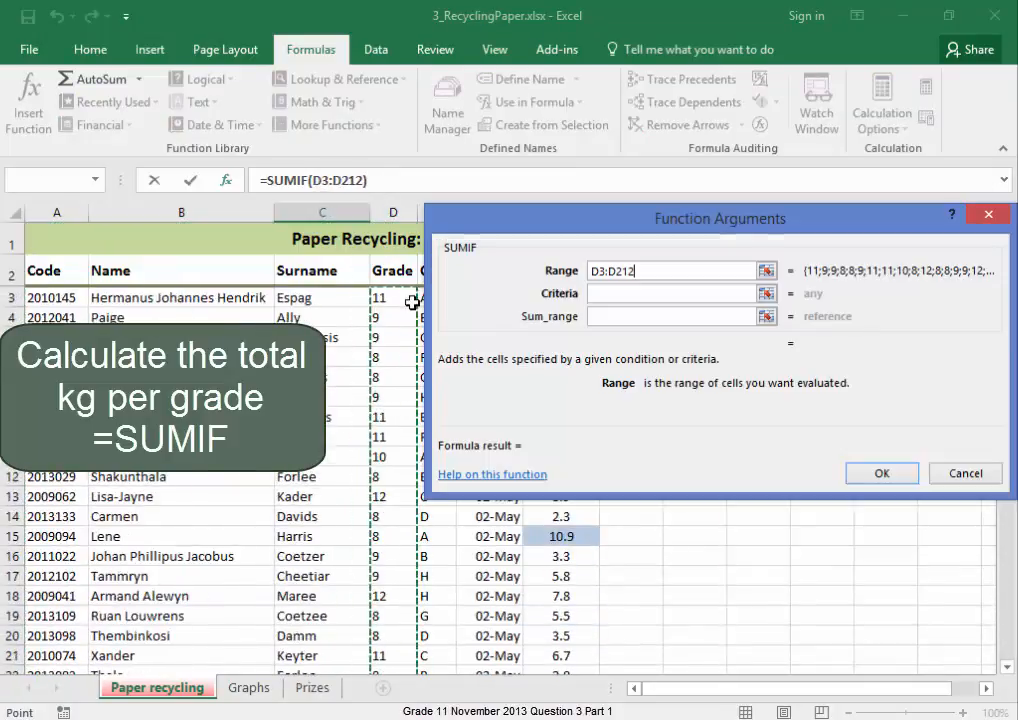
click(670, 293)
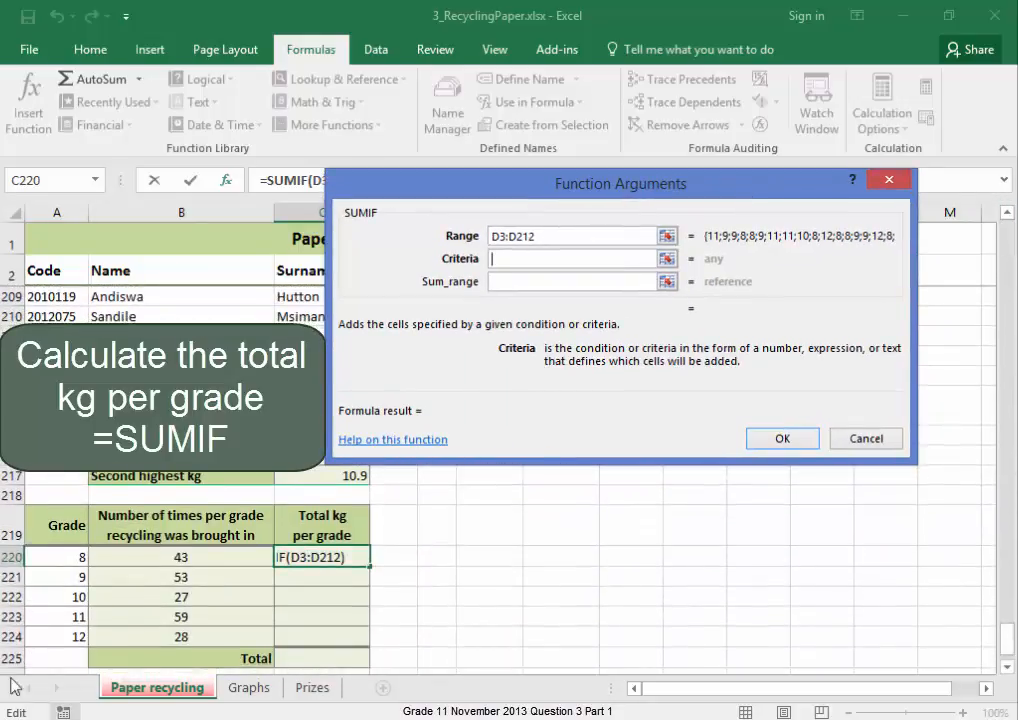
click(57, 558)
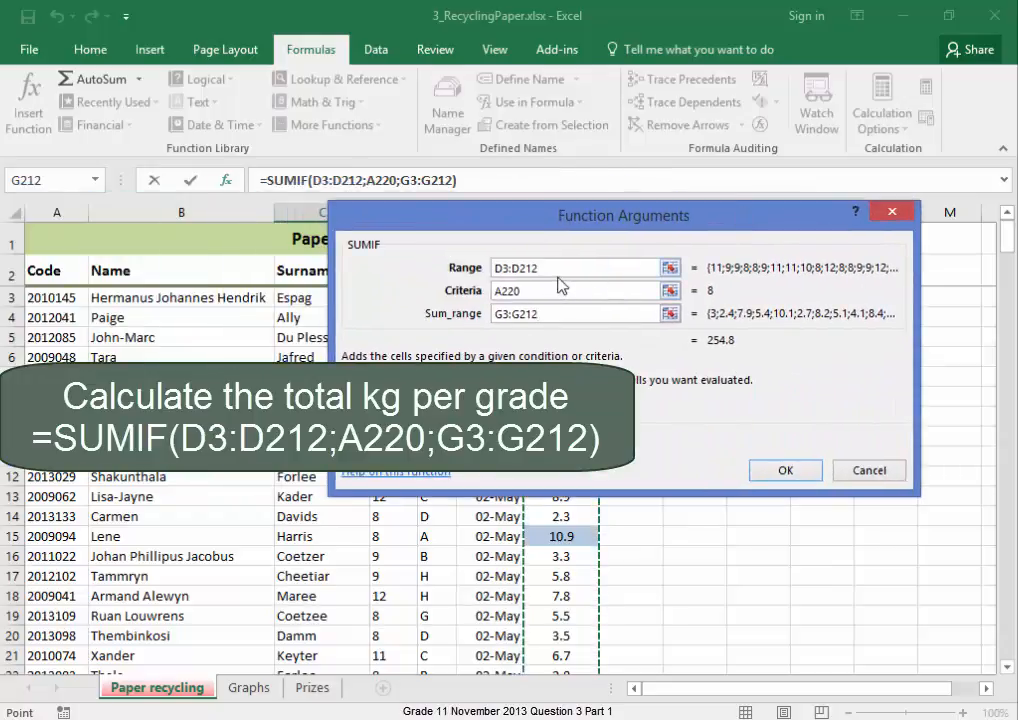
drag(623, 215, 728, 215)
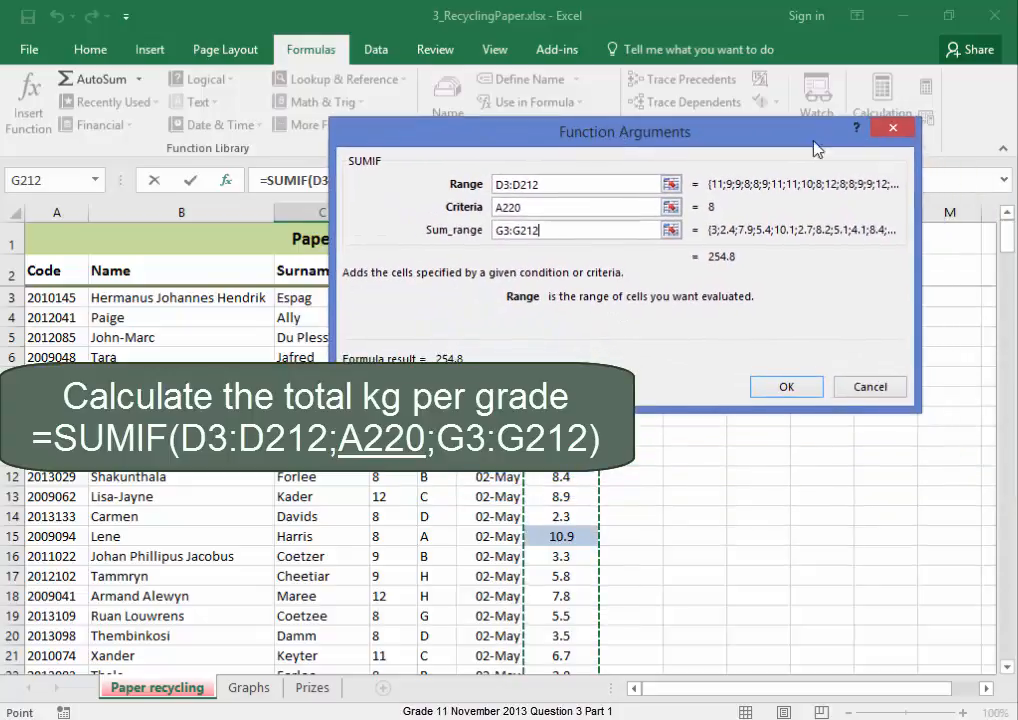
scroll(down, 3)
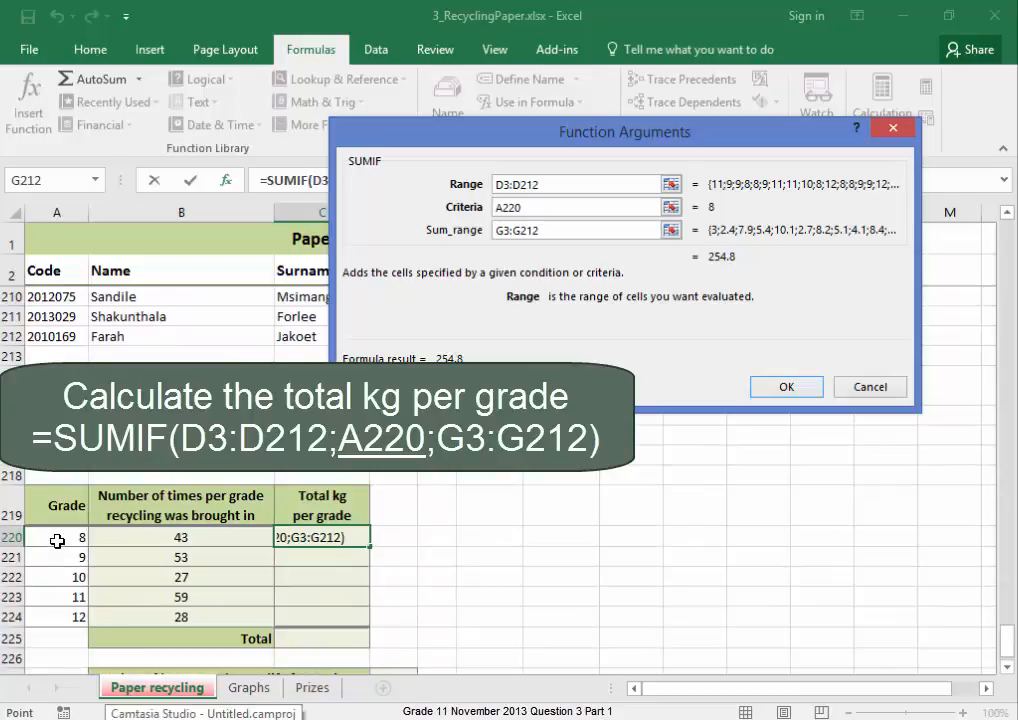
mouse_move(563, 232)
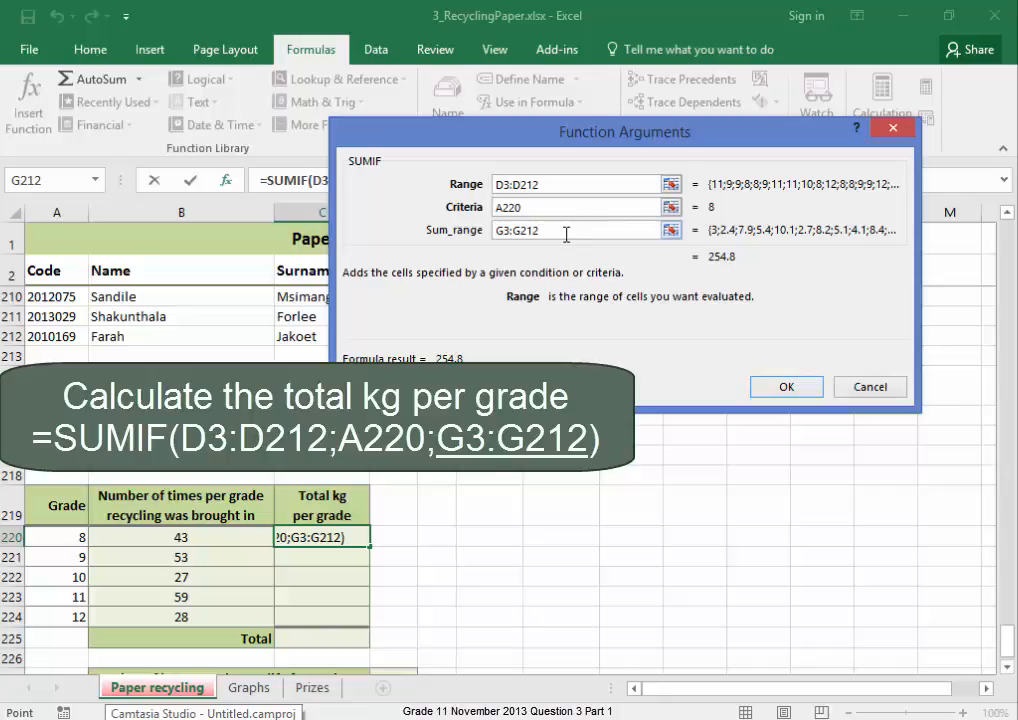
mouse_move(792, 404)
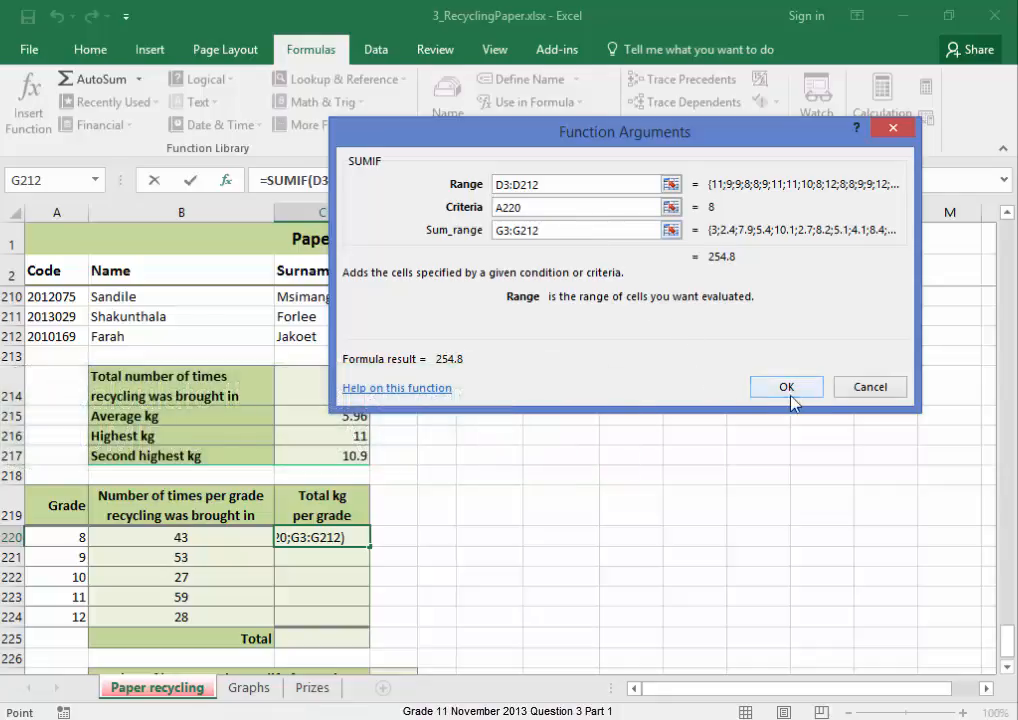
click(786, 386)
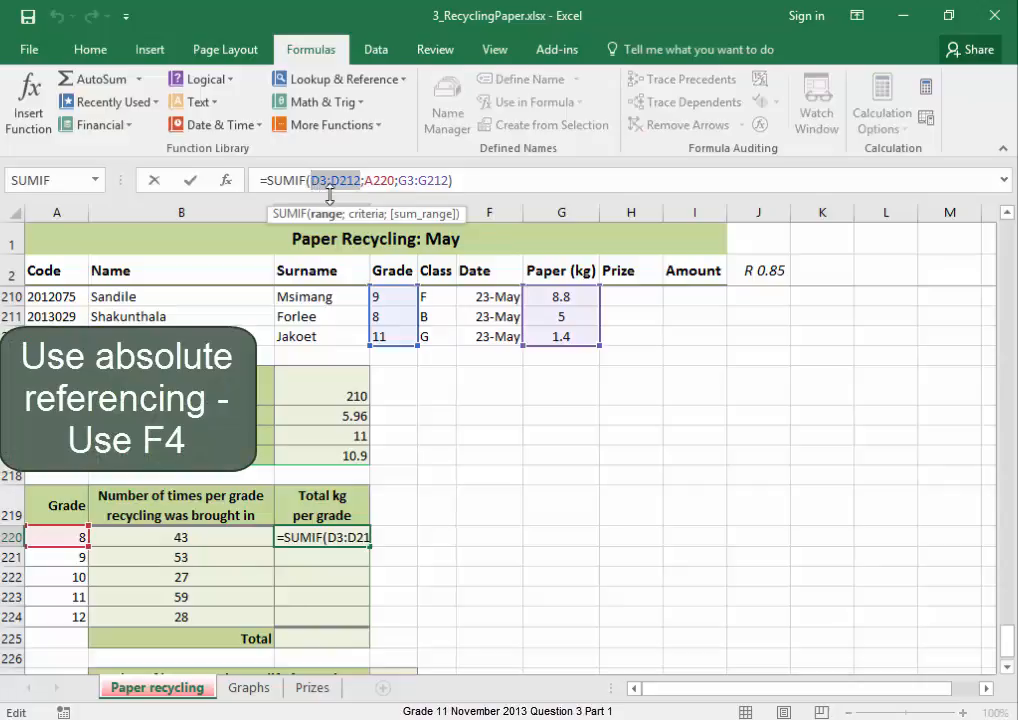
mouse_move(533, 328)
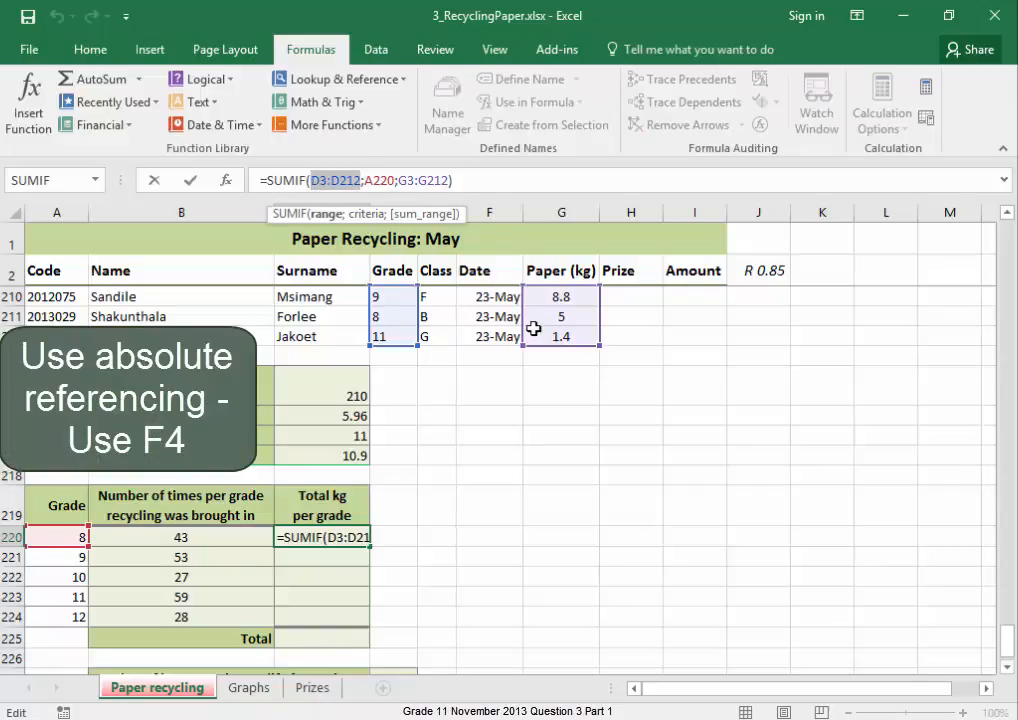
Step: Make D3:D212 and G3:G212 absolute, then fill C220 down to C224
key(F4)
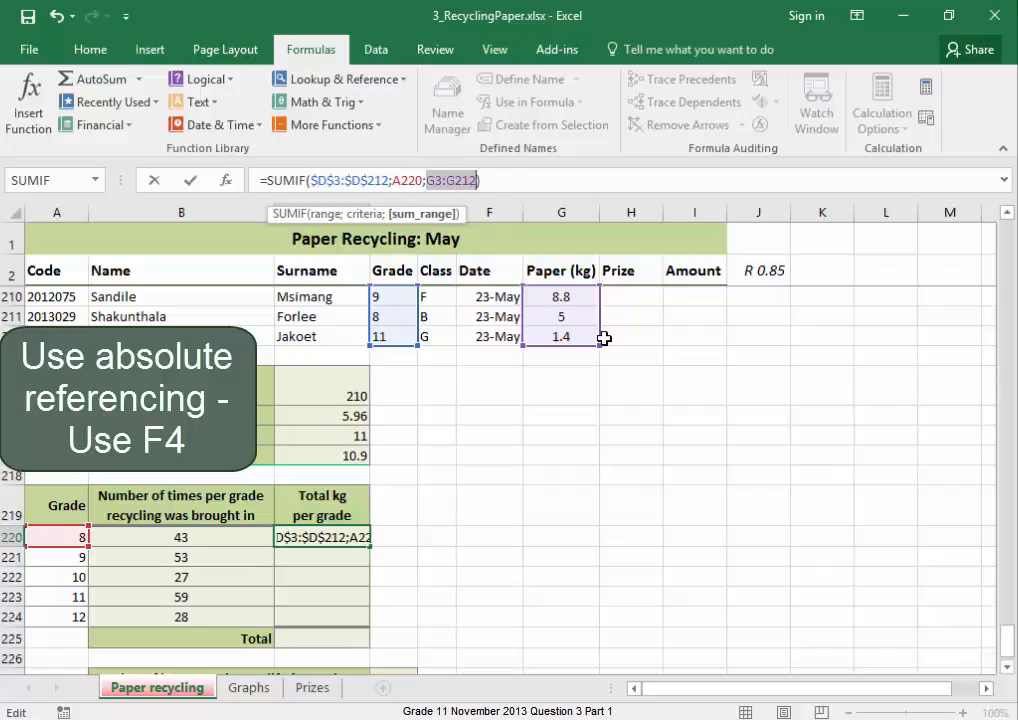
key(Enter)
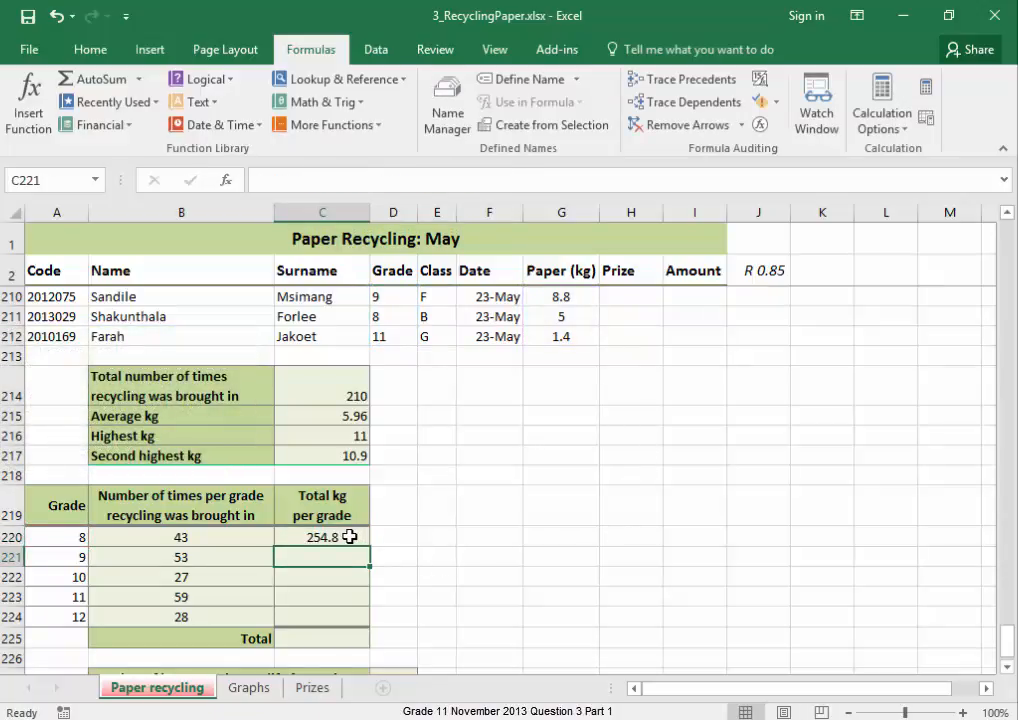
click(322, 537)
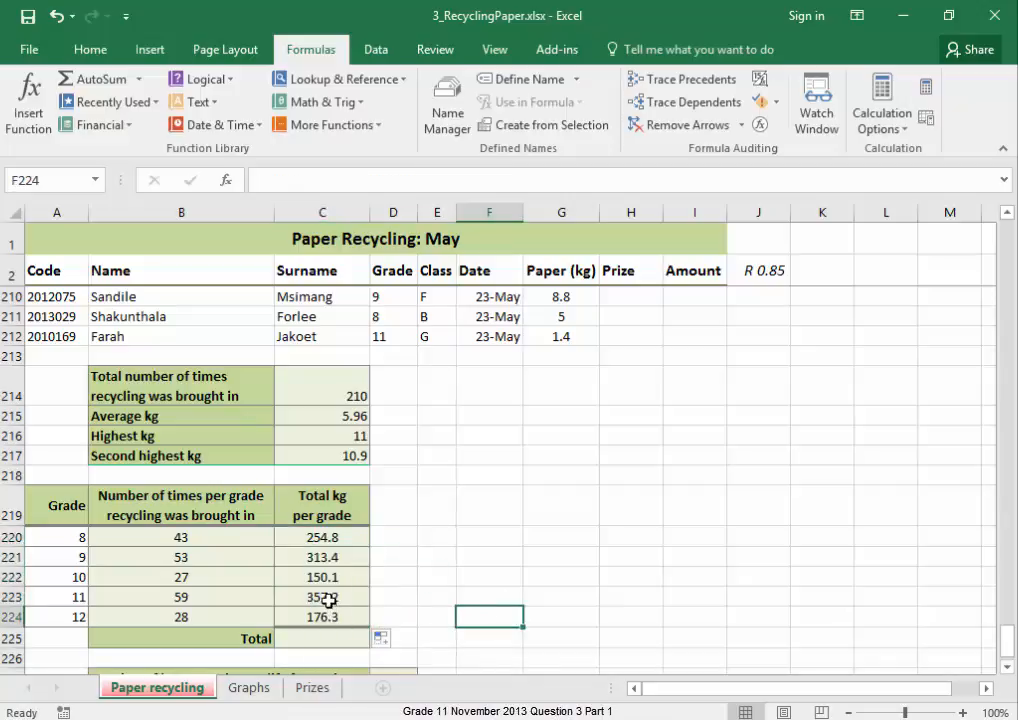
double_click(322, 597)
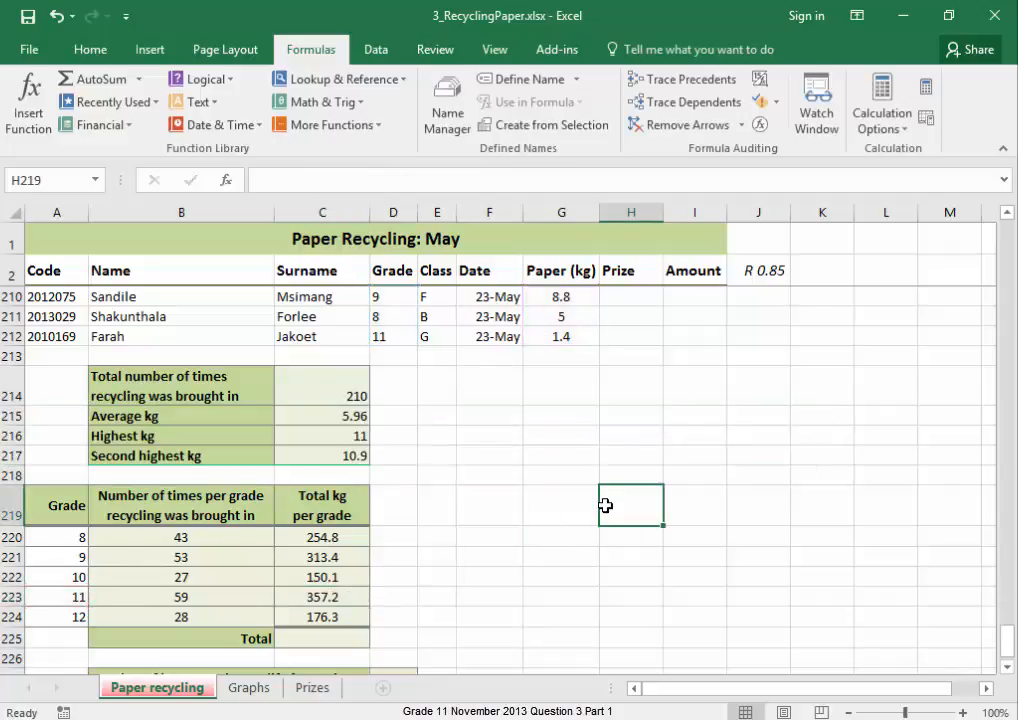
Step: Enter =SUM(C220:C224) in C225 to total the five grades' kg
click(321, 638)
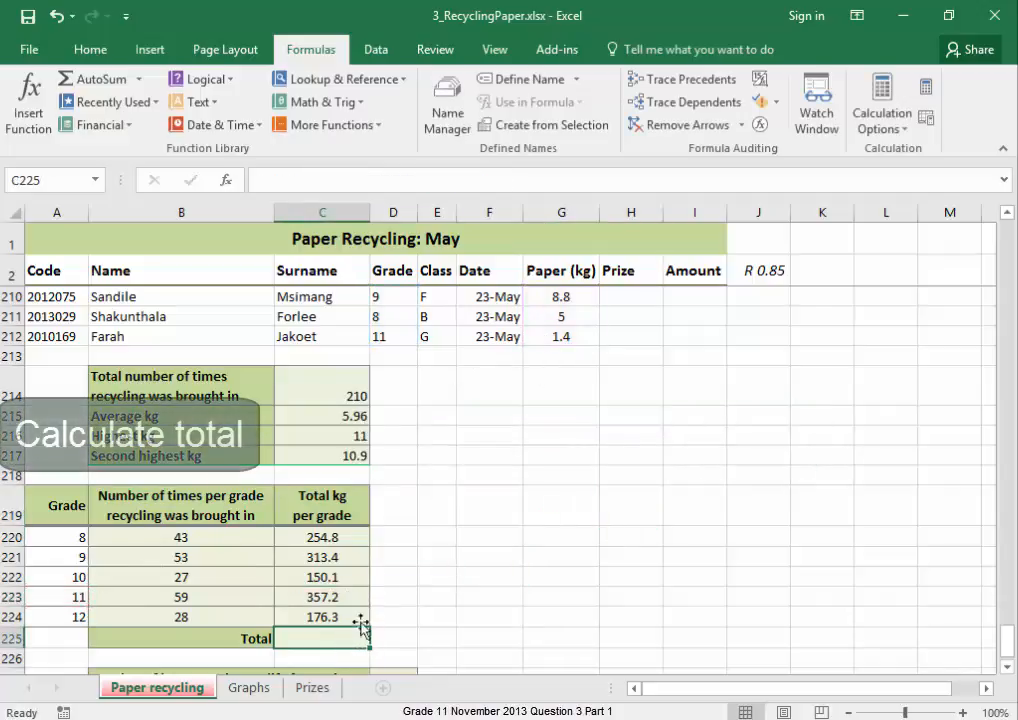
text(=sum()
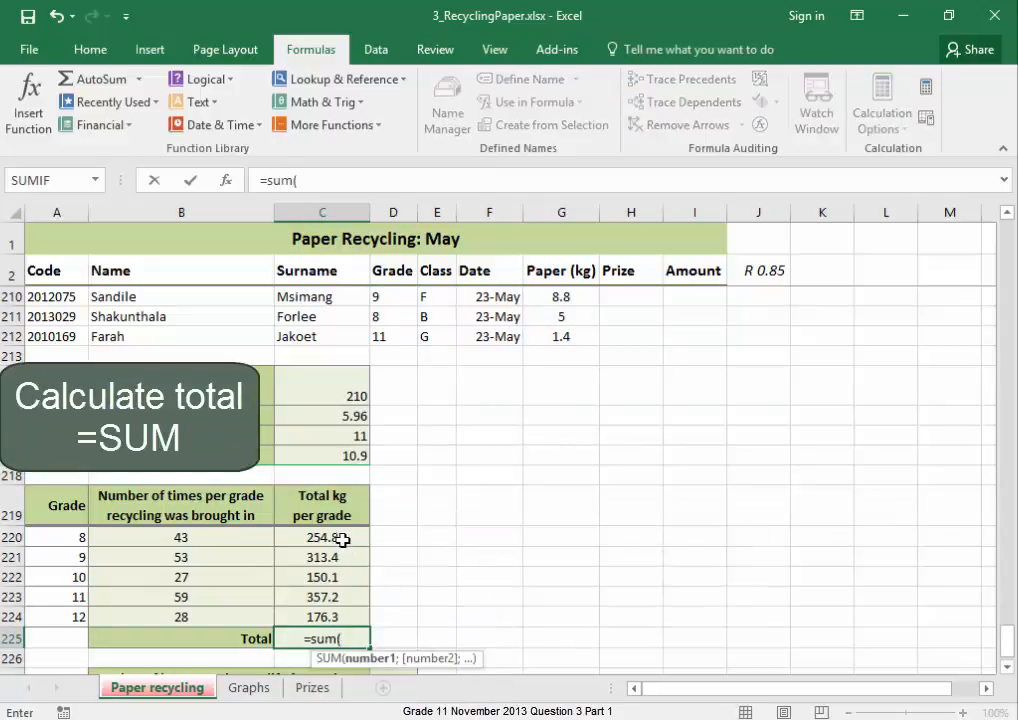
drag(321, 537, 321, 617)
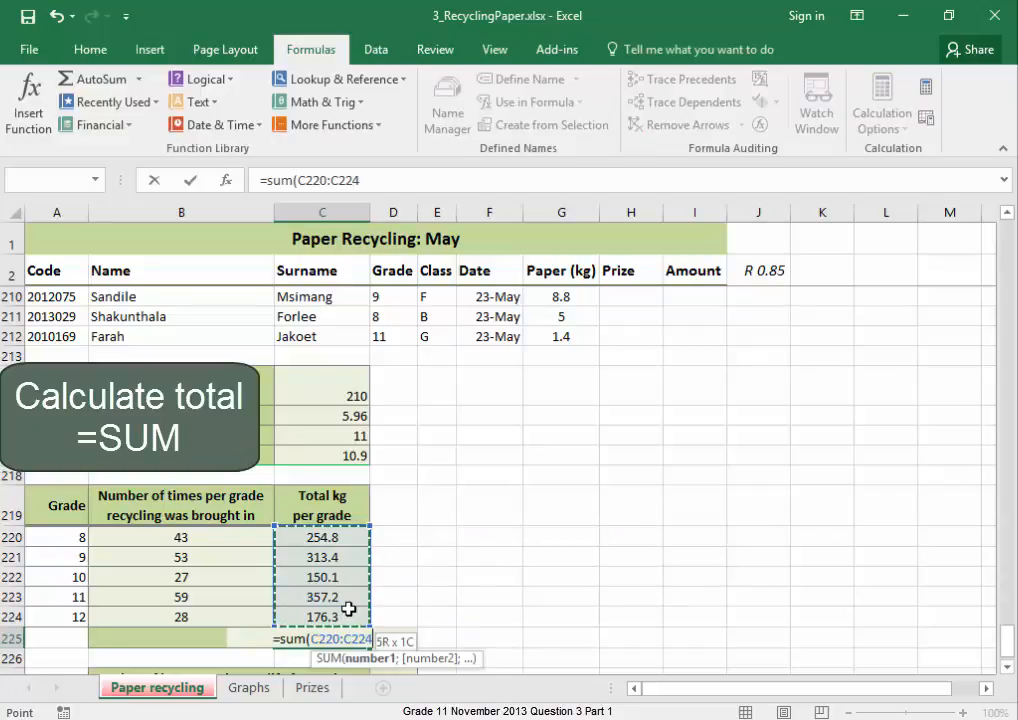
key(Enter)
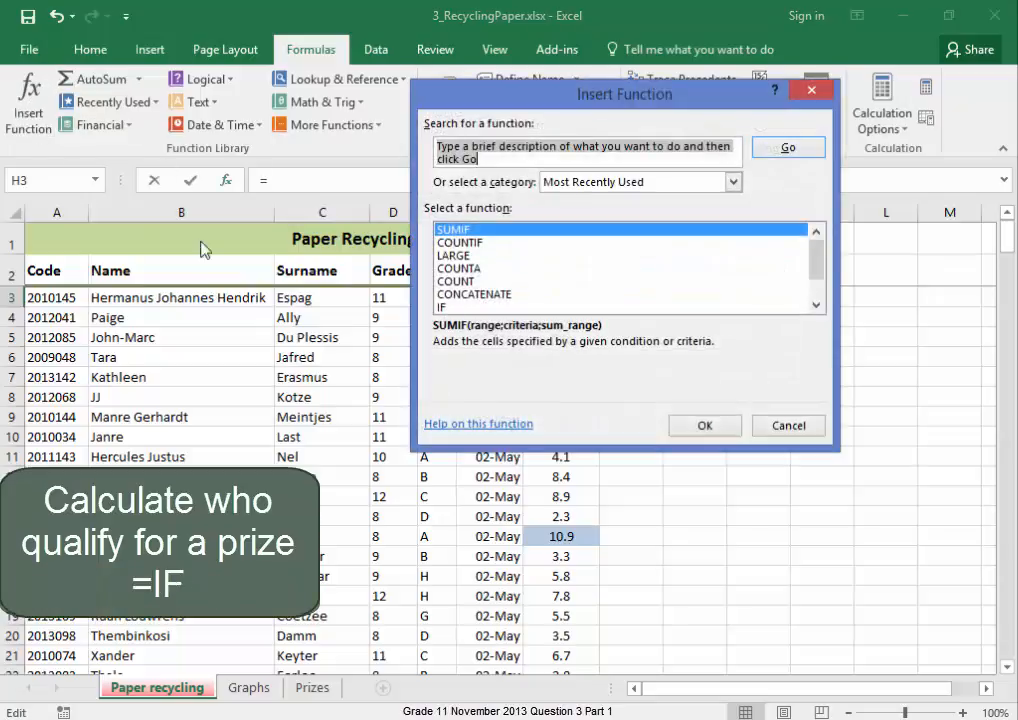
Step: Enter =IF(G3>10.5,"Prize","") in H3
click(449, 307)
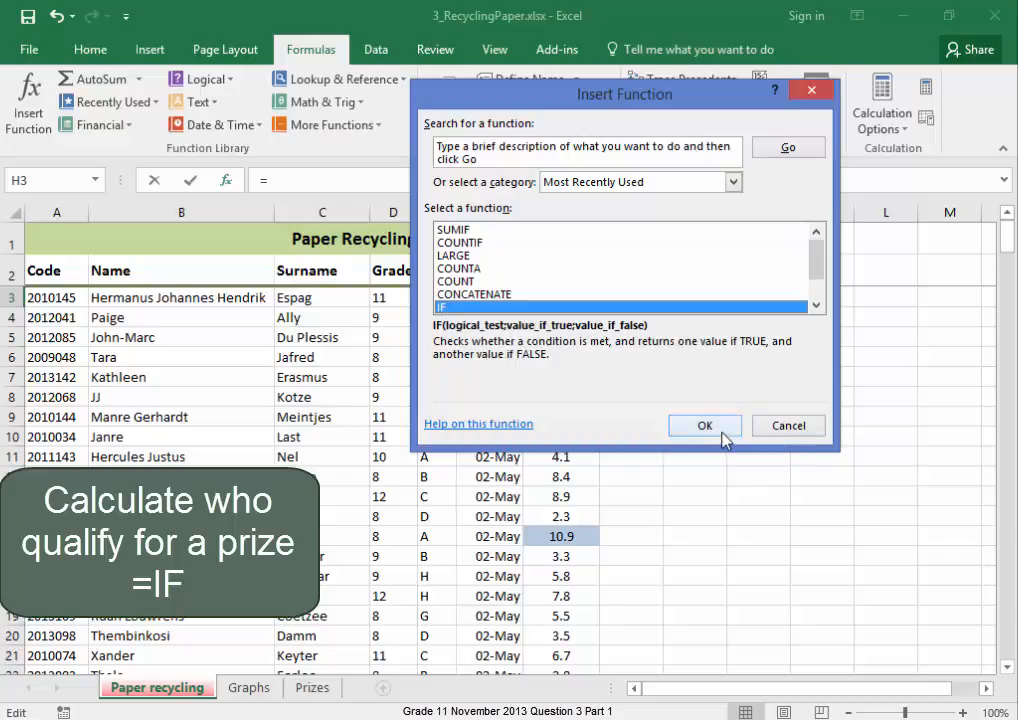
click(704, 425)
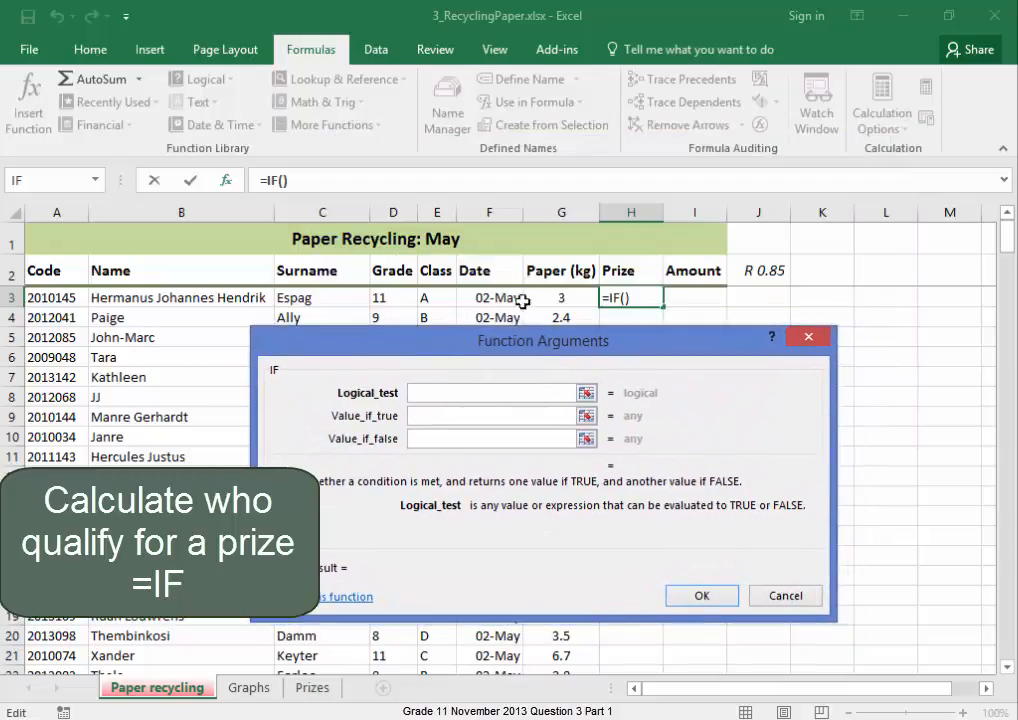
click(559, 297)
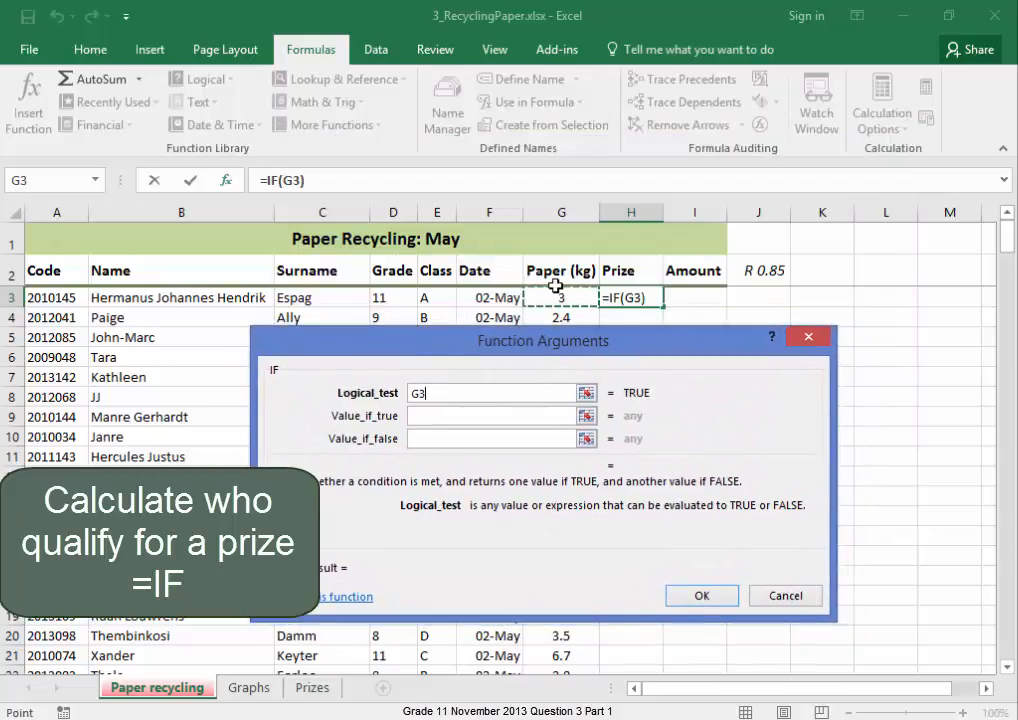
text(>10.)
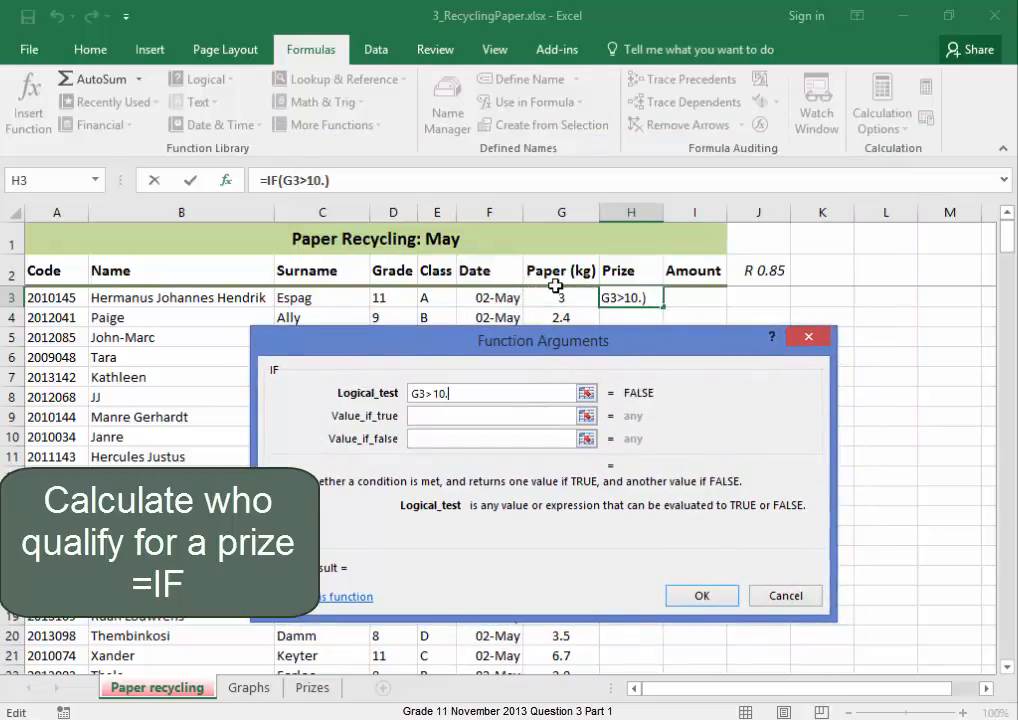
text(5)
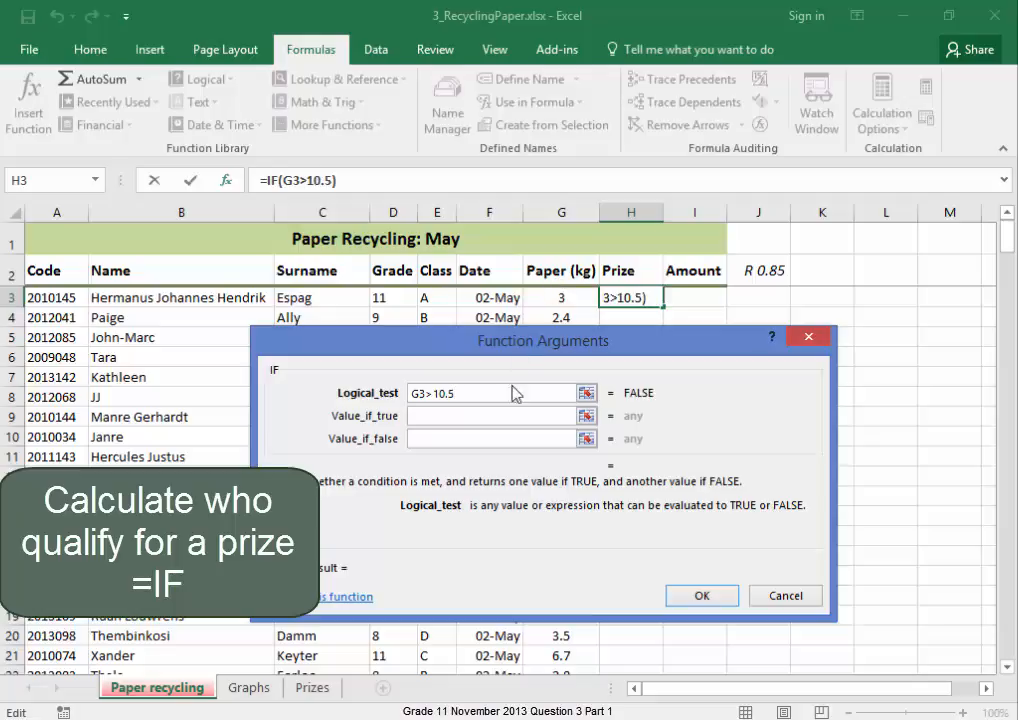
click(490, 415)
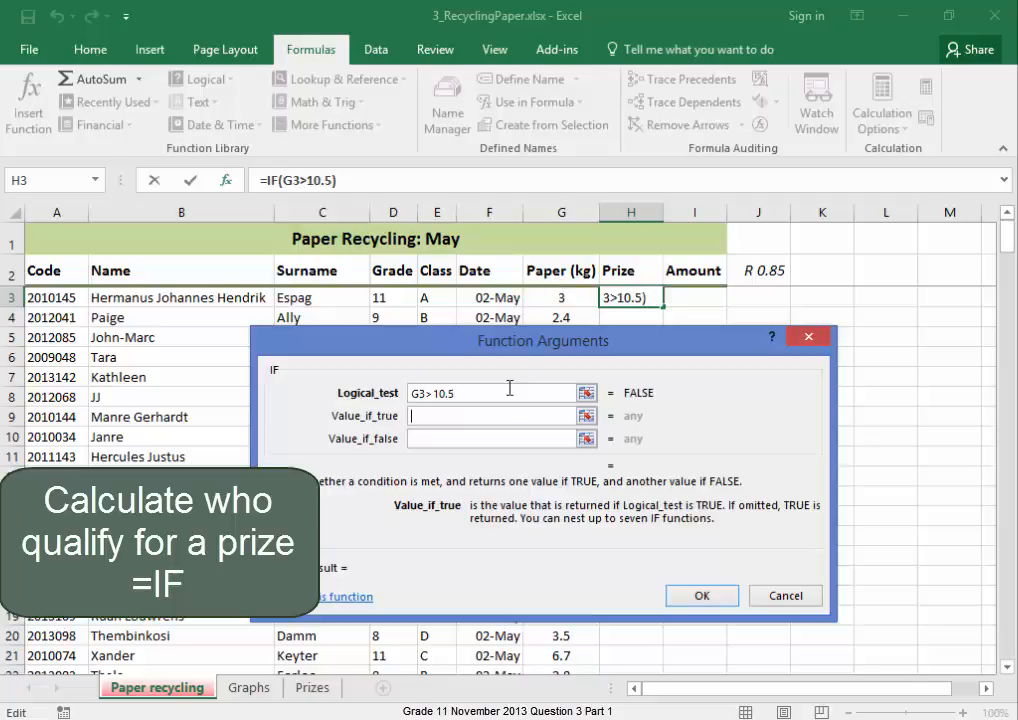
text("pri)
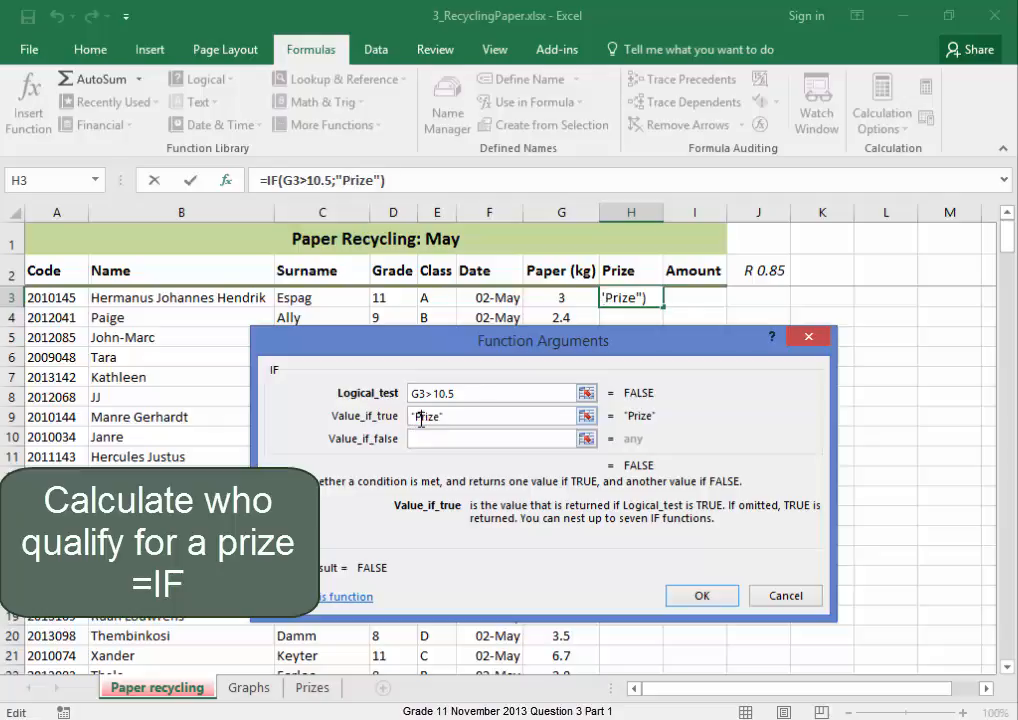
click(492, 438)
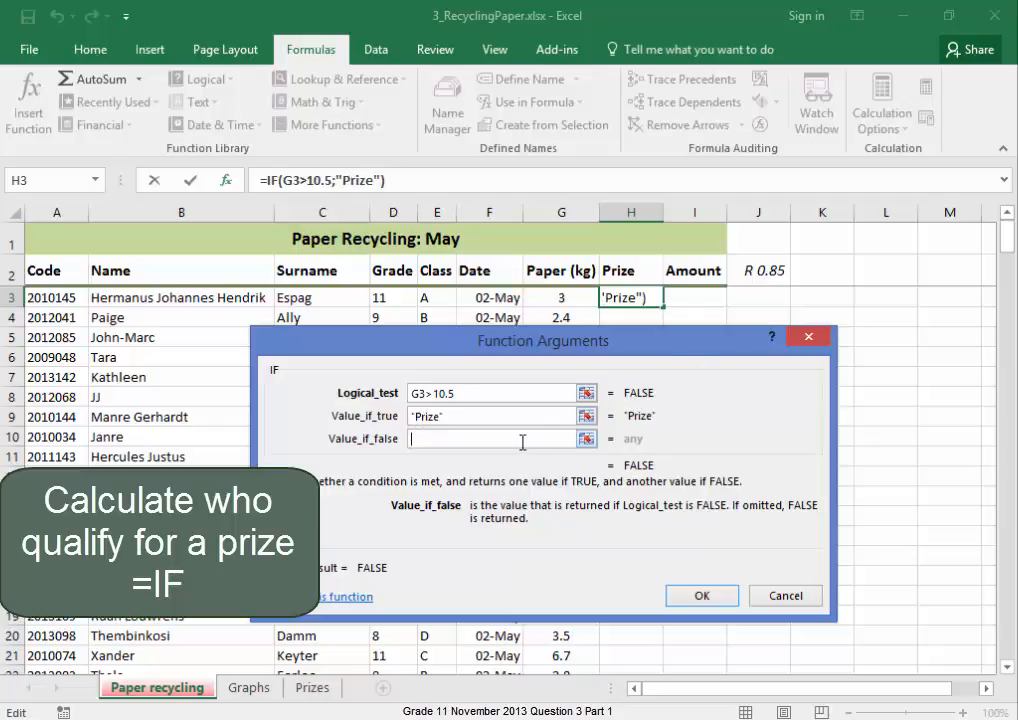
text("")
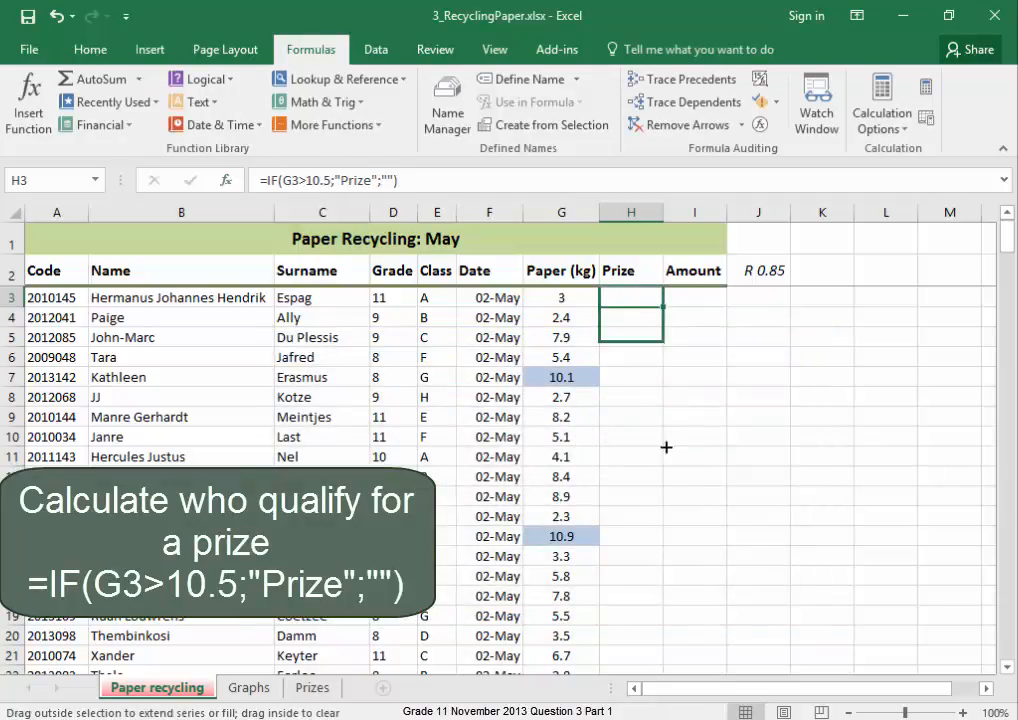
Step: Copy the Prize formula down the column to row 212 and review the results
scroll(down, 3)
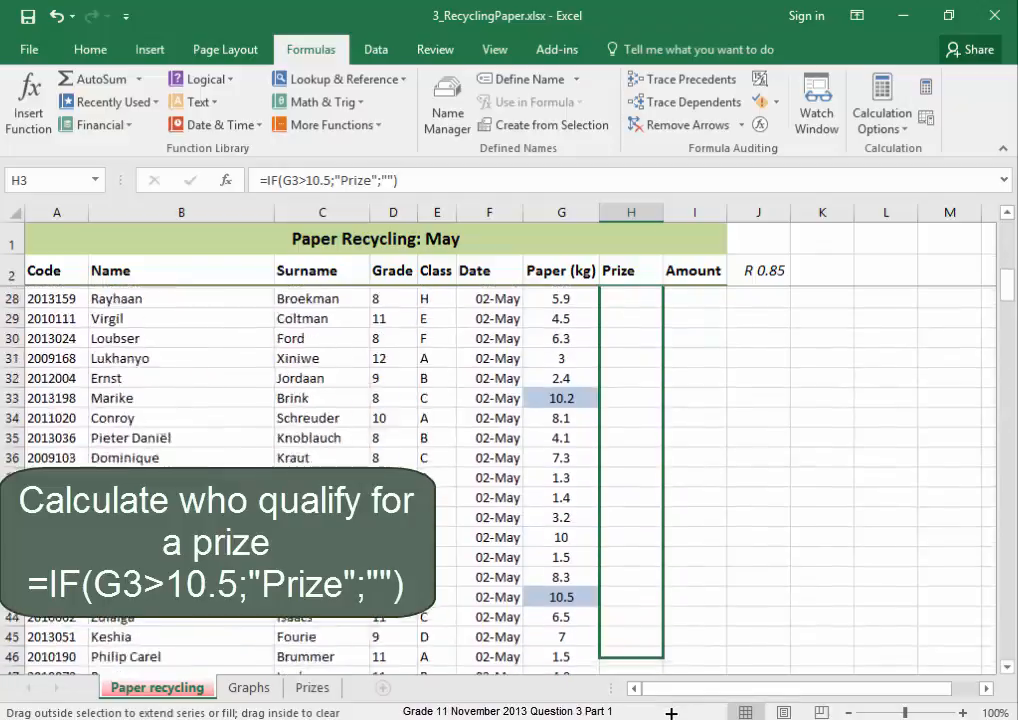
scroll(down, 3)
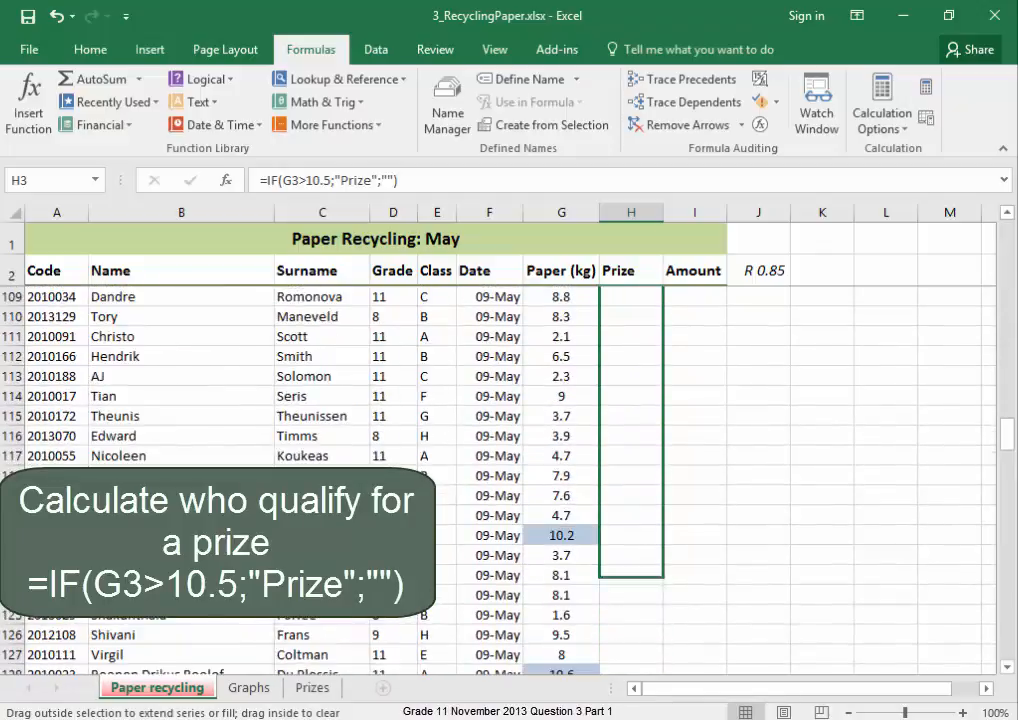
scroll(down, 3)
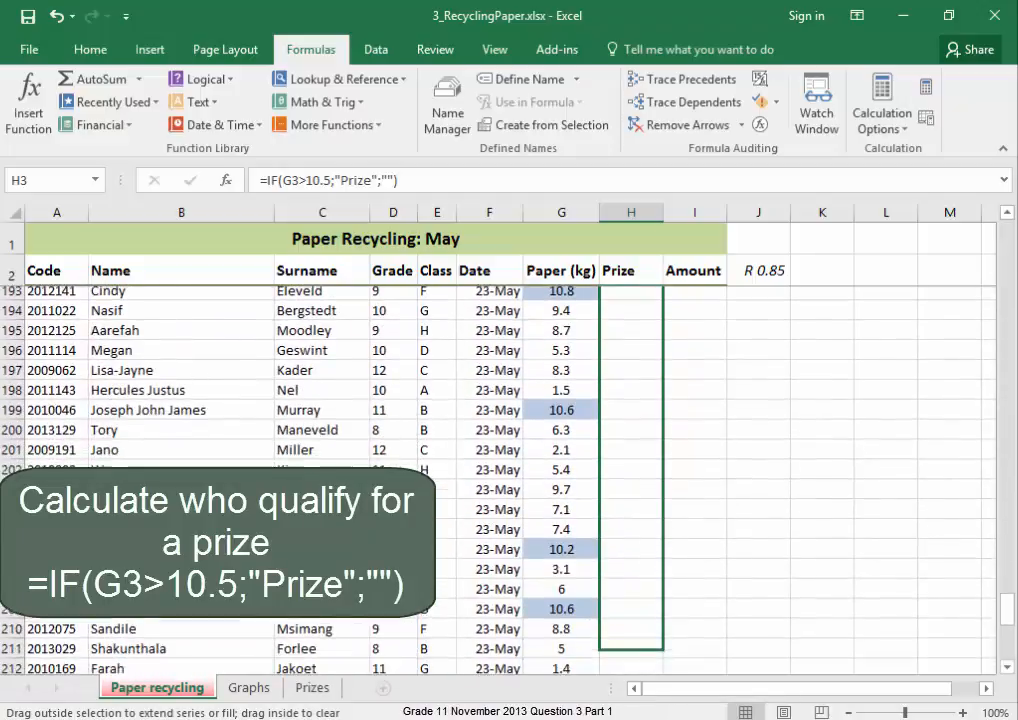
scroll(down, 3)
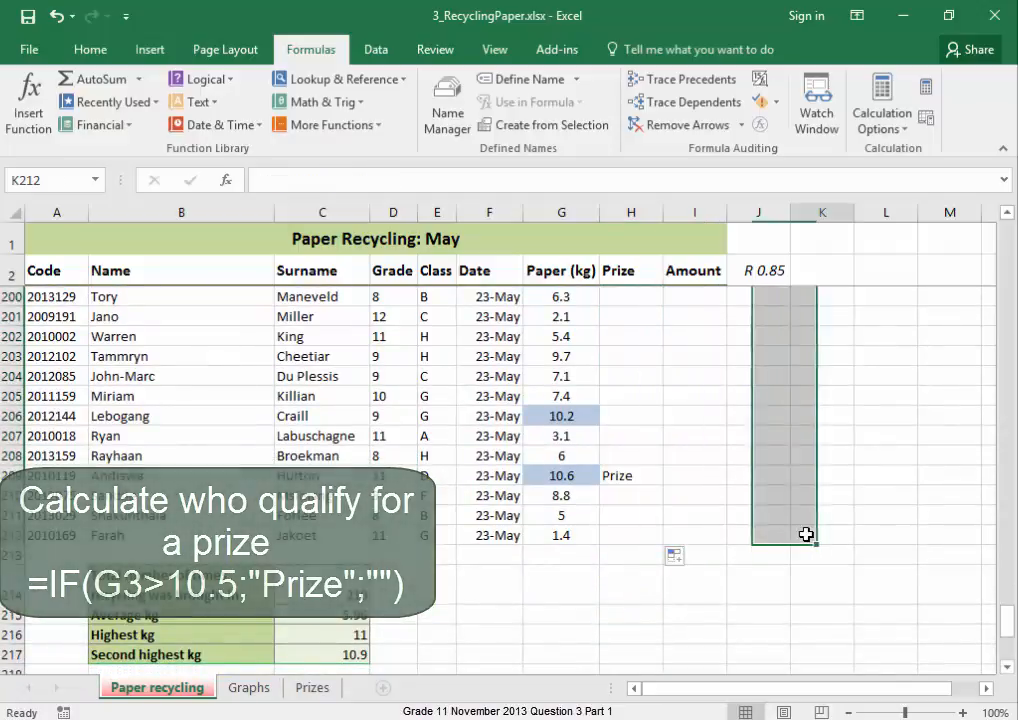
click(805, 534)
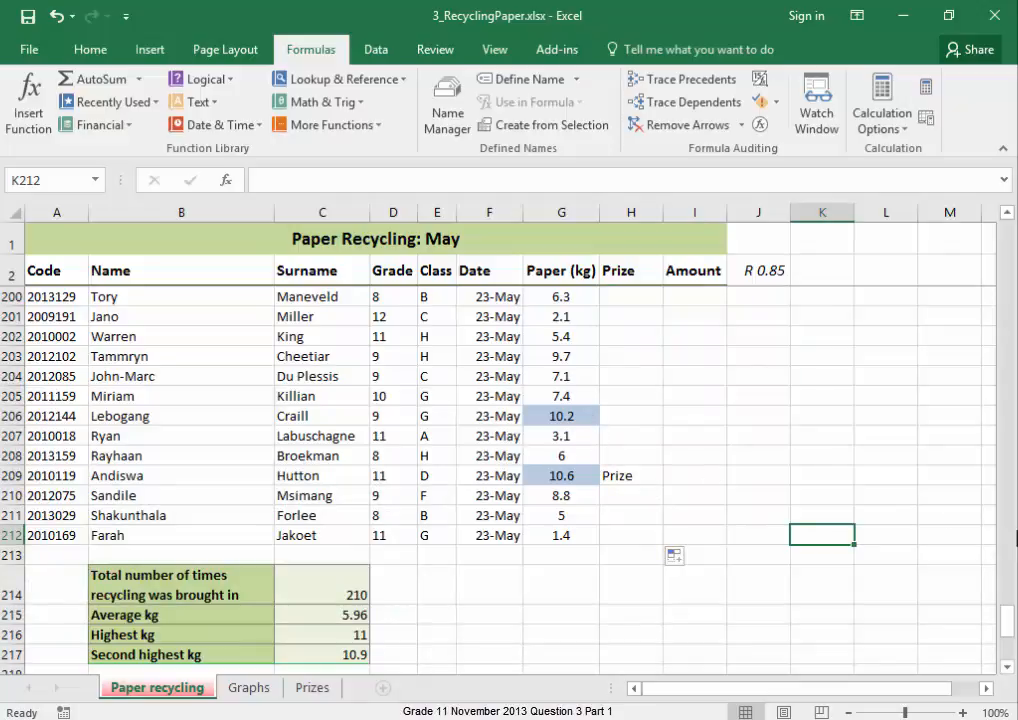
scroll(down, 3)
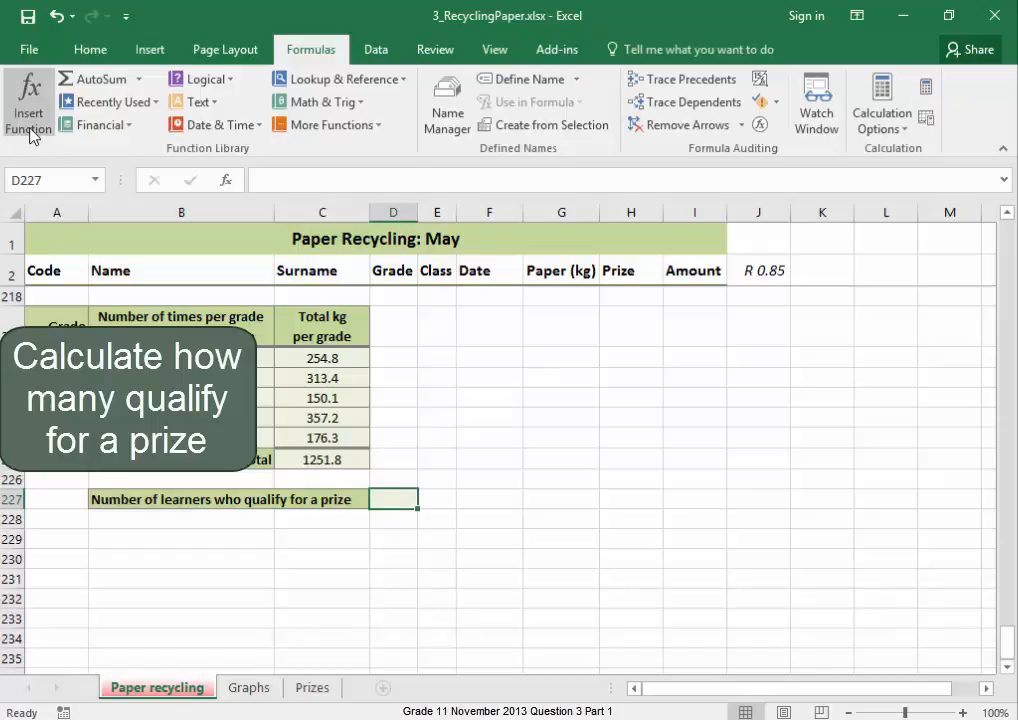
Step: Count the Prize entries in H3:H212 with COUNTIF in D227
click(28, 95)
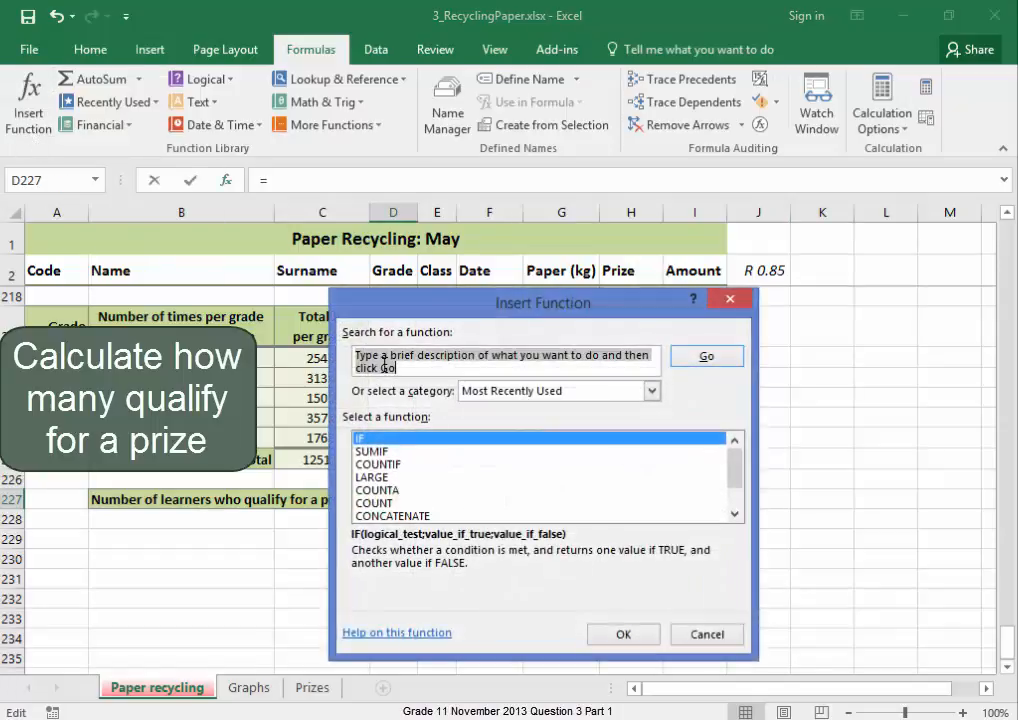
click(378, 464)
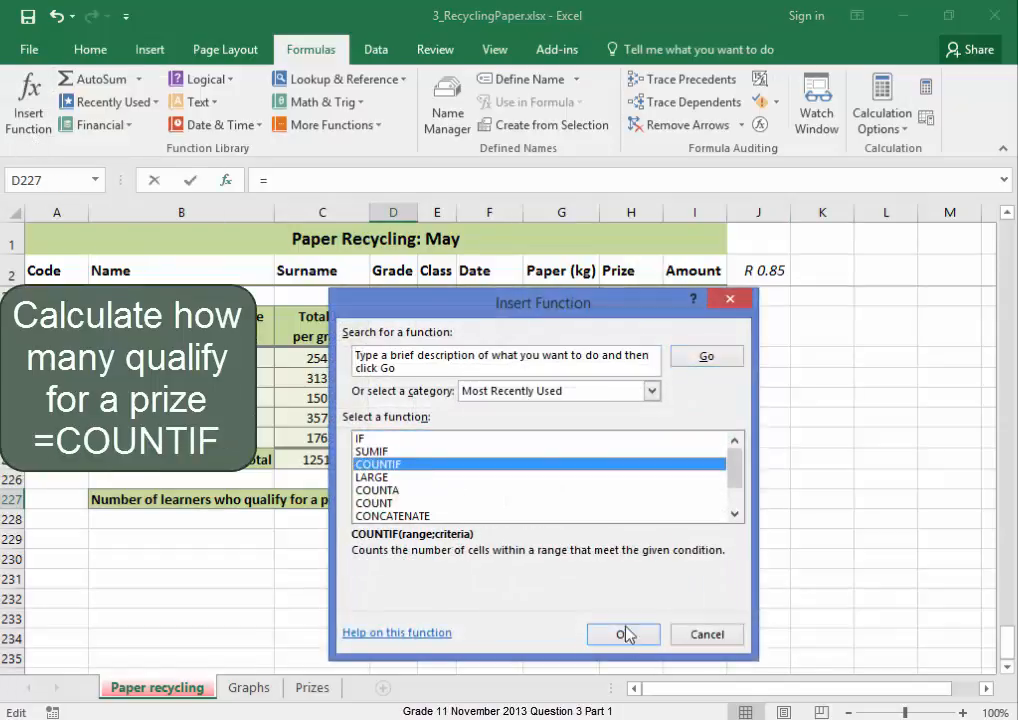
click(623, 634)
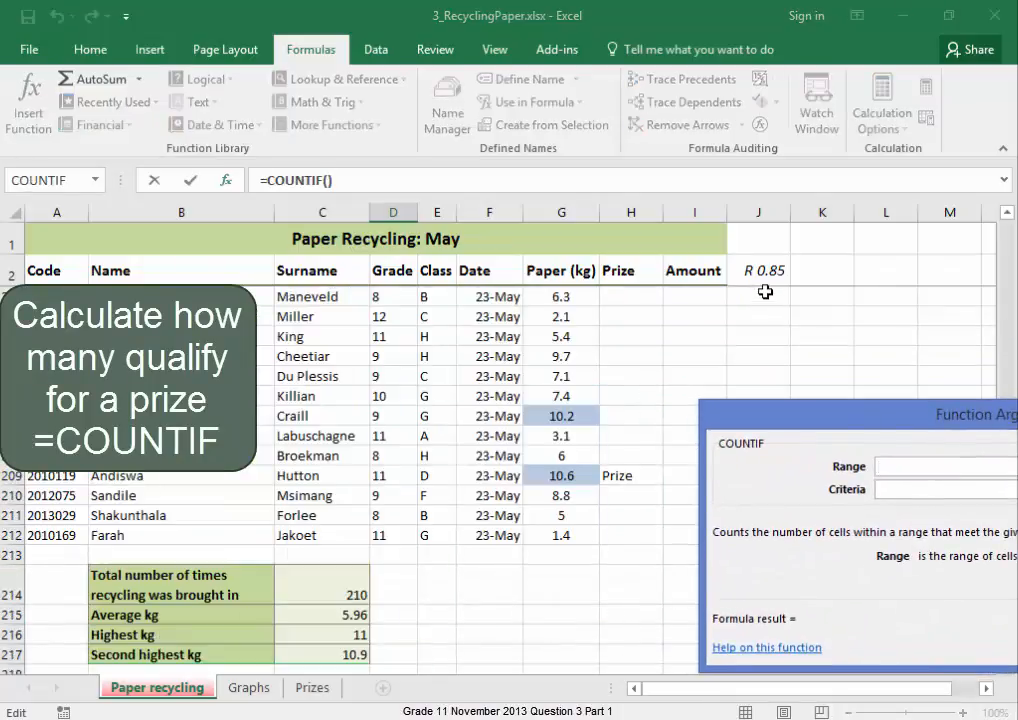
drag(631, 475, 631, 535)
text(")
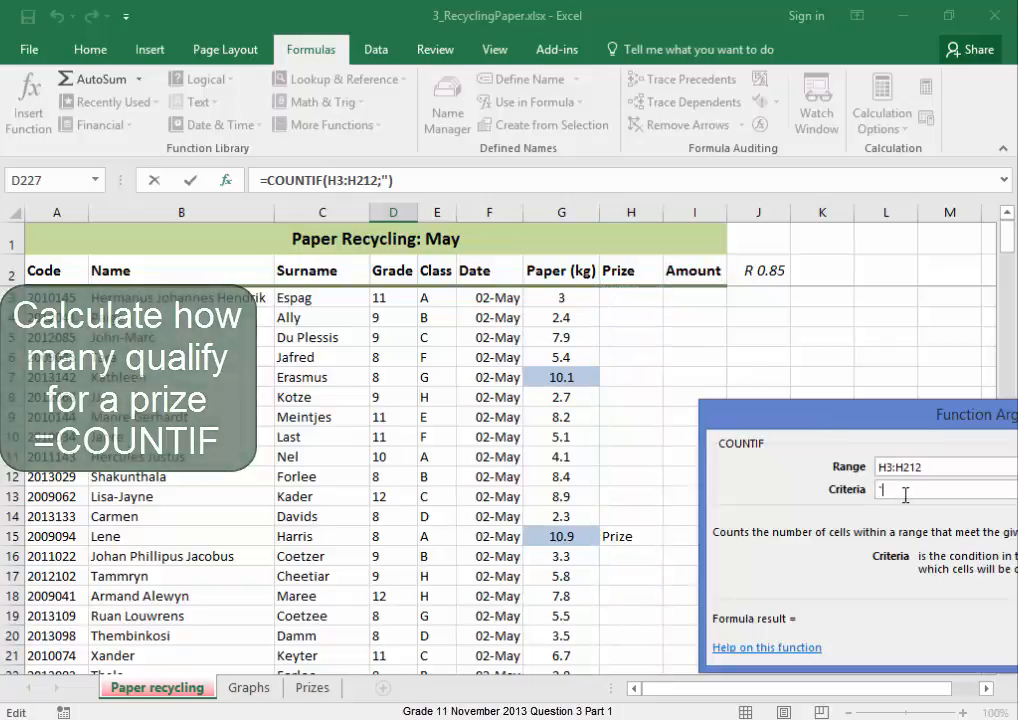
text(Prize")
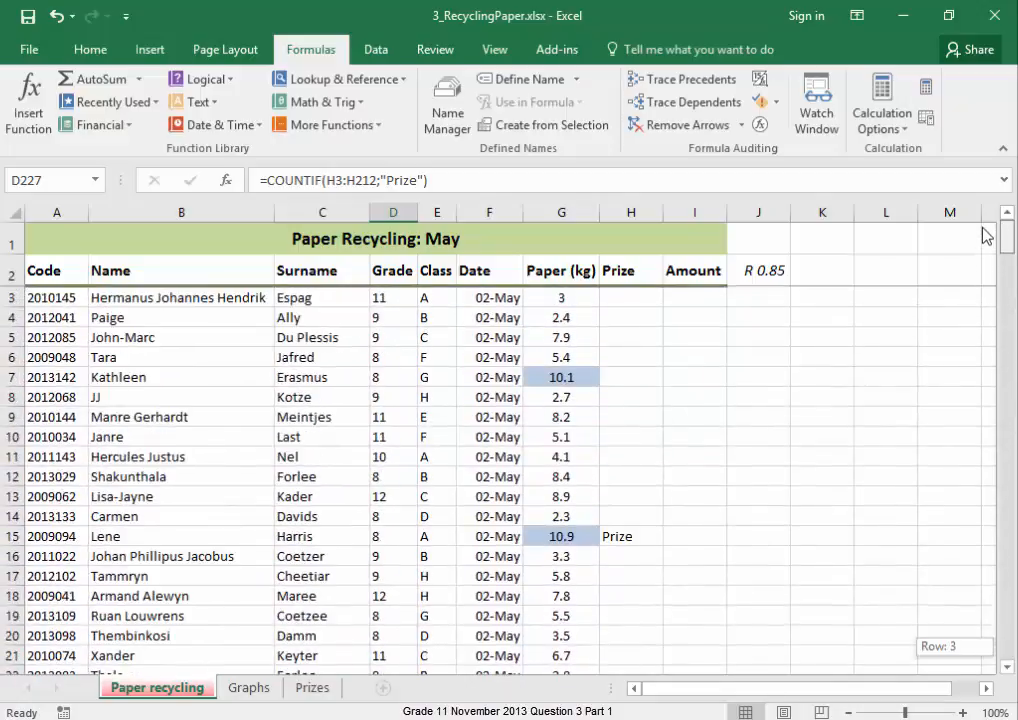
mouse_move(687, 297)
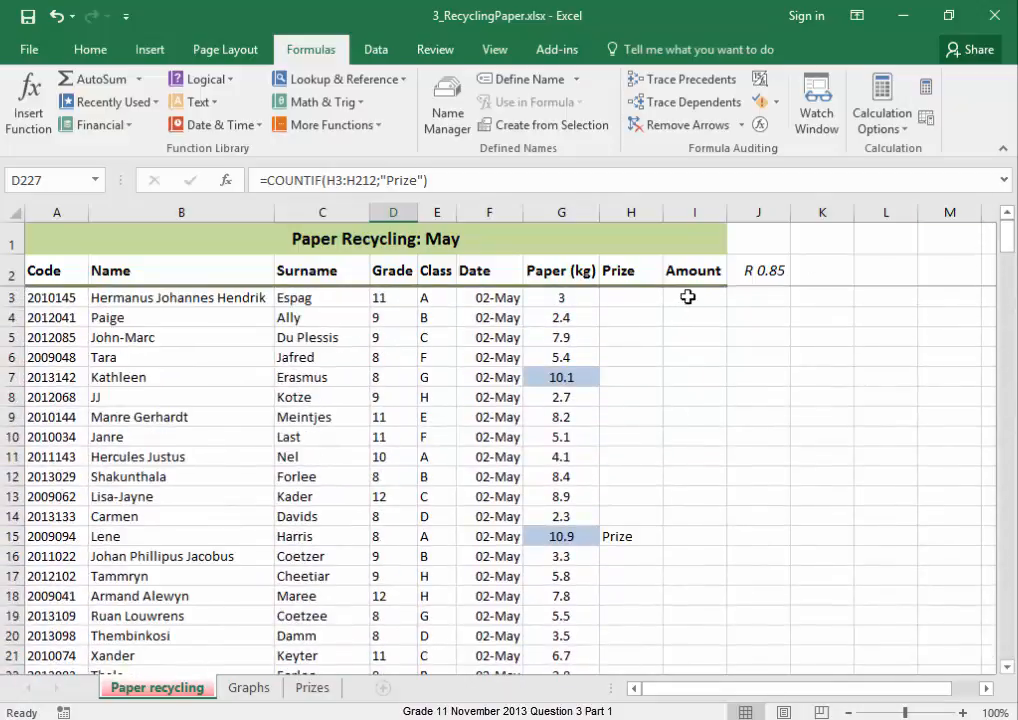
click(693, 297)
text(=)
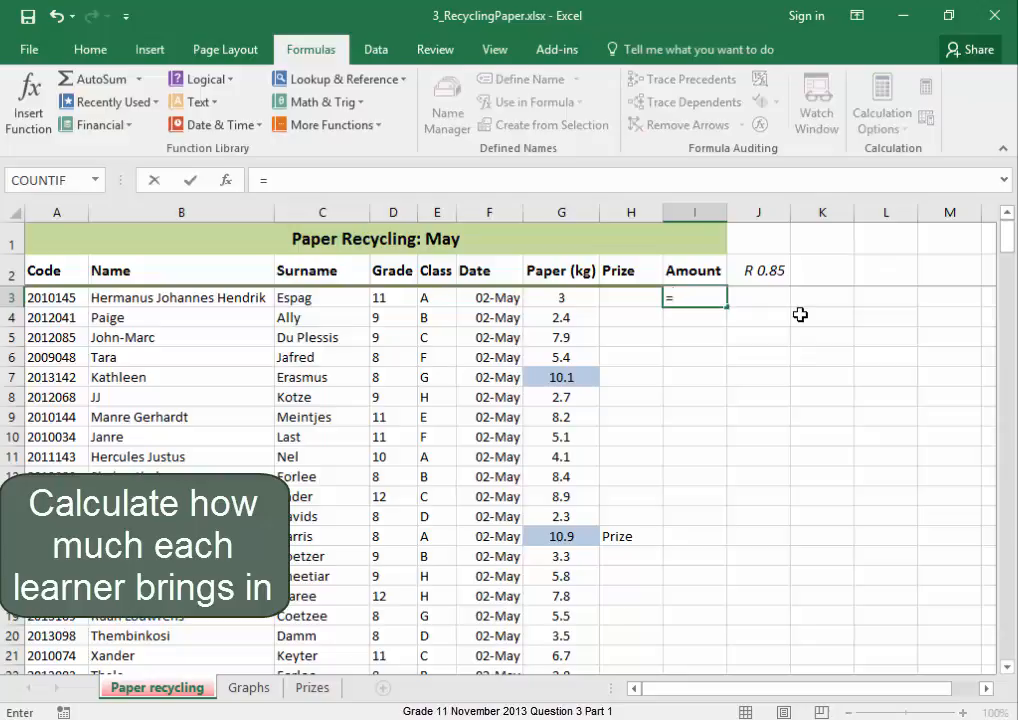
Step: Enter =G3*$J$2 in I3 and fill it down to I212
click(560, 297)
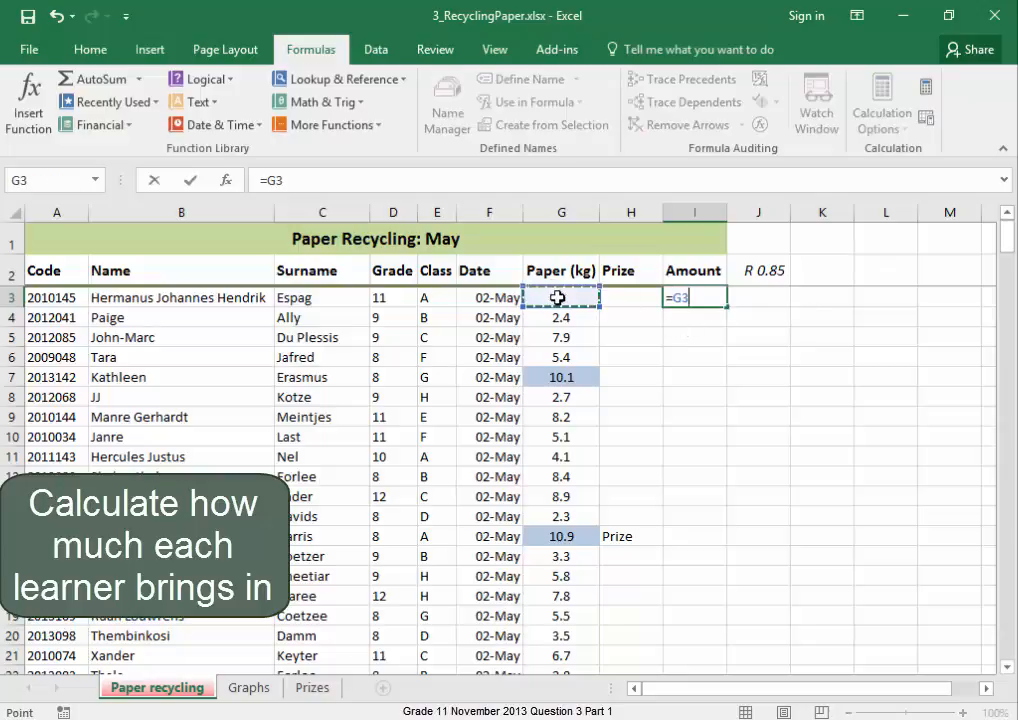
text(*)
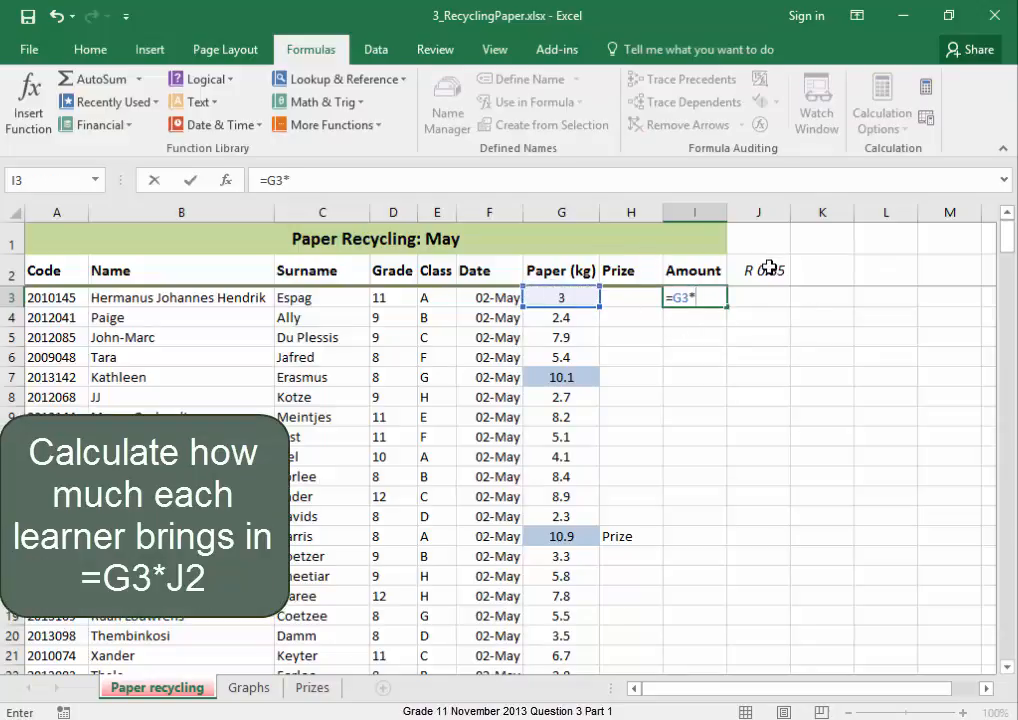
click(758, 270)
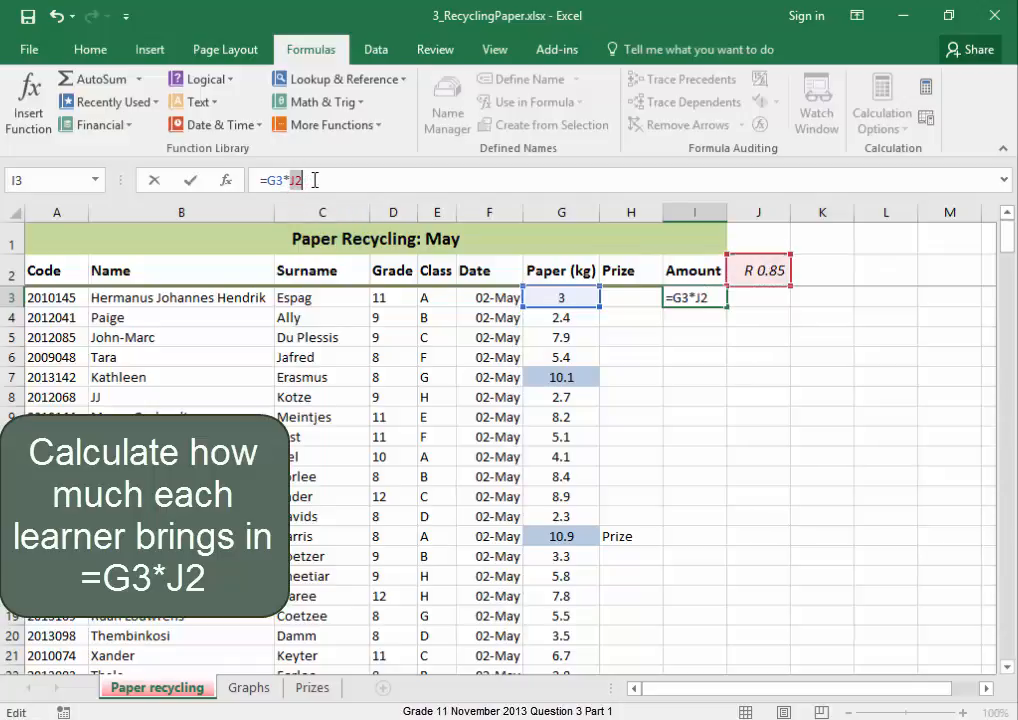
key(F4)
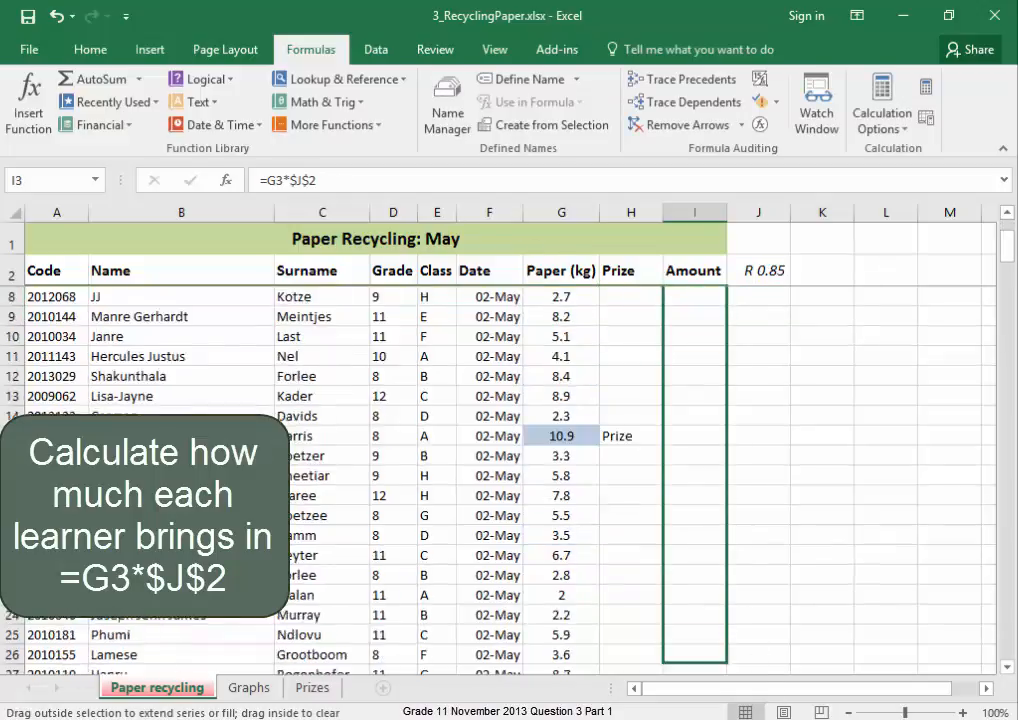
scroll(down, 3)
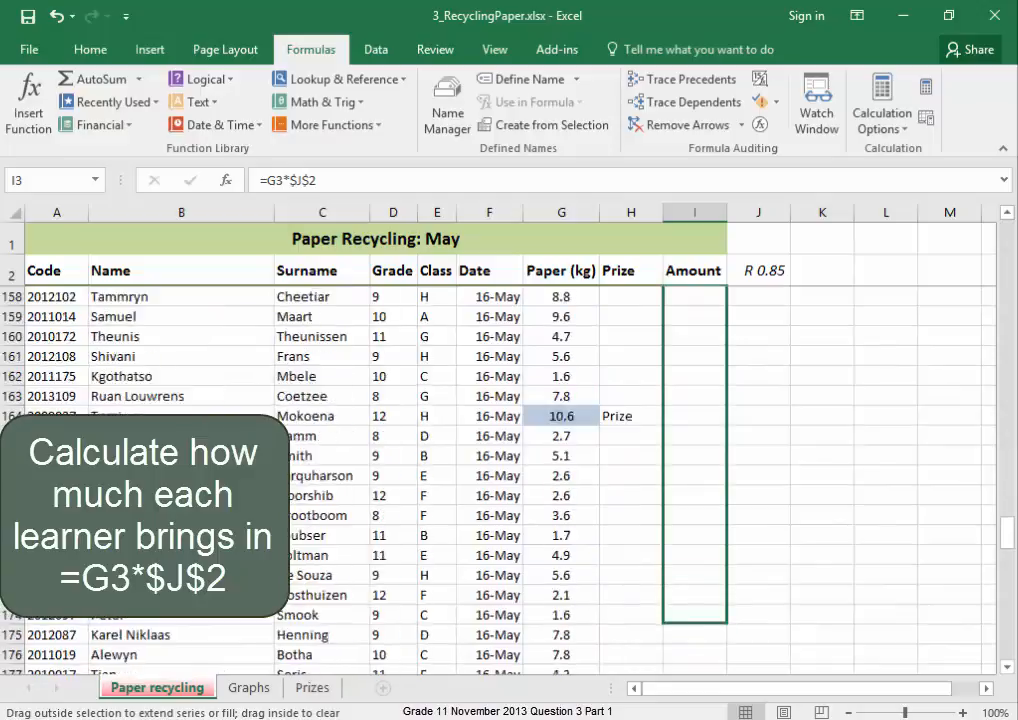
scroll(down, 3)
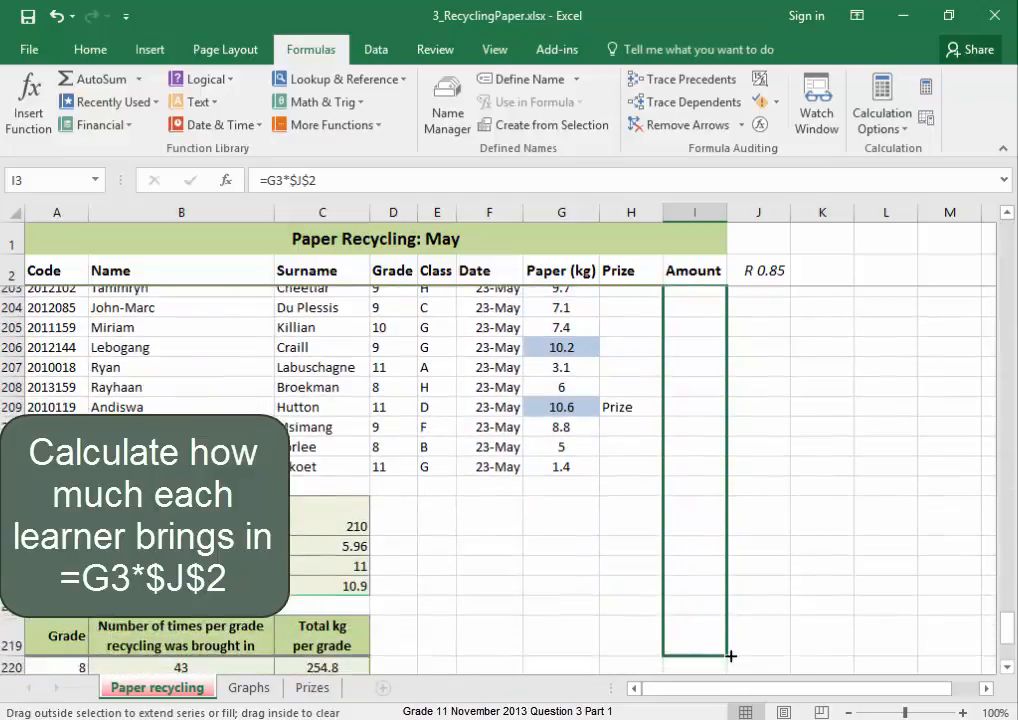
drag(730, 657, 730, 455)
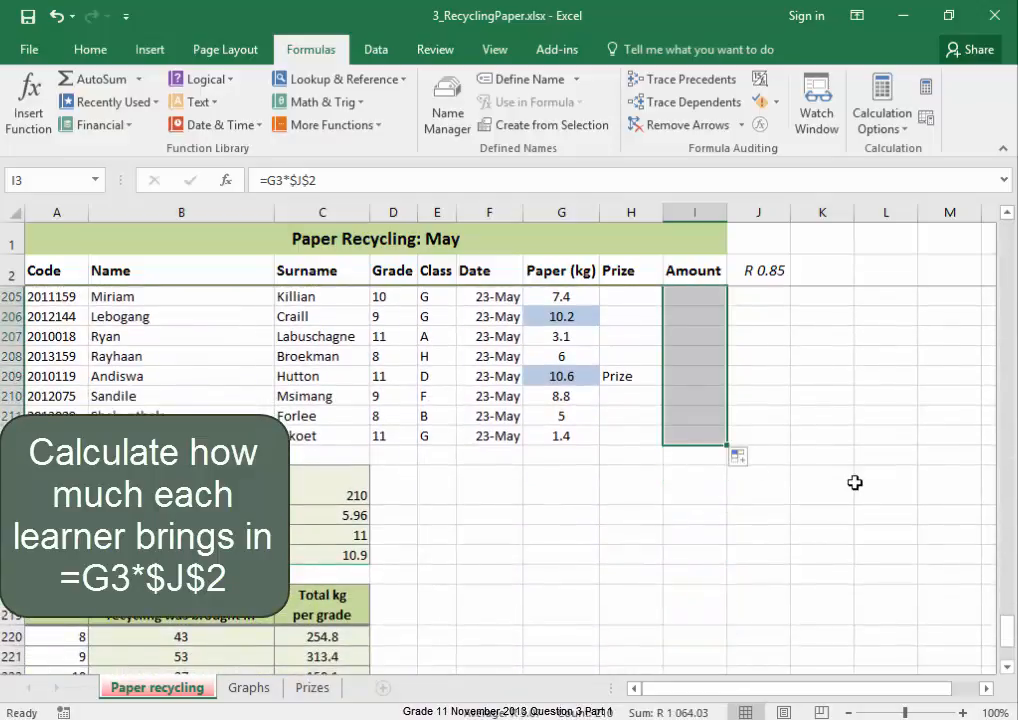